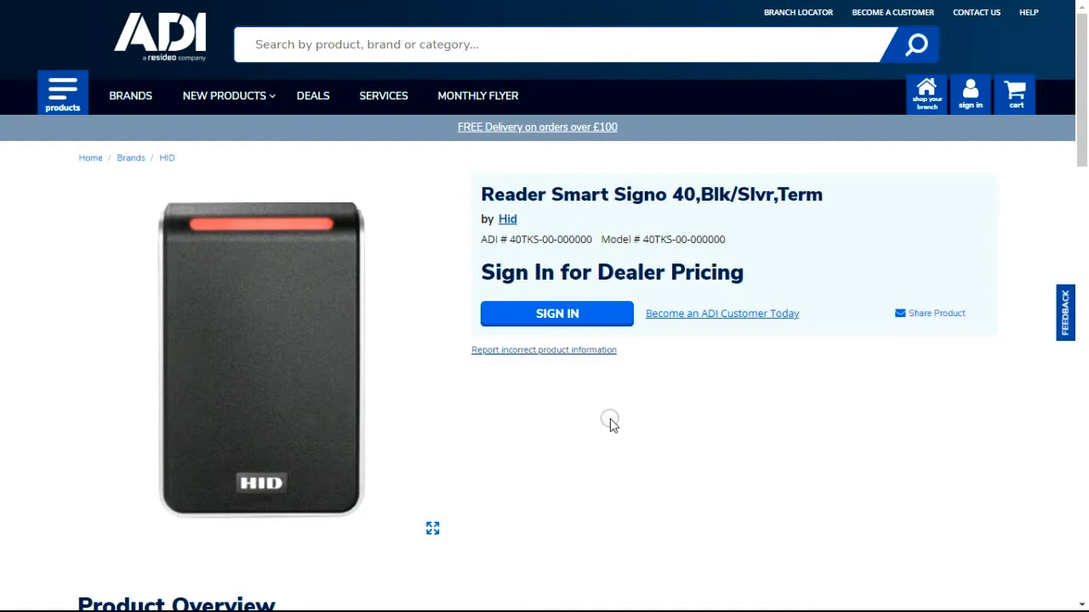
mouse_move(677, 565)
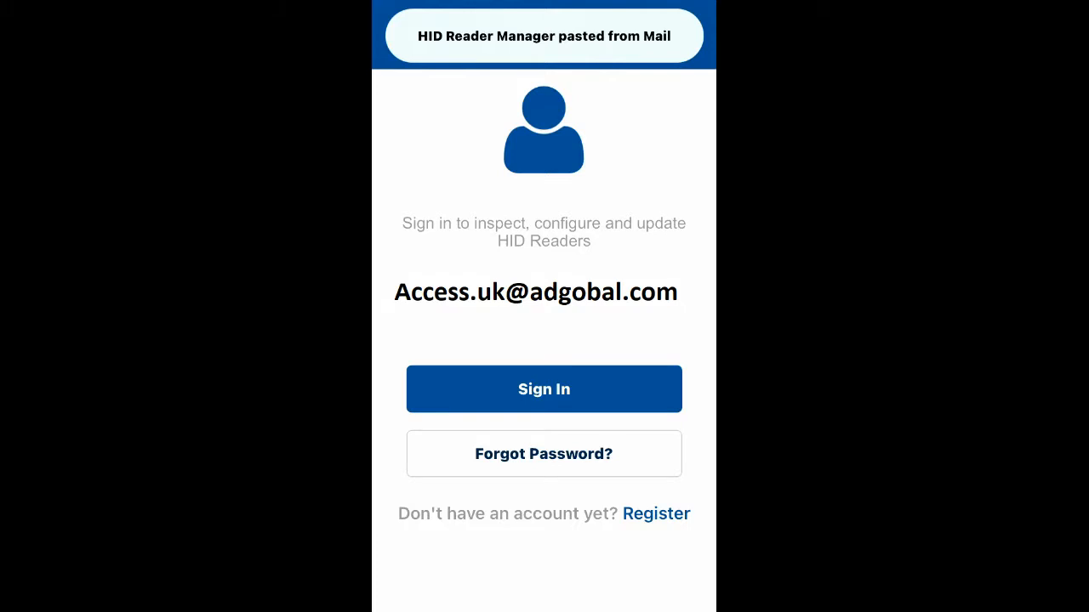
- Sign in to the HID Reader Manager account to reach the Home screen
left_click(544, 388)
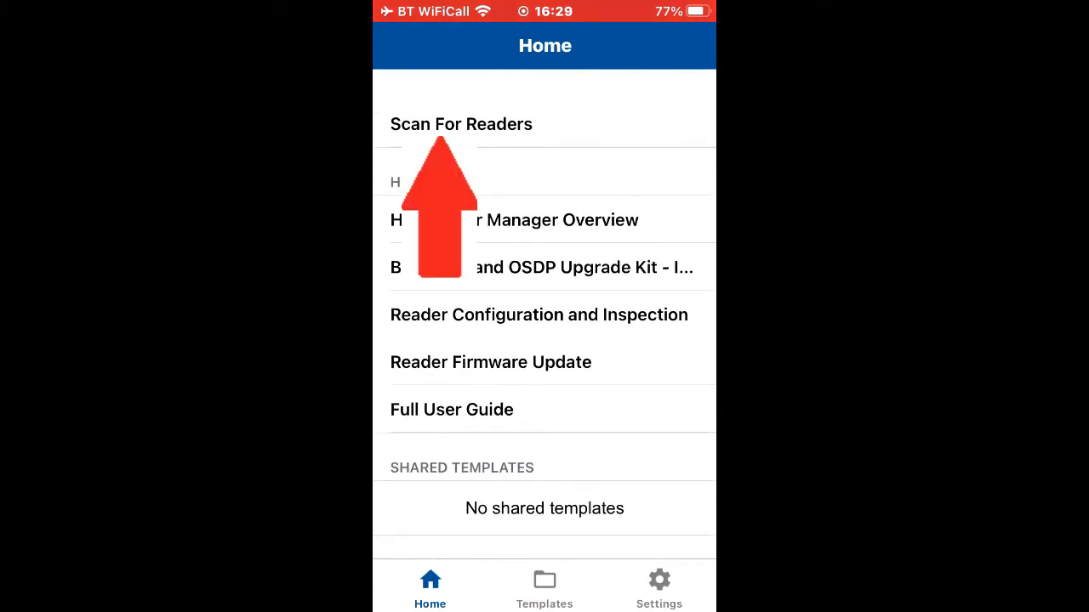
- Scan for nearby readers and inspect the detected HID reader
left_click(461, 122)
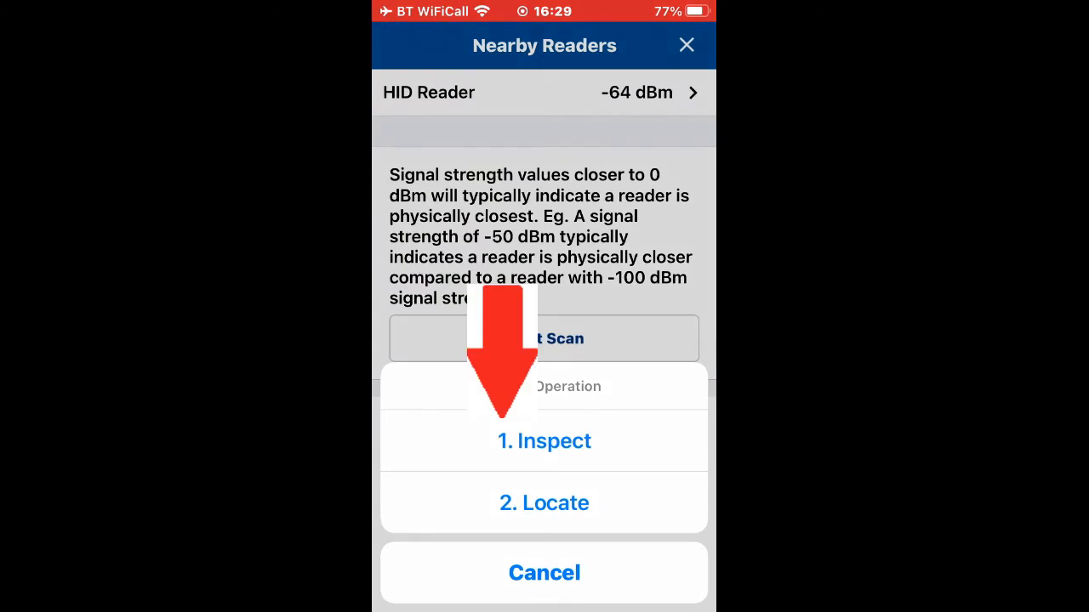
left_click(545, 572)
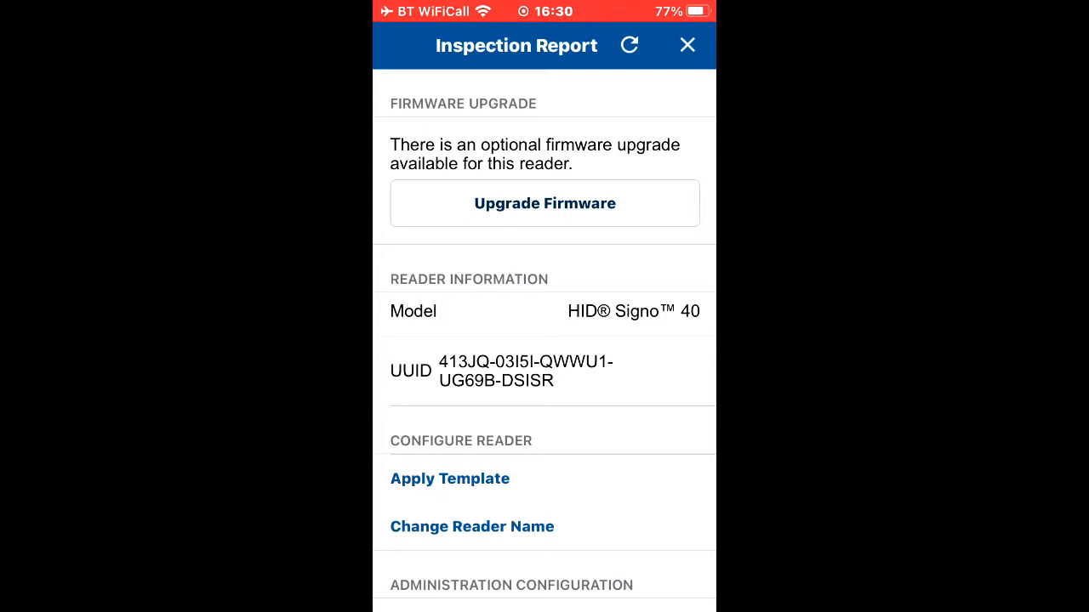
- Review the Inspection Report's model, configuration, firmware and hardware details
scroll("down", 3)
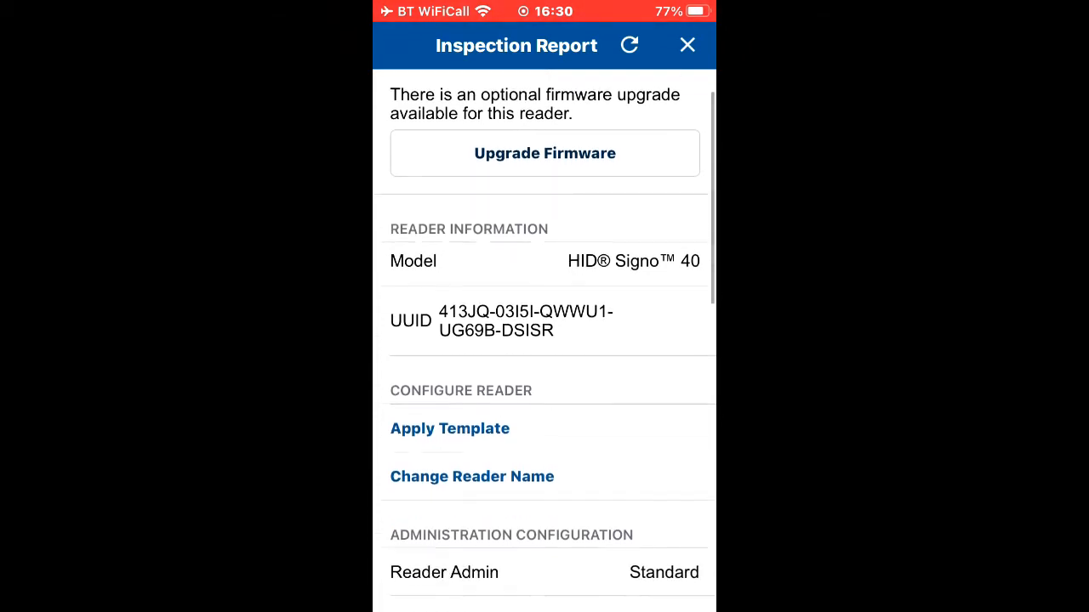
scroll("down", 3)
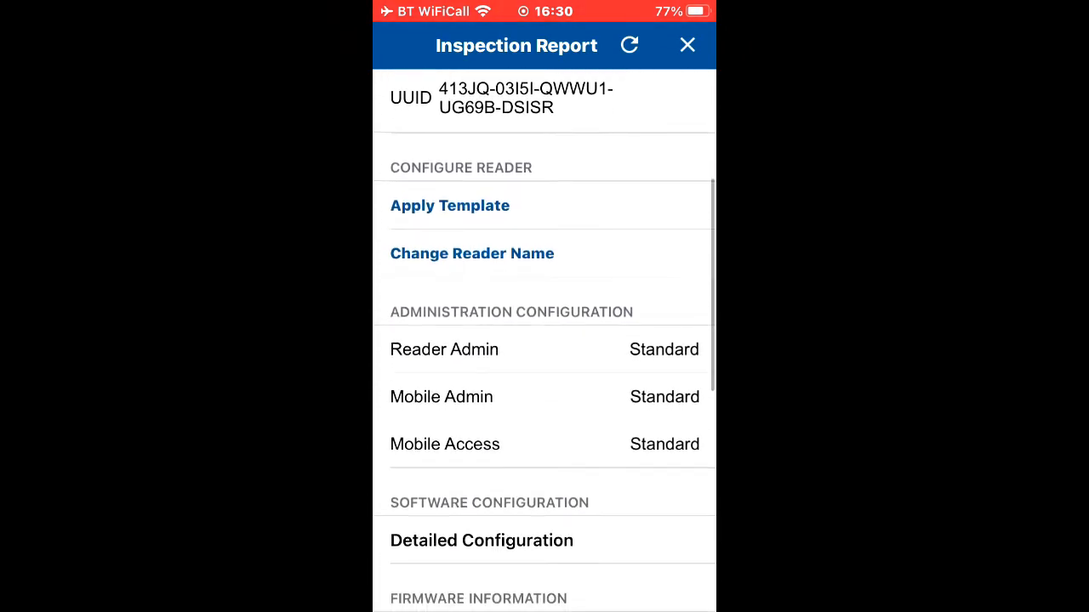
scroll("down", 3)
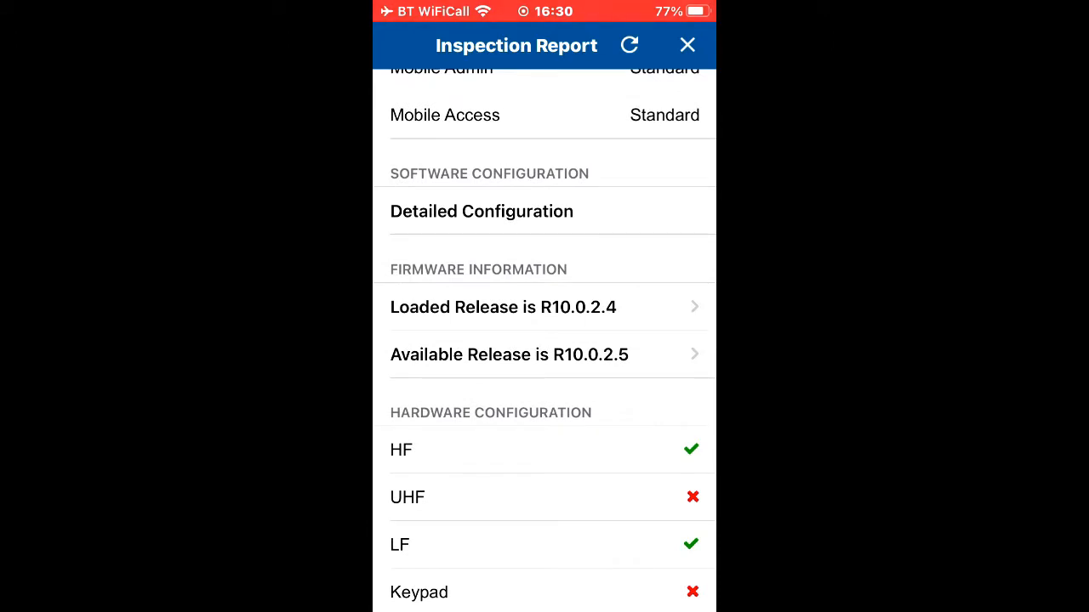
scroll("down", 3)
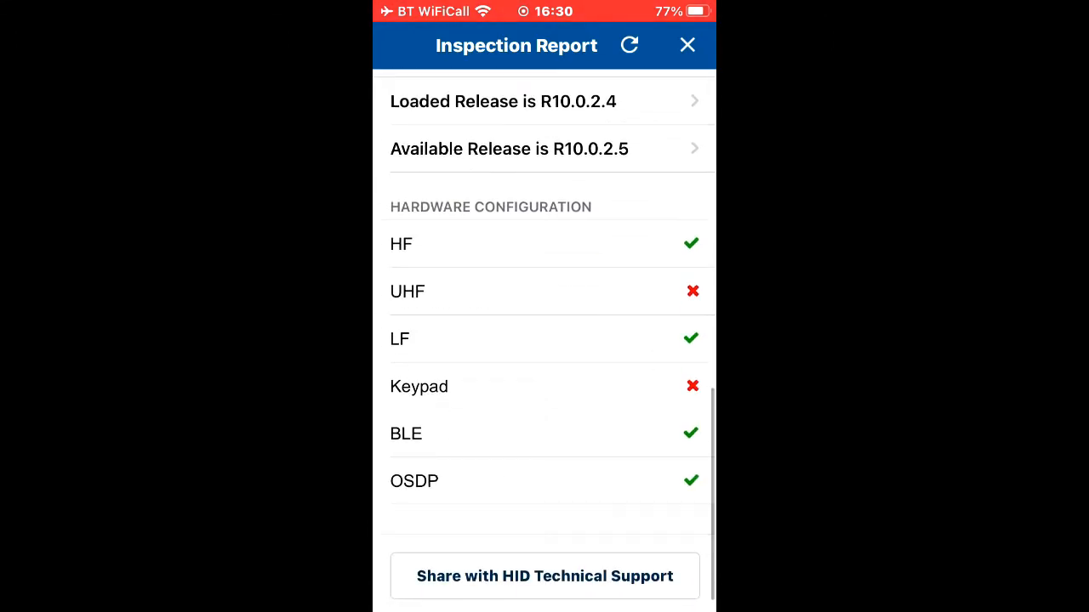
scroll("down", 3)
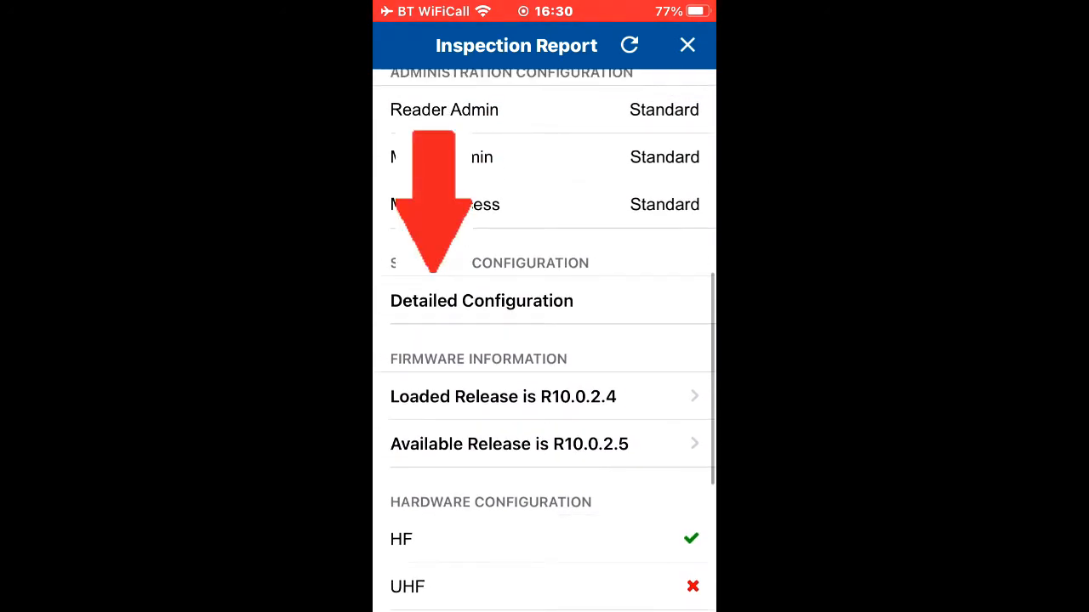
- View the reader's Detailed Configuration listing credential details and reader settings
left_click(629, 44)
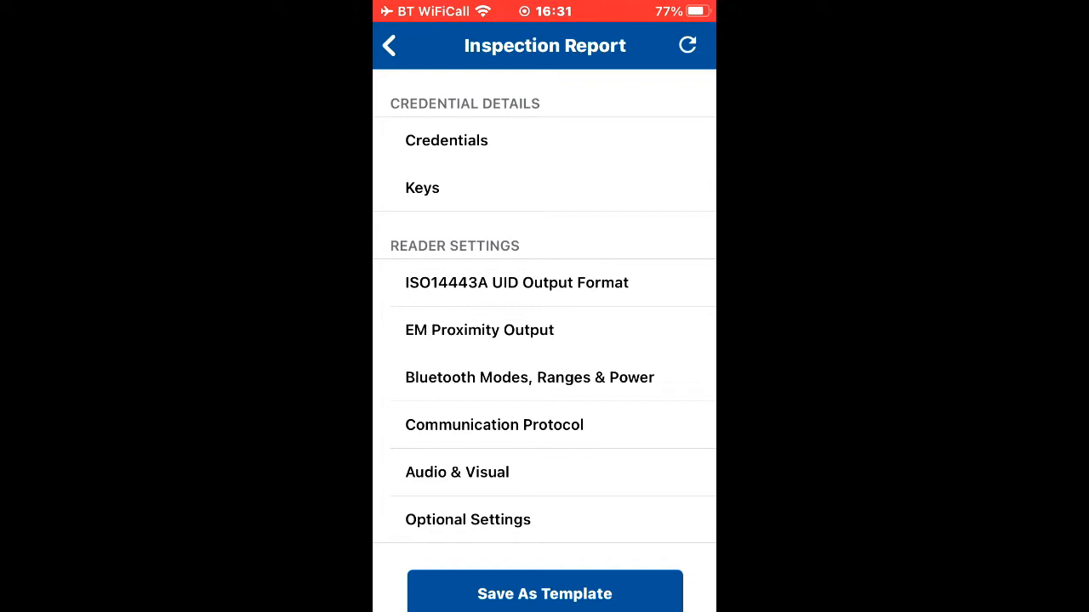
- Enable the MIFARE DESFire and Transact Mobile credential types under Credentials
scroll("up", 3)
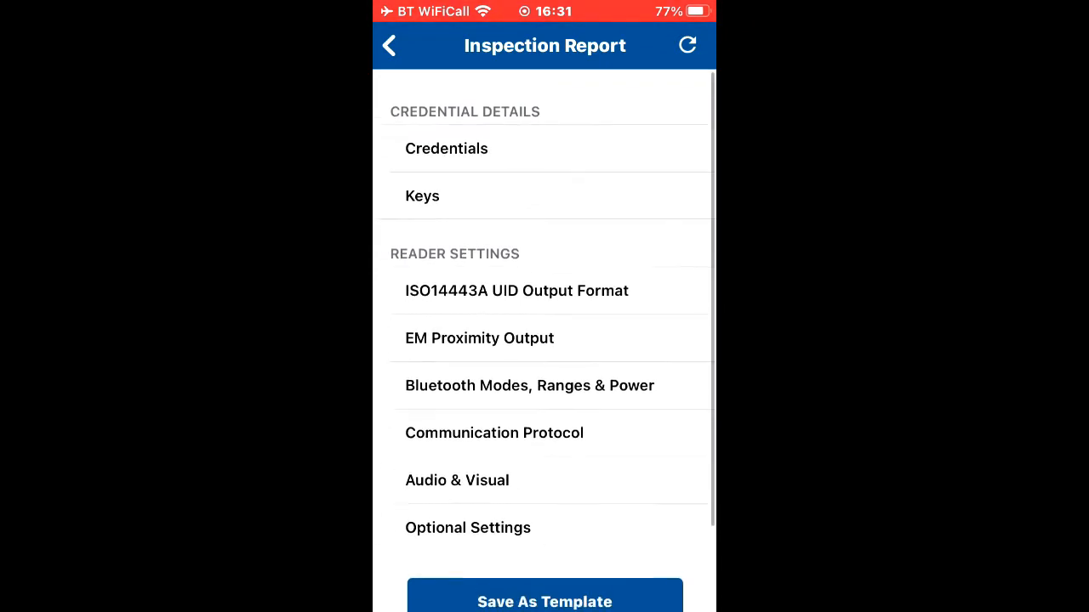
left_click(445, 148)
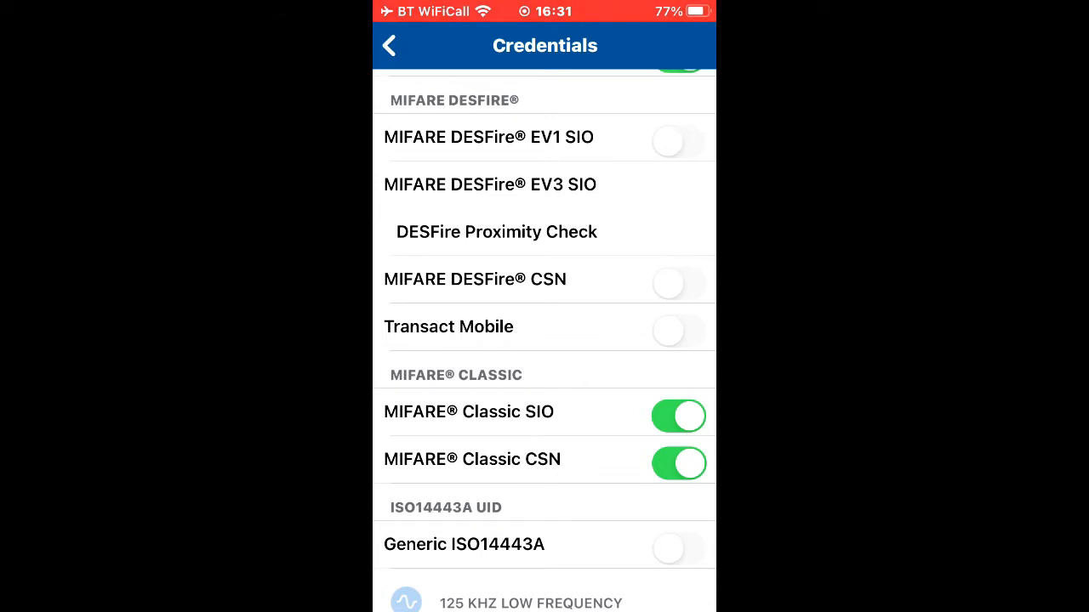
left_click(678, 141)
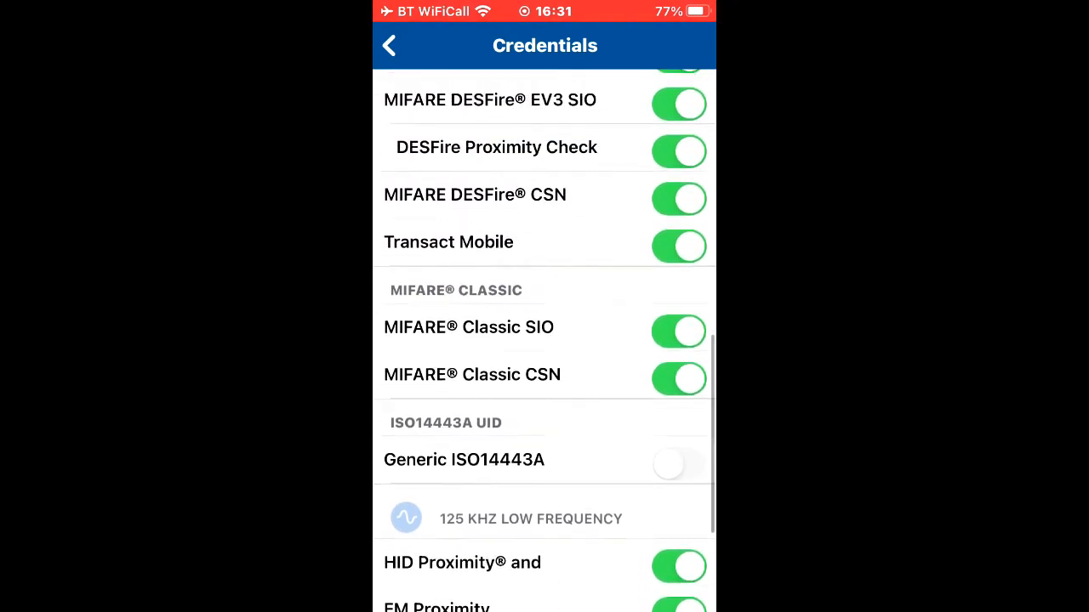
scroll("up", 3)
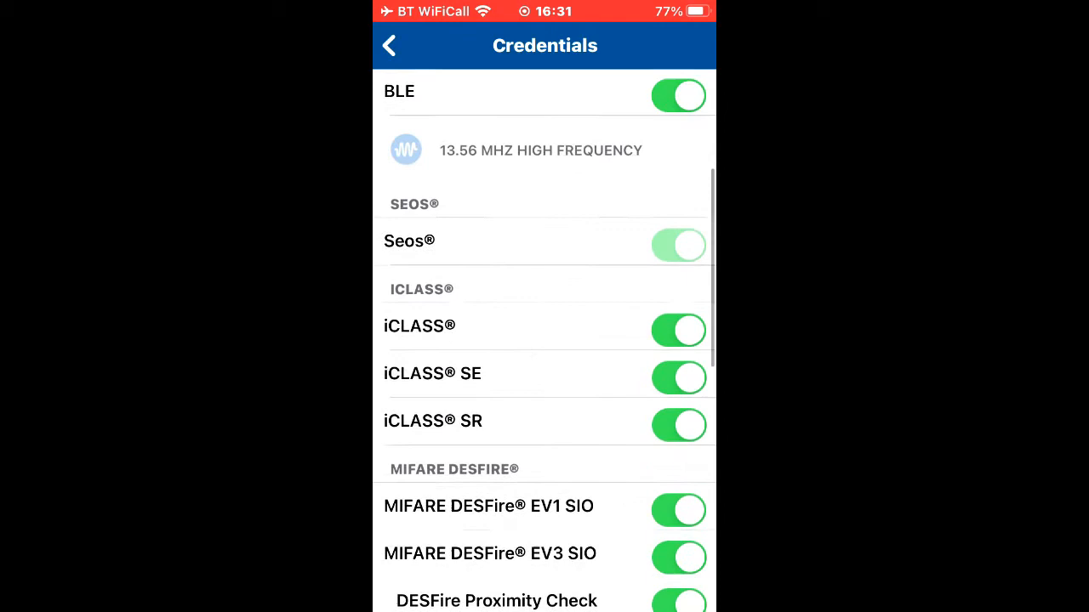
scroll("down", 3)
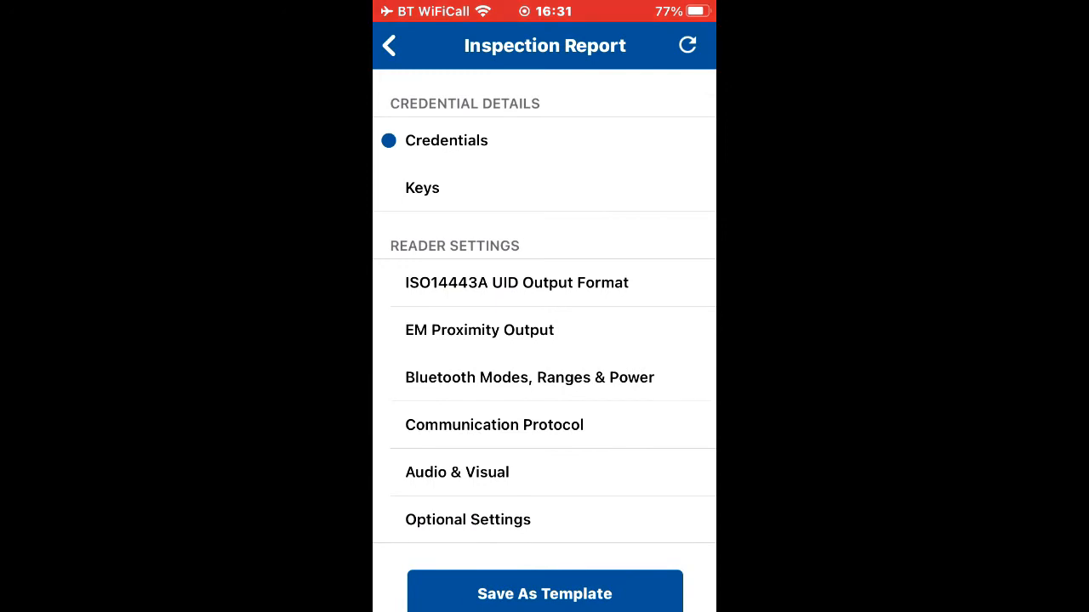
scroll("down", 3)
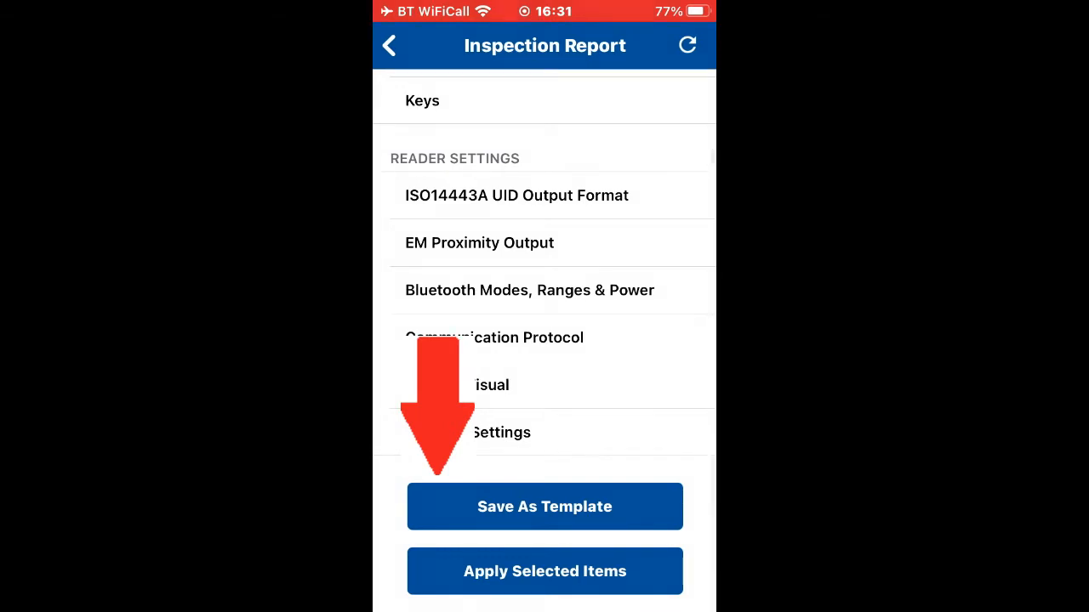
- Save the settings as a template titled 'Desfire supported' in the Adi category
left_click(544, 507)
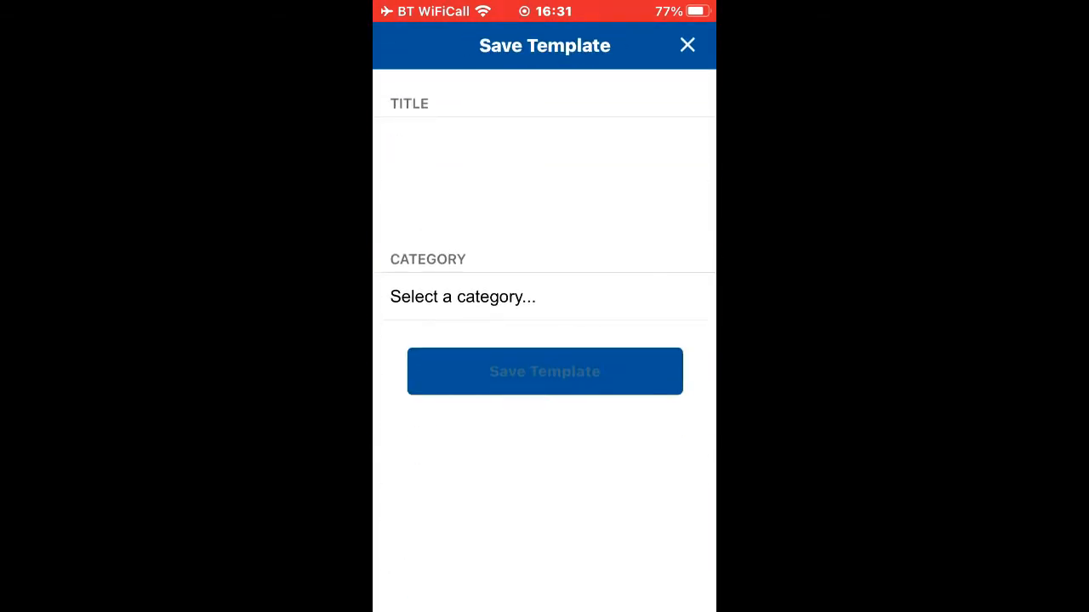
left_click(545, 153)
type("Desfire s")
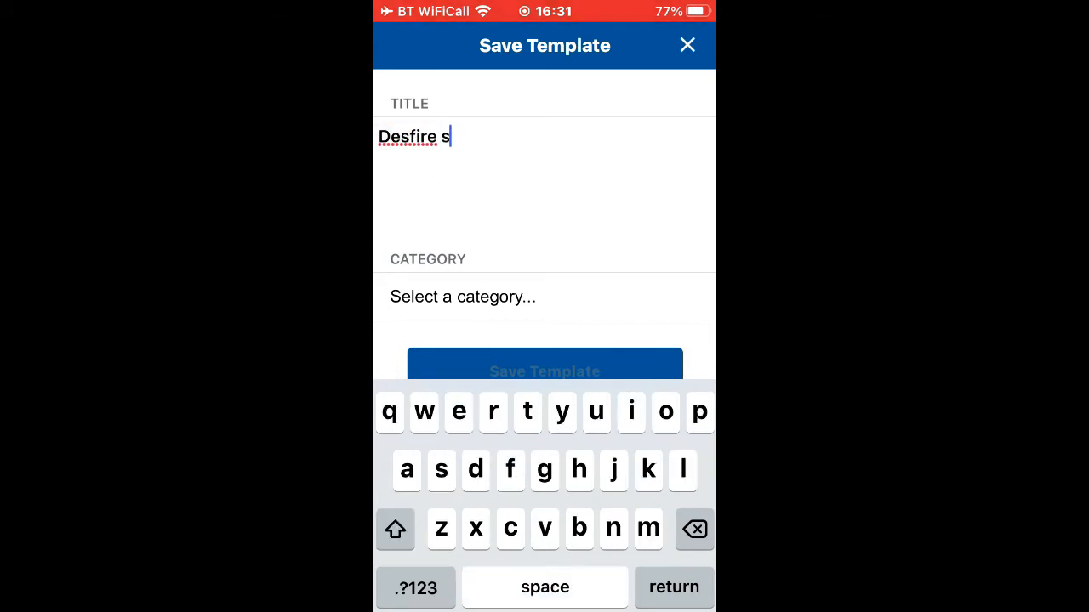
type("pported")
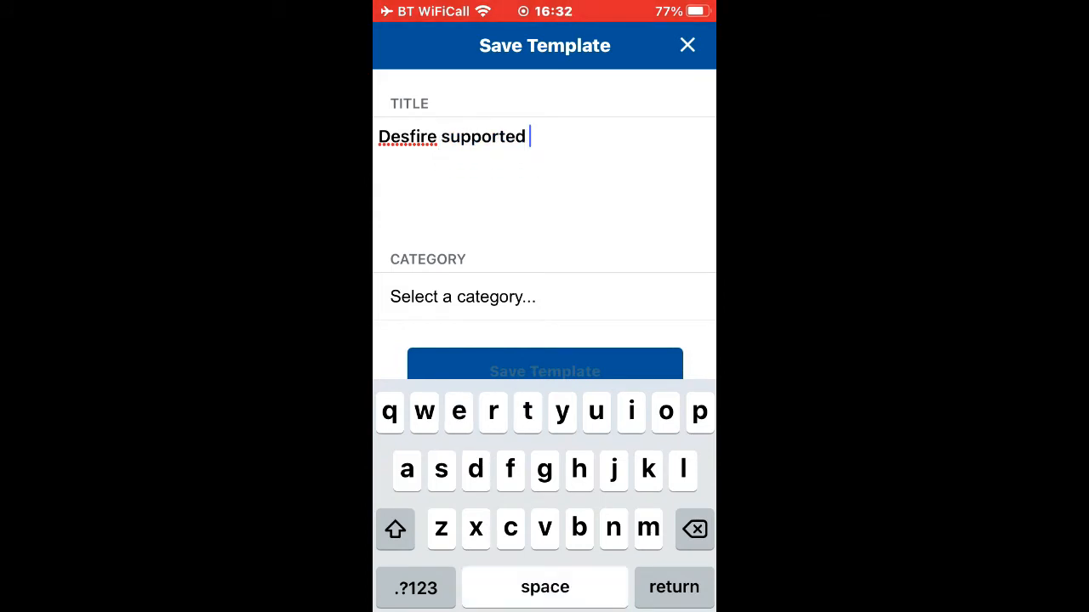
key("return")
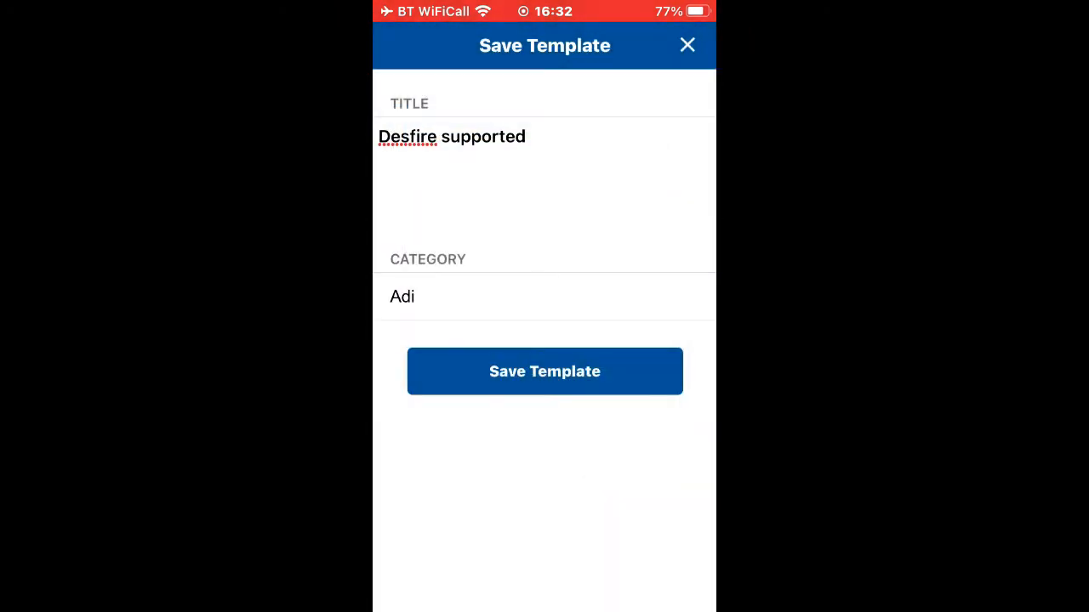
left_click(544, 371)
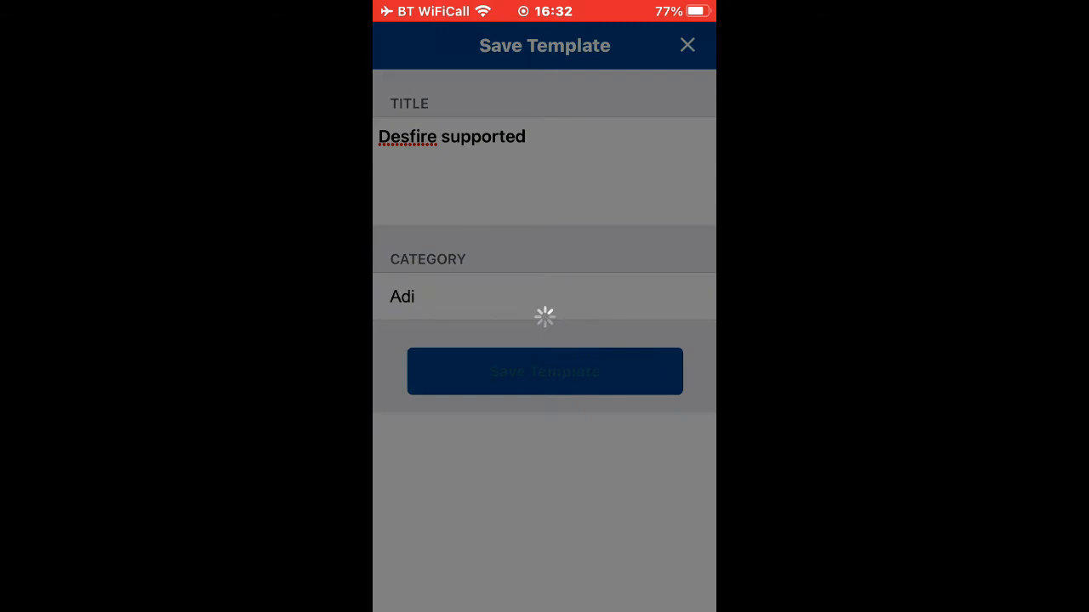
left_click(545, 371)
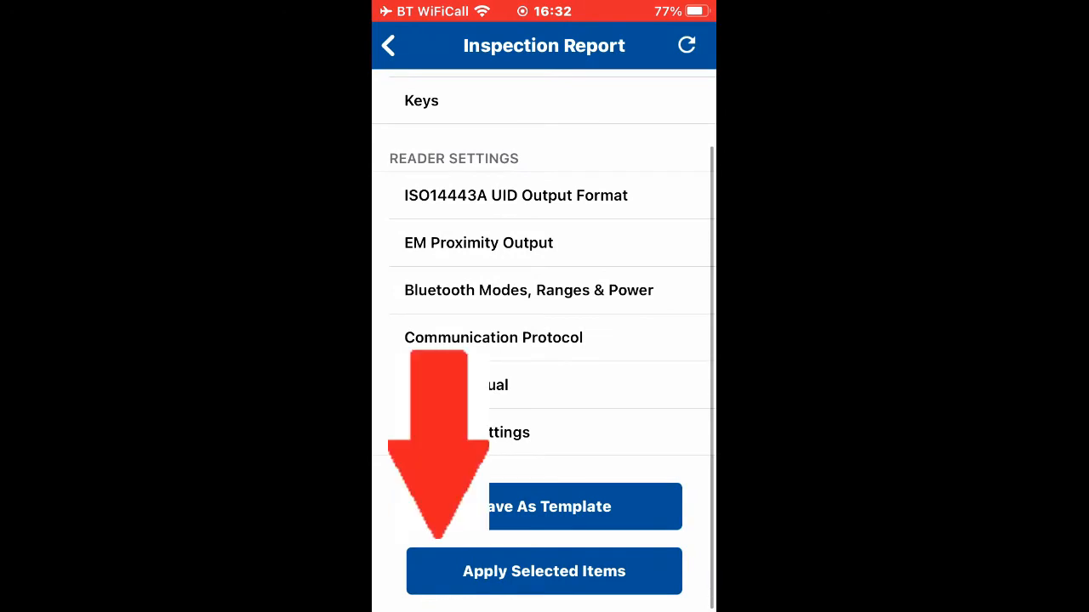
- Apply the selected configuration to the reader and dismiss the success message
left_click(545, 572)
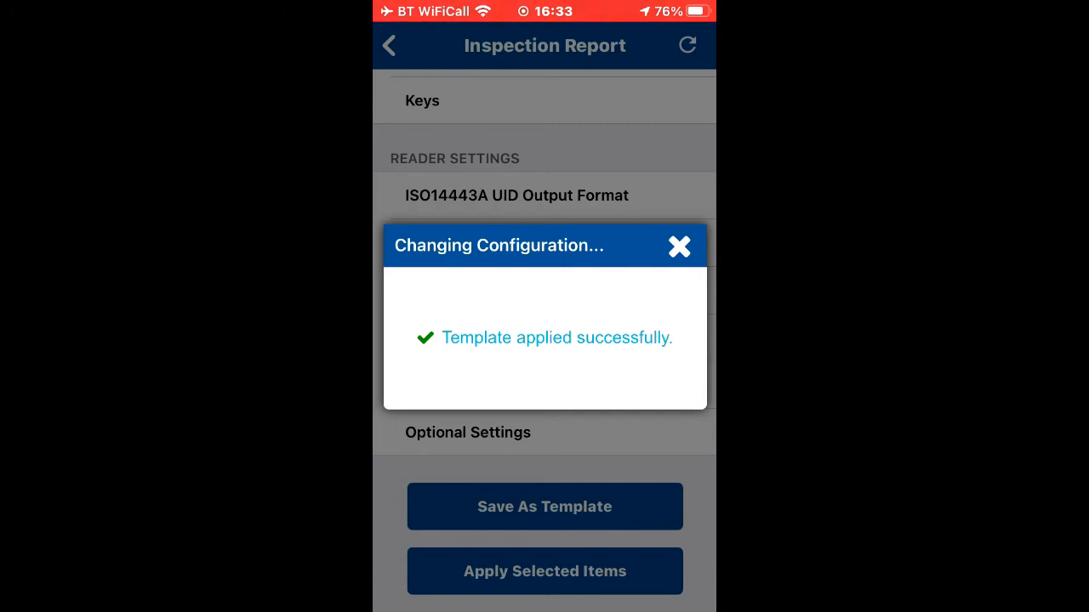
left_click(679, 245)
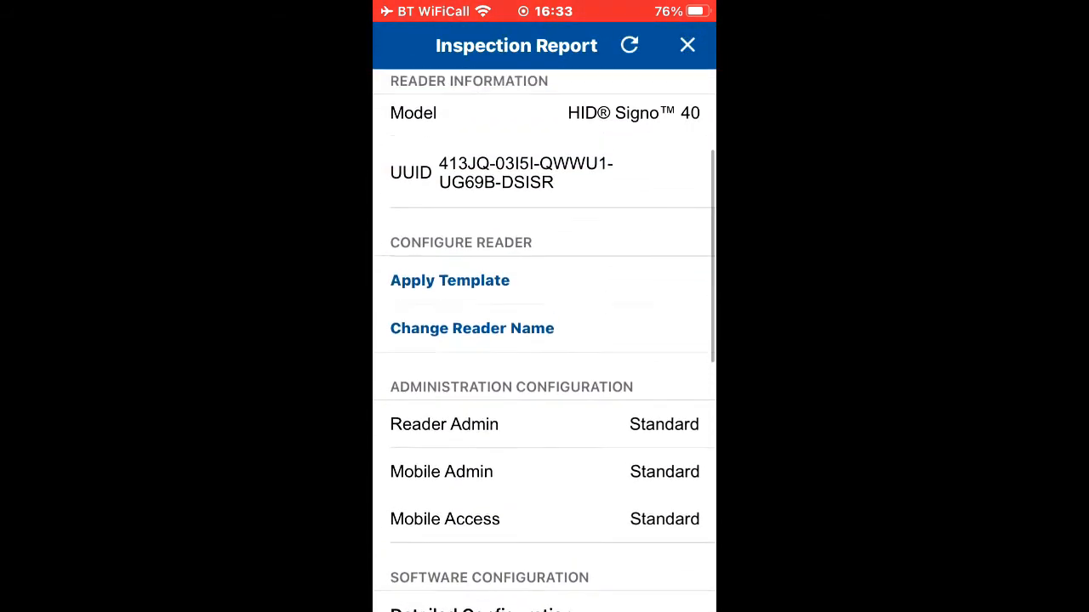
- Rescan for the reader and reopen its detailed configuration with reader settings categories
left_click(688, 44)
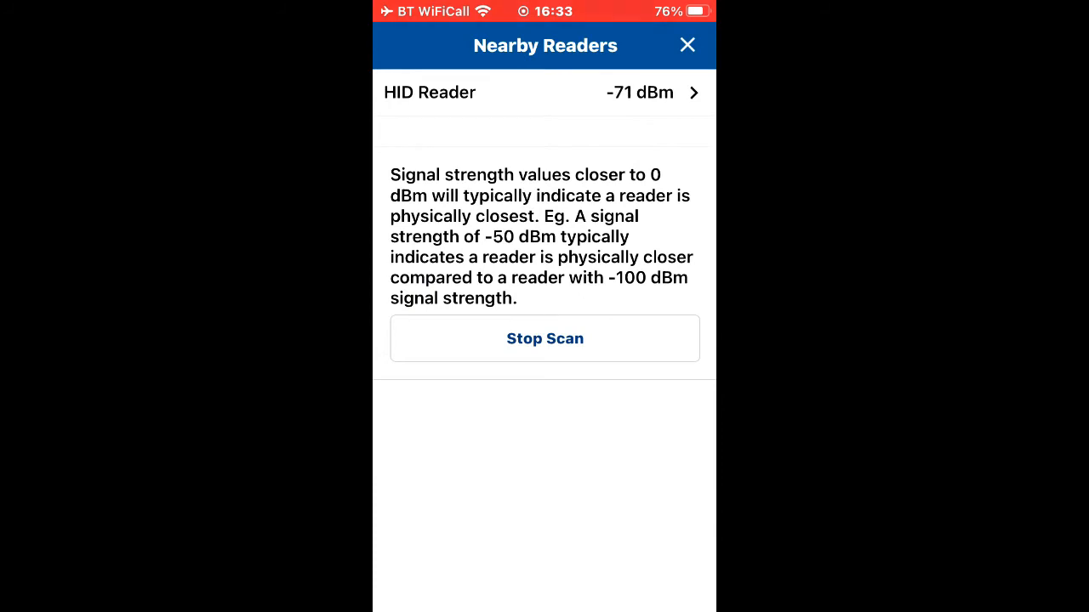
left_click(545, 337)
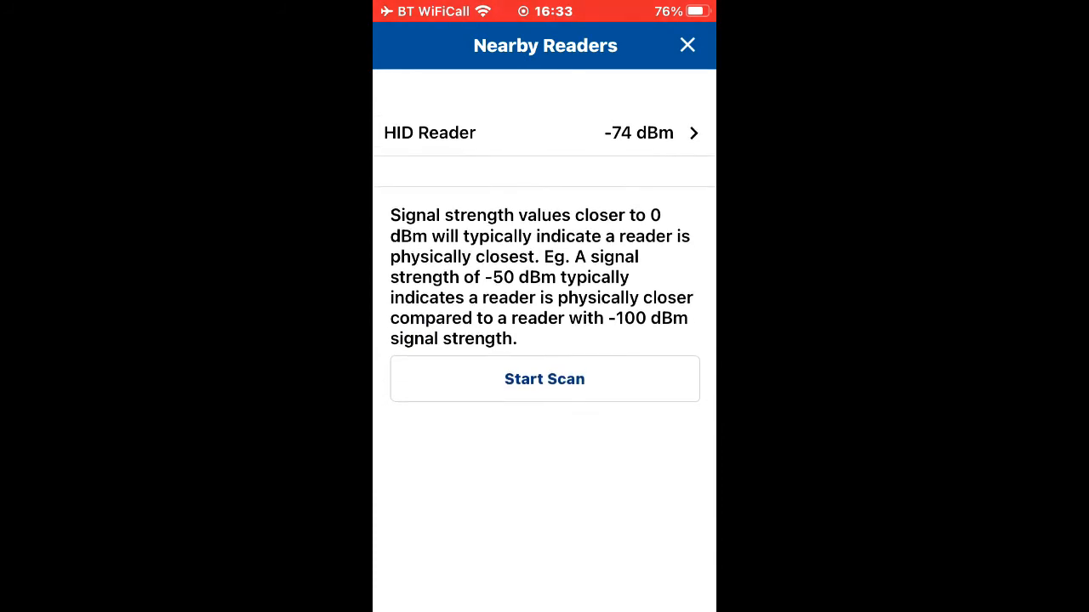
left_click(688, 44)
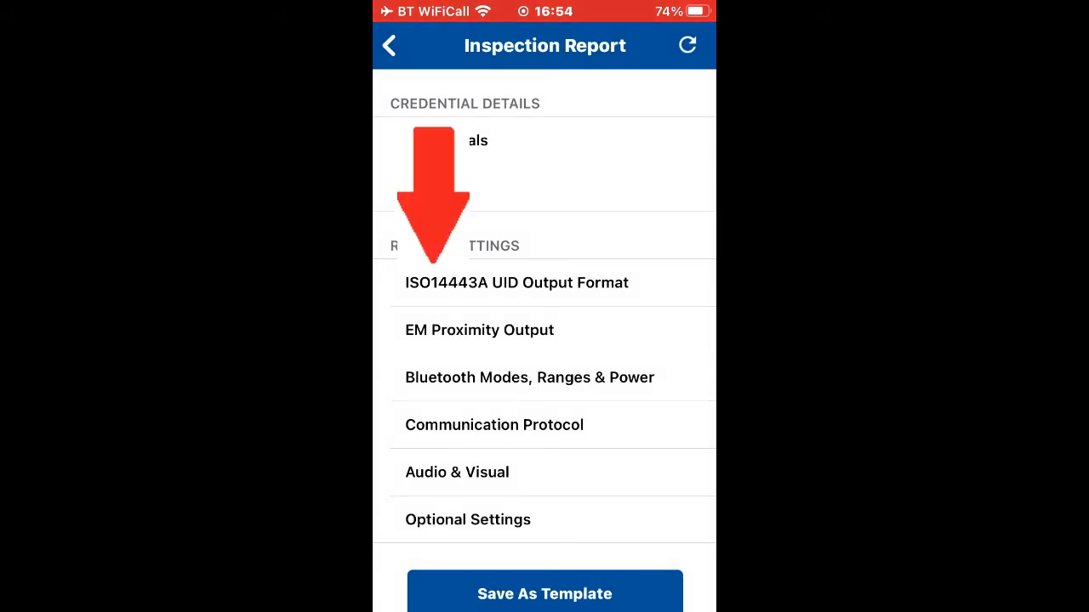
- Choose 34-BIT MSB as the ISO14443A UID output format
left_click(517, 283)
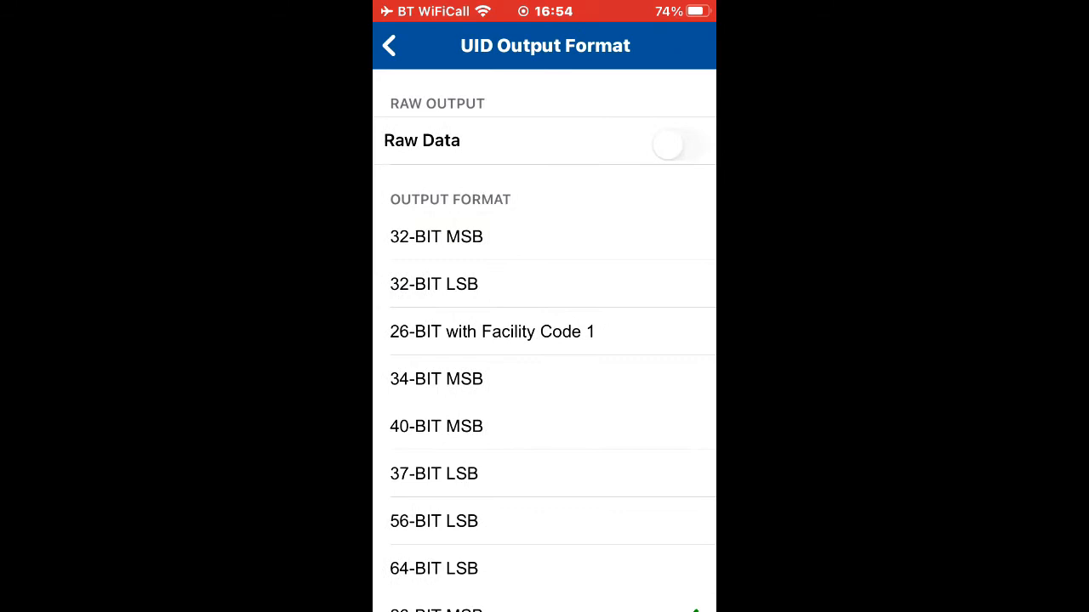
scroll("down", 3)
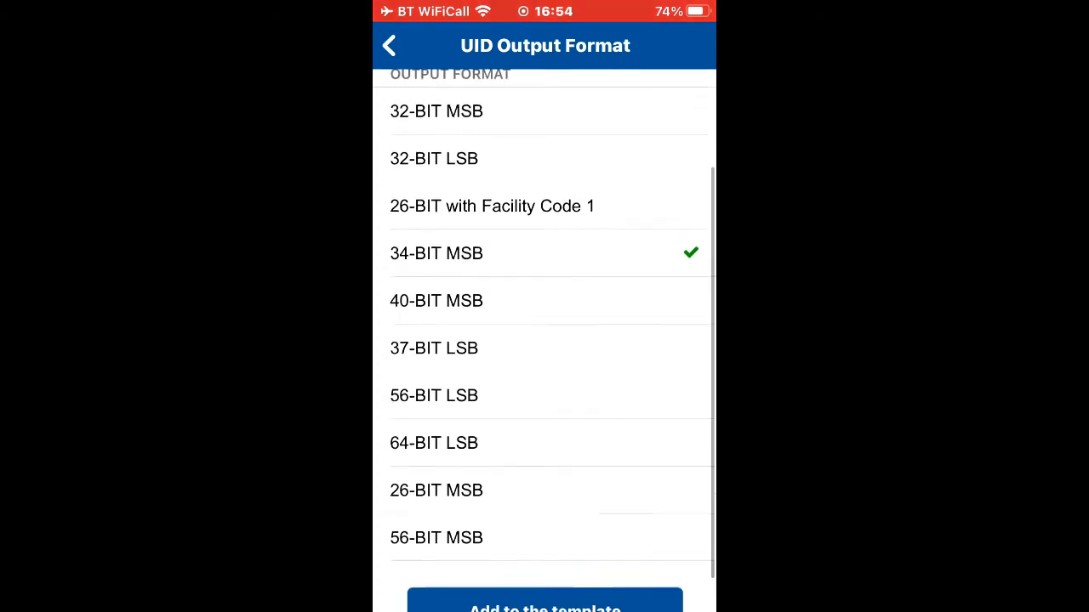
scroll("down", 3)
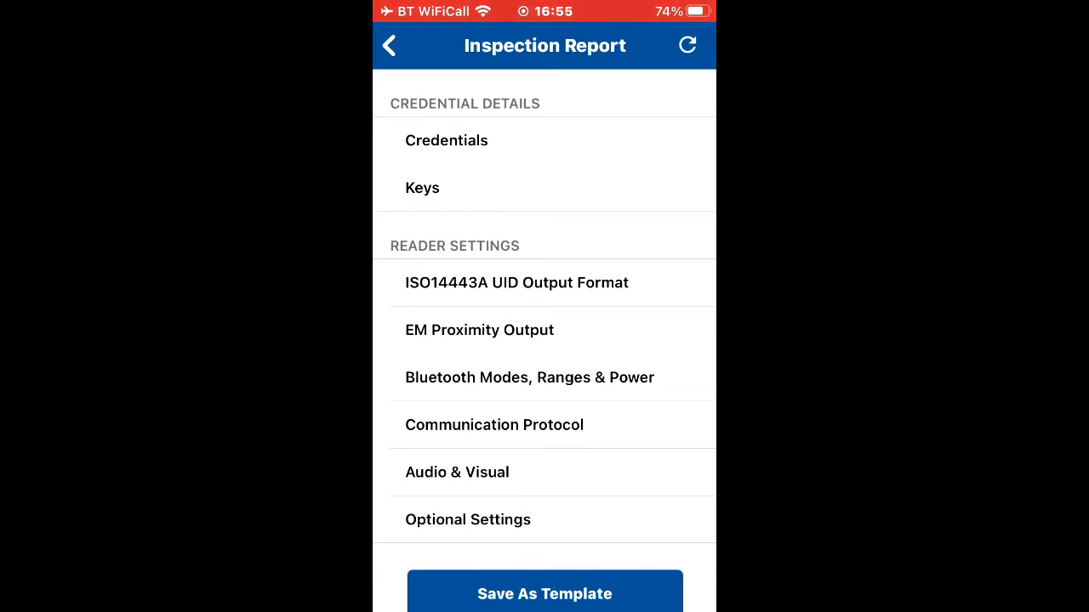
left_click(493, 425)
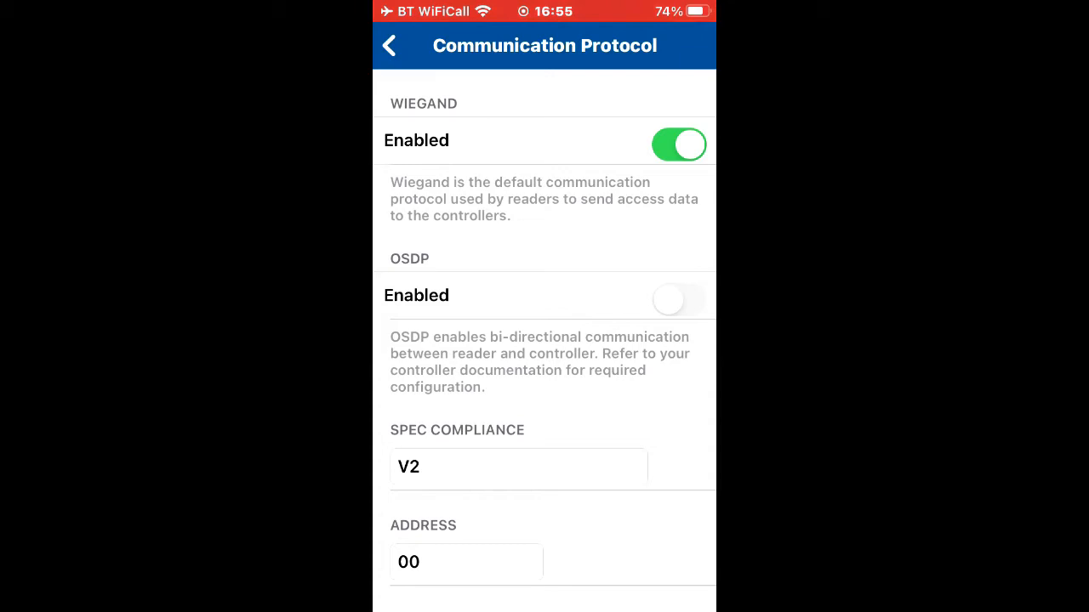
scroll("up", 3)
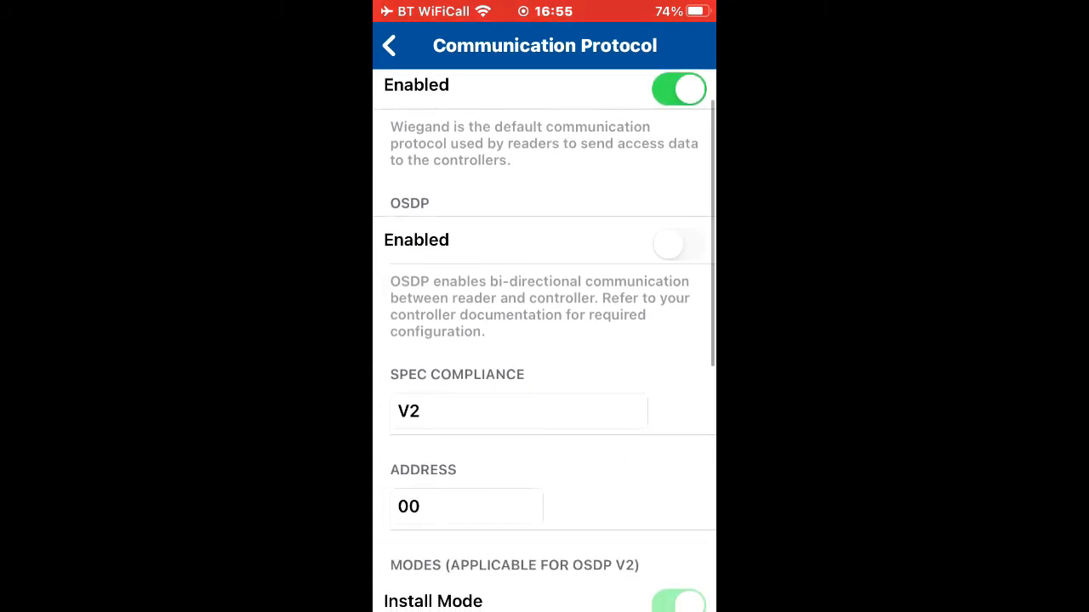
scroll("down", 3)
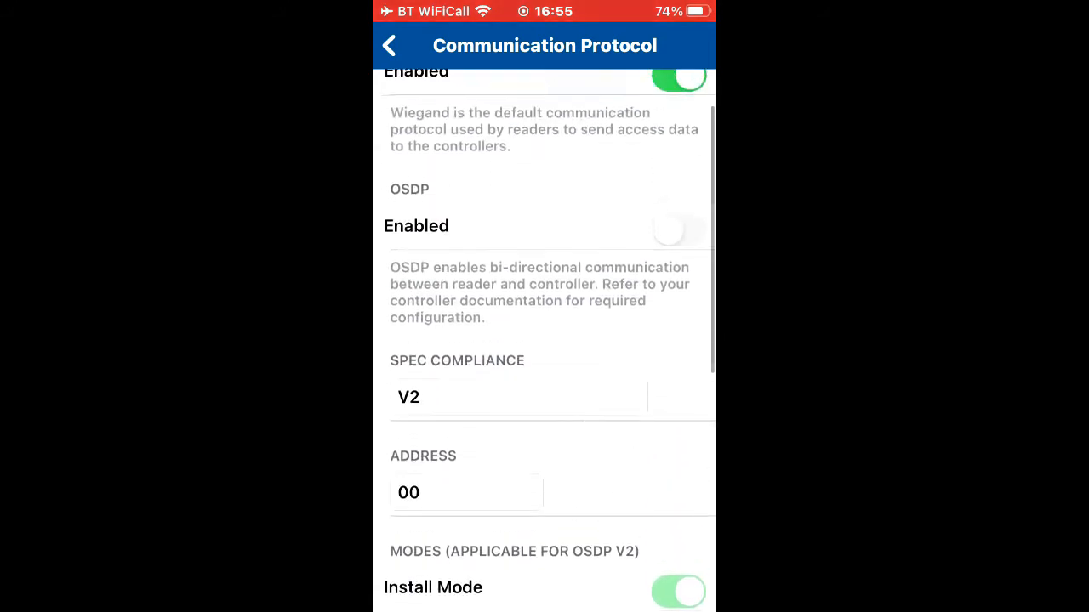
left_click(388, 44)
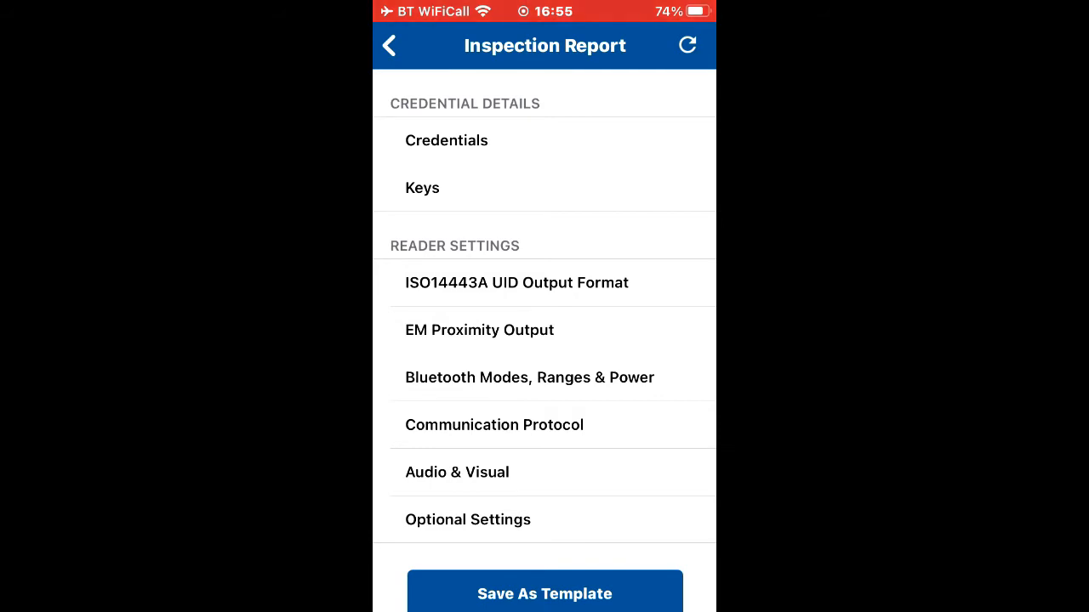
left_click(466, 520)
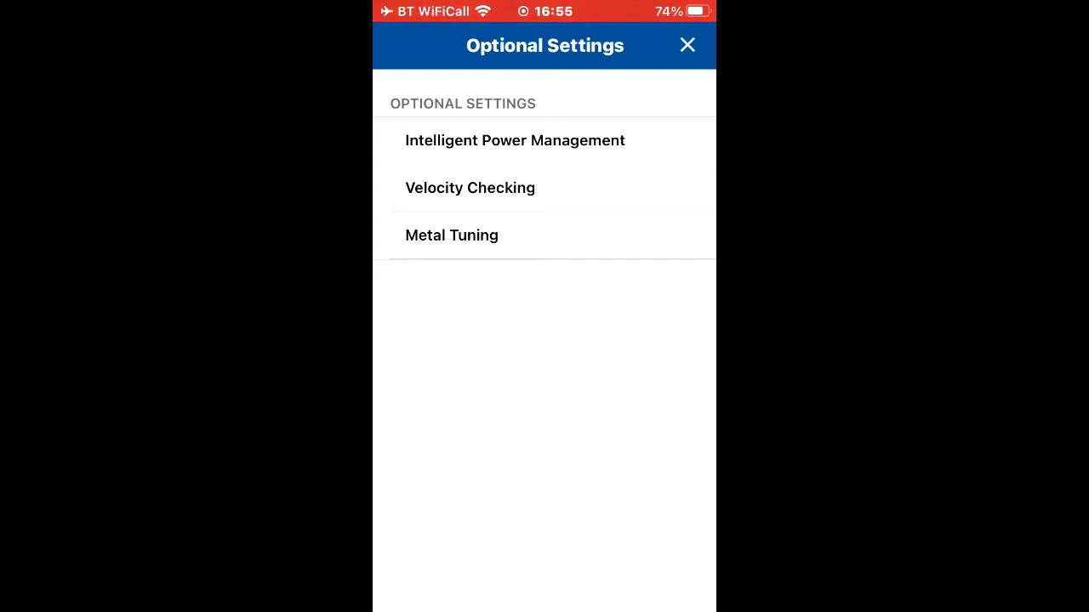
left_click(452, 235)
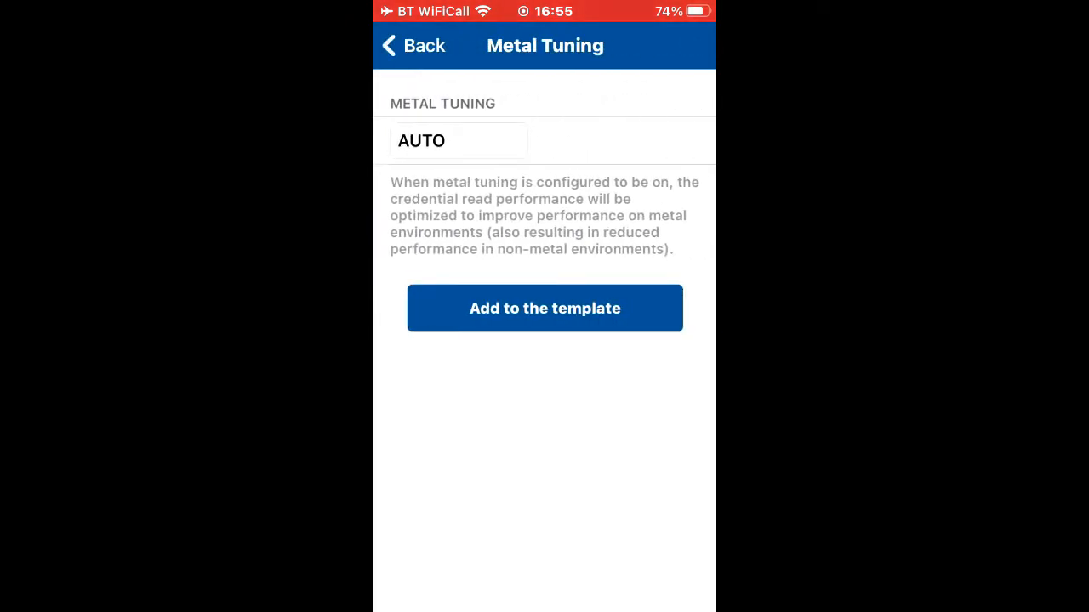
left_click(412, 44)
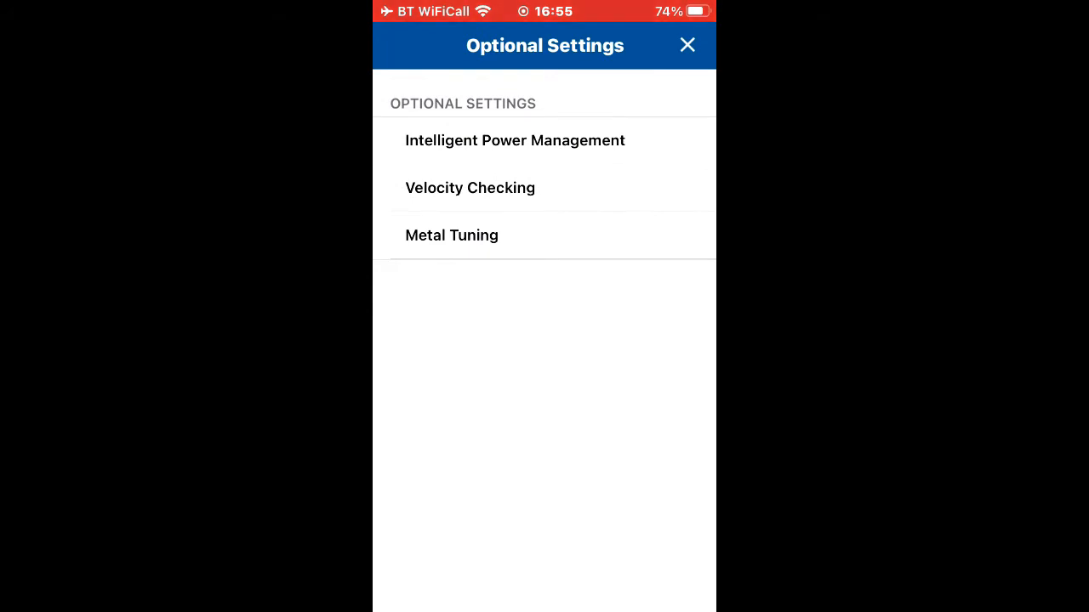
left_click(470, 187)
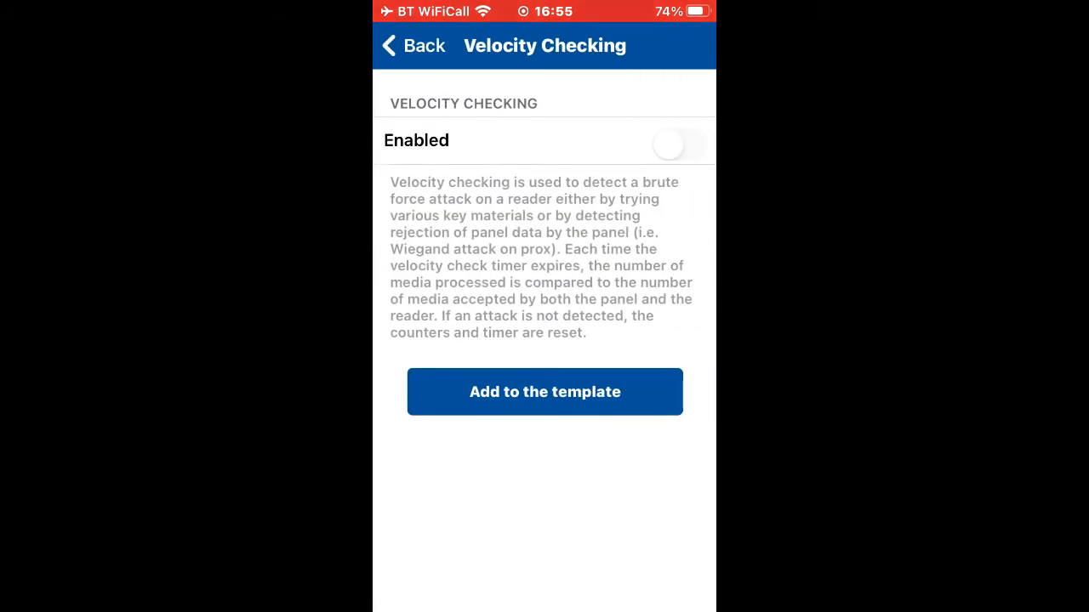
left_click(412, 44)
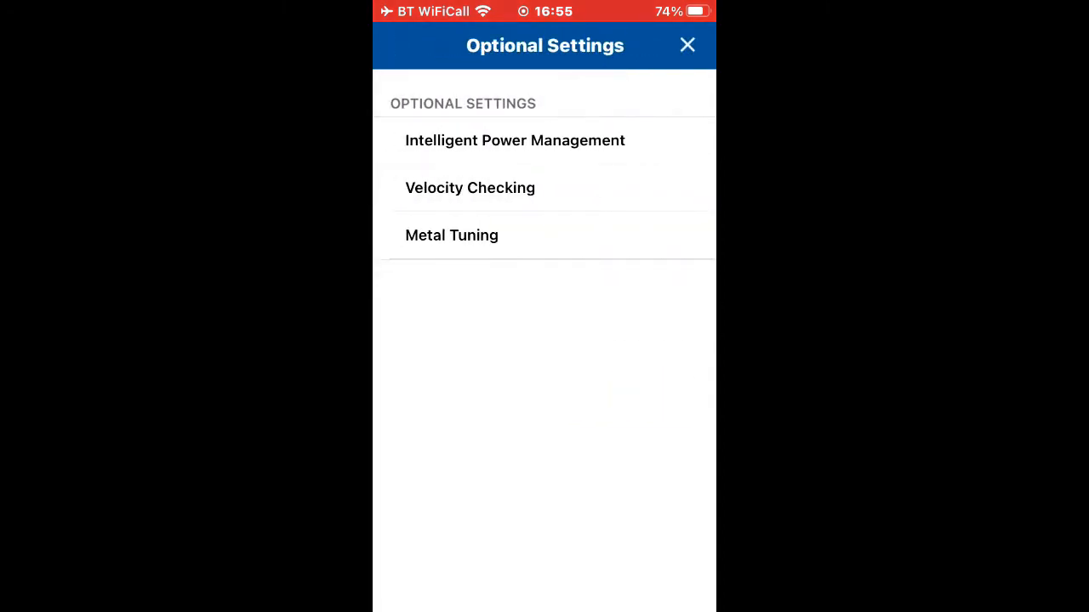
left_click(688, 44)
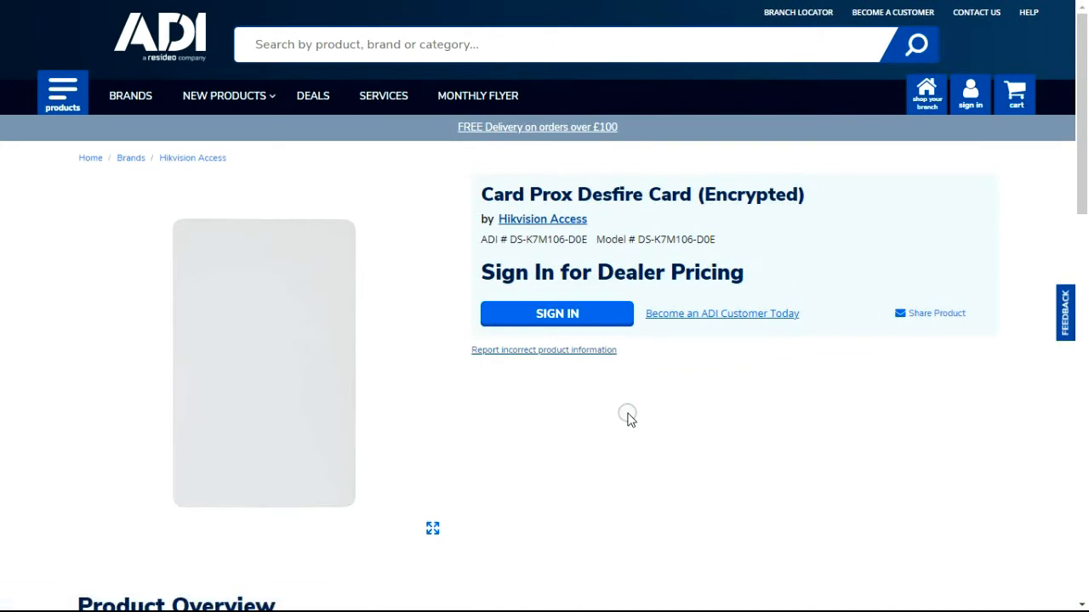
- View the ADI page for the Hikvision Card Prox Desfire Card (Encrypted)
left_click(557, 313)
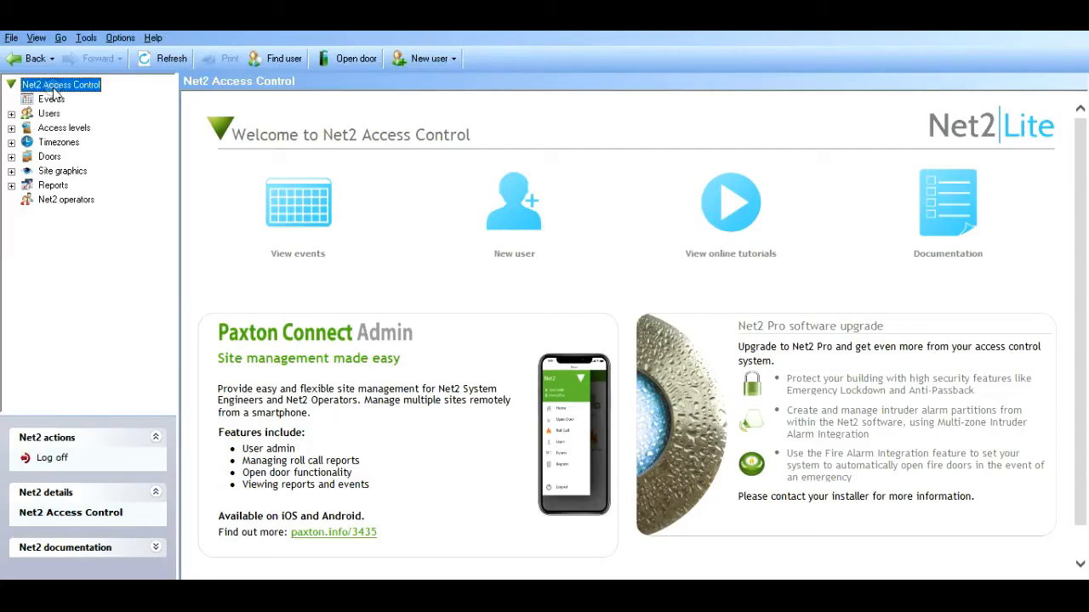
mouse_move(269, 184)
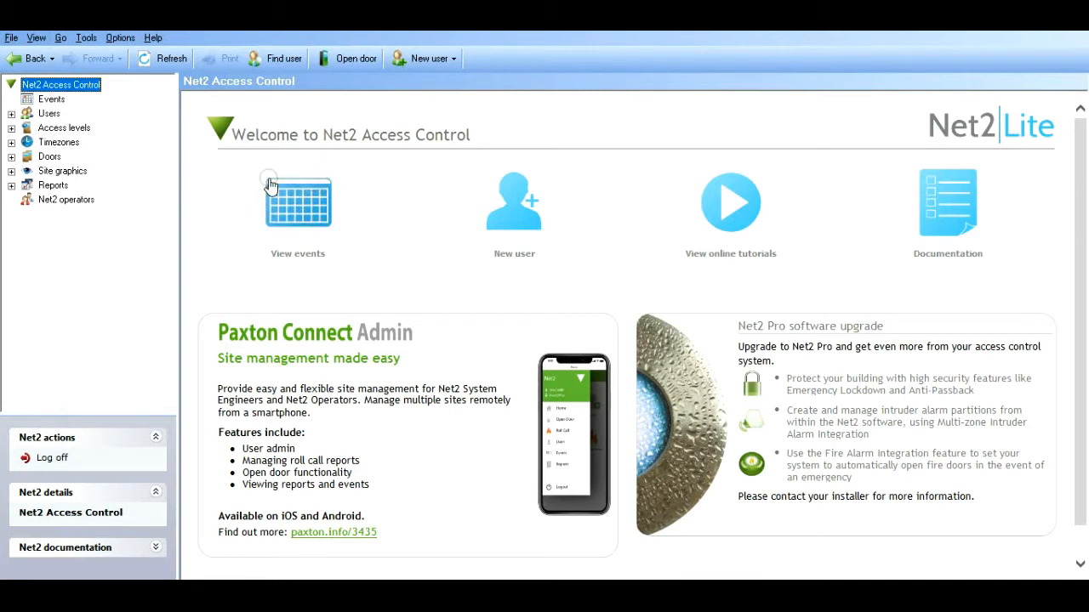
mouse_move(364, 221)
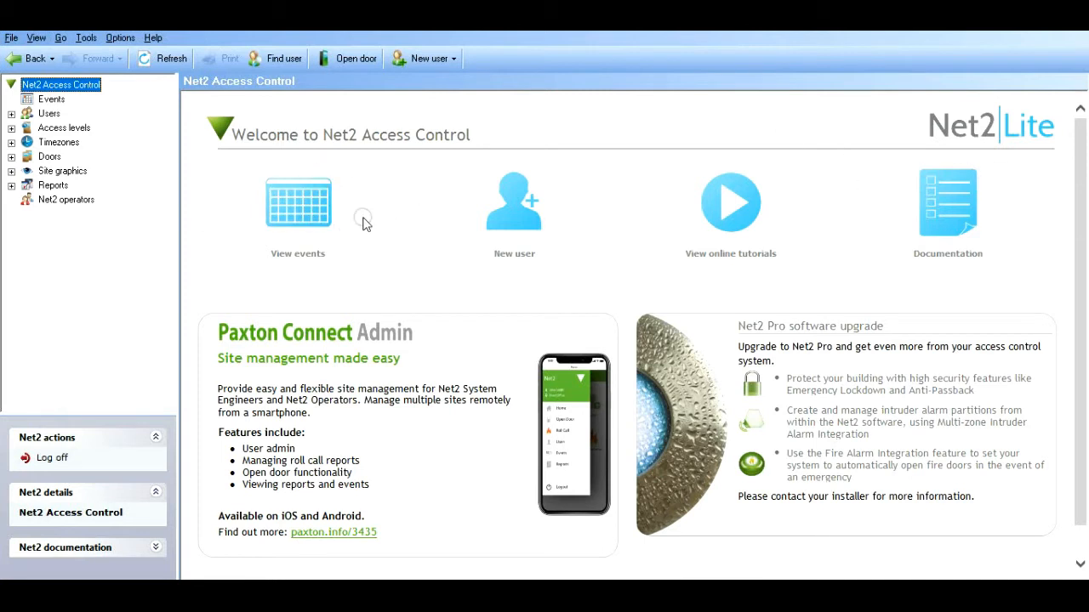
mouse_move(17, 162)
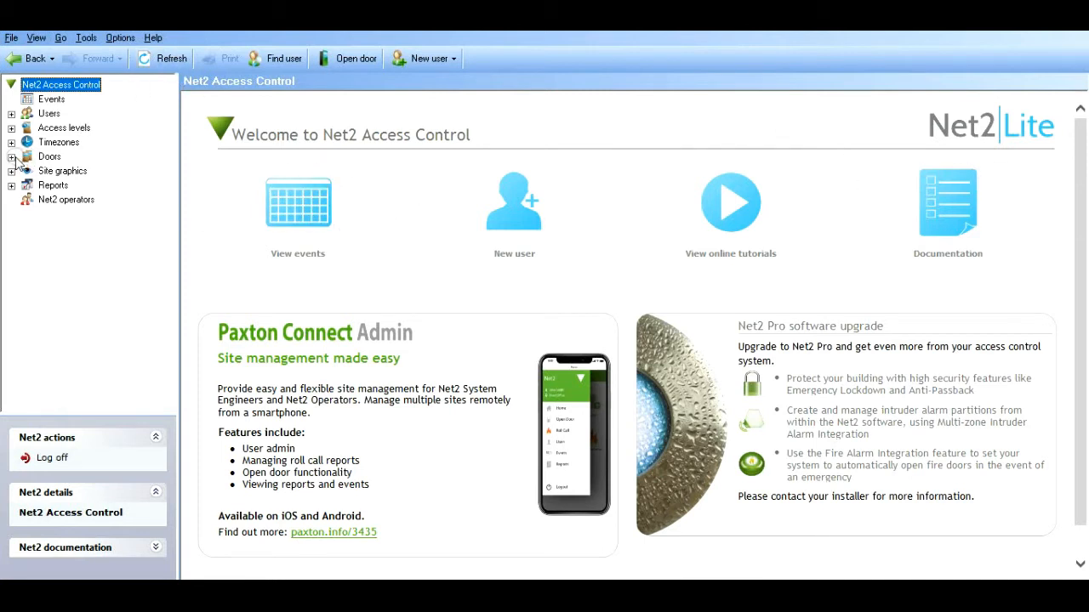
- Expand Doors in the tree and show the doors overview listing Main door
left_click(12, 157)
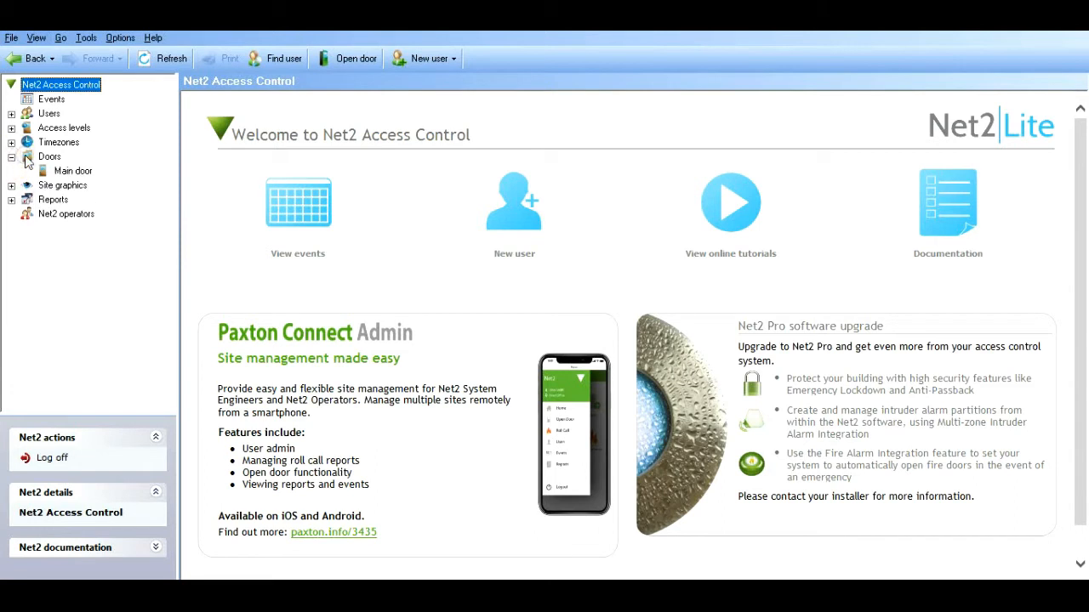
left_click(50, 157)
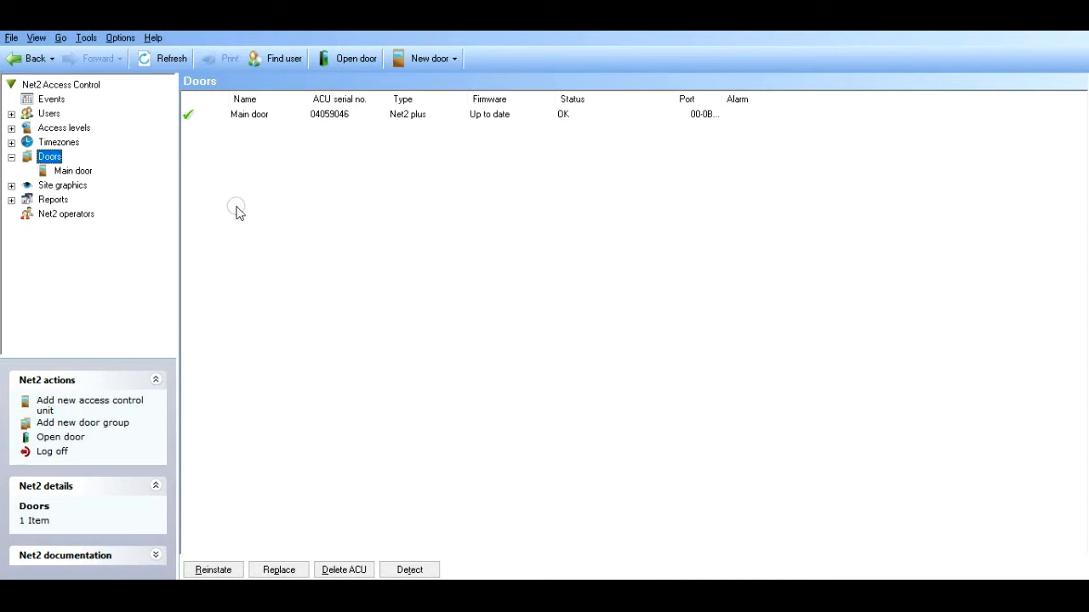
mouse_move(190, 122)
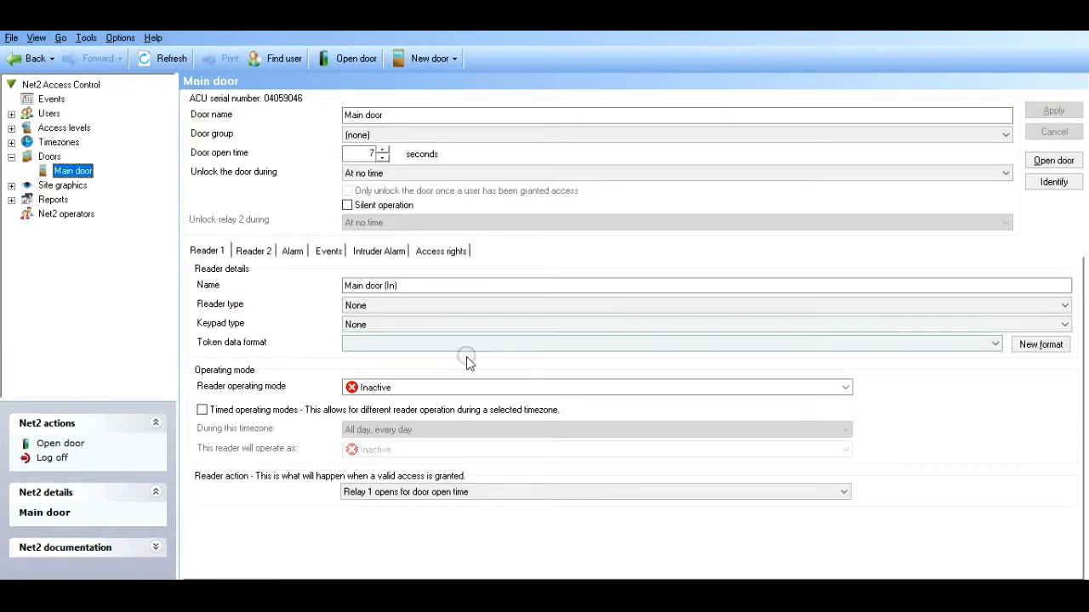
mouse_move(766, 302)
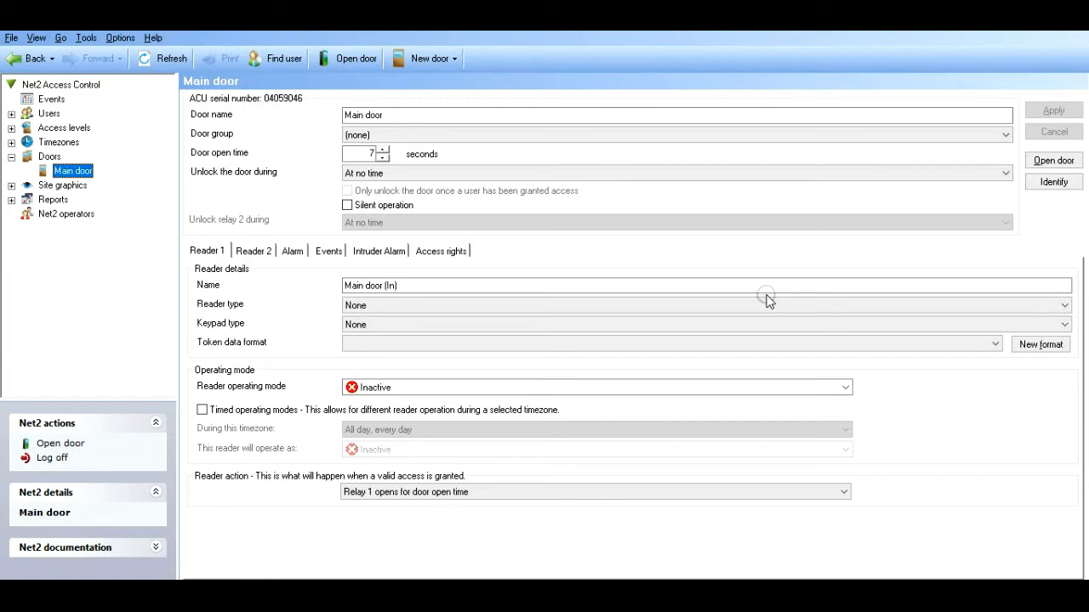
mouse_move(364, 223)
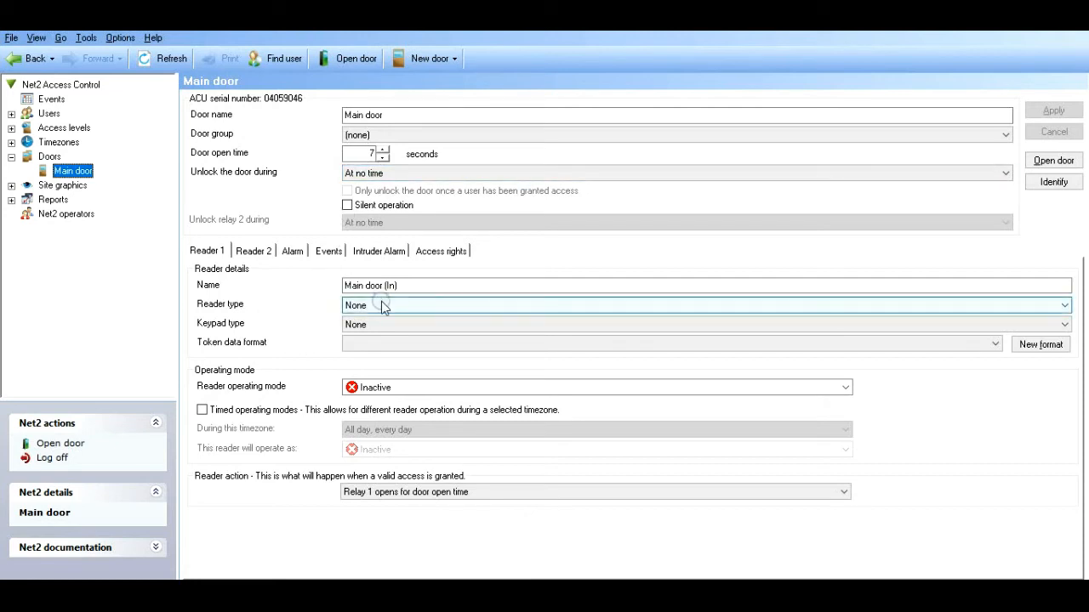
- Set Reader 1 to Wiegand reader with Wiegand 26 bit token format, apply, and cancel the format options
left_click(1063, 305)
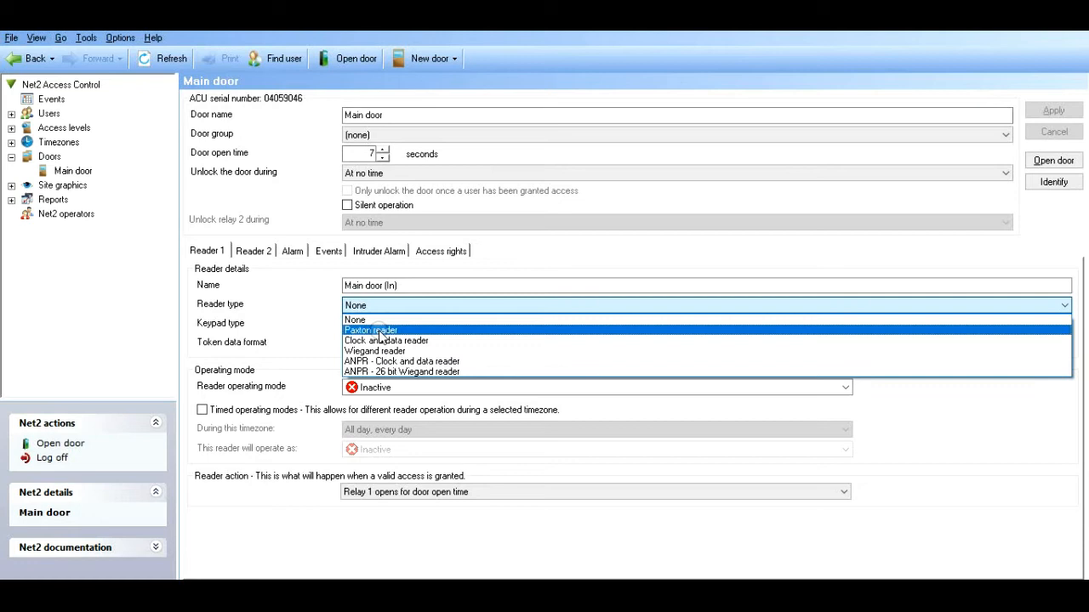
mouse_move(384, 341)
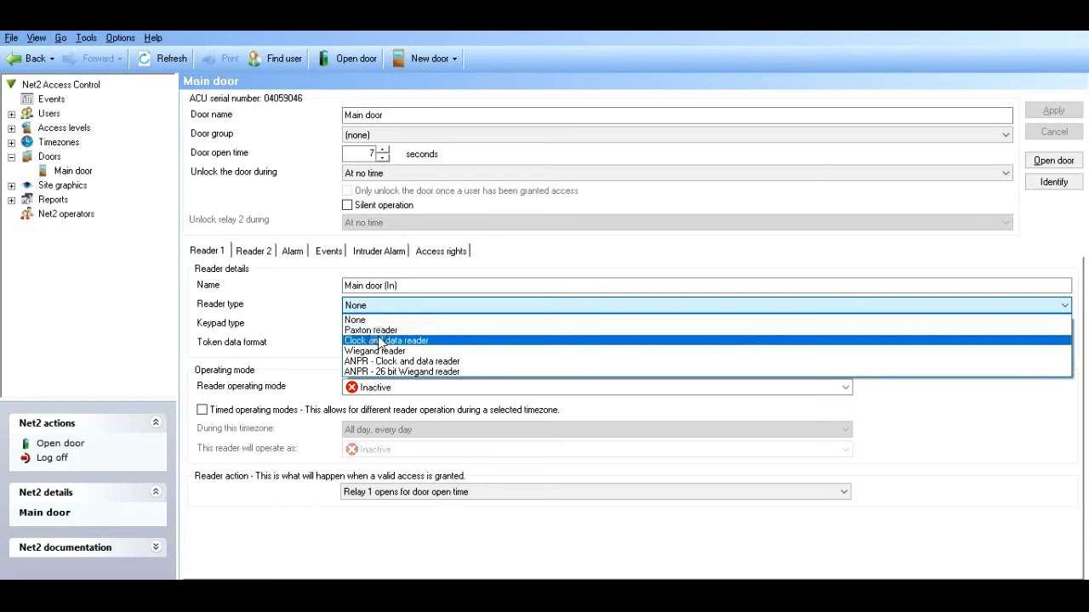
mouse_move(375, 350)
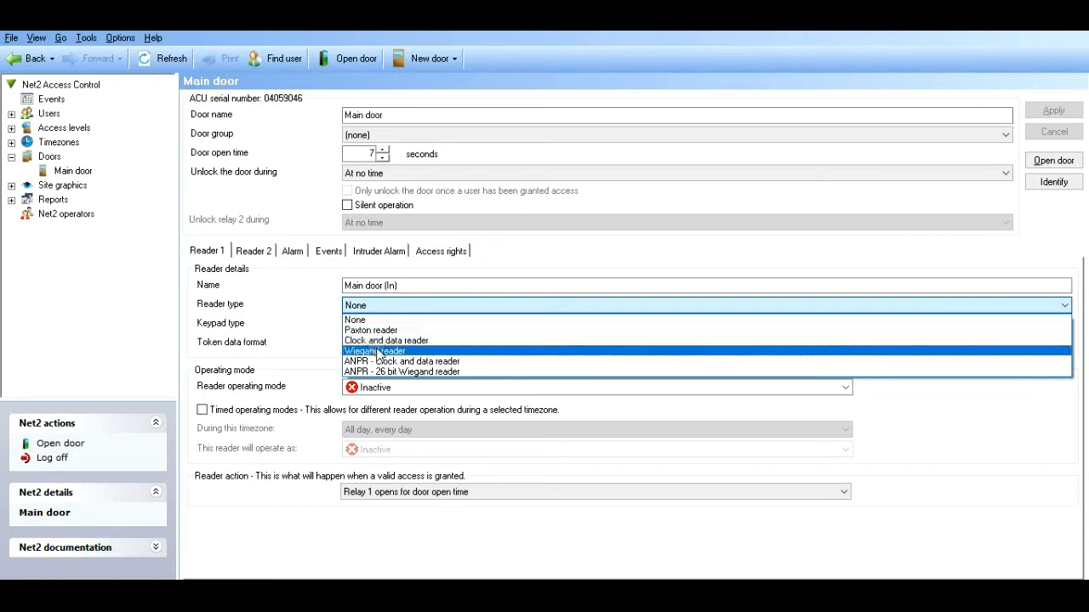
left_click(375, 351)
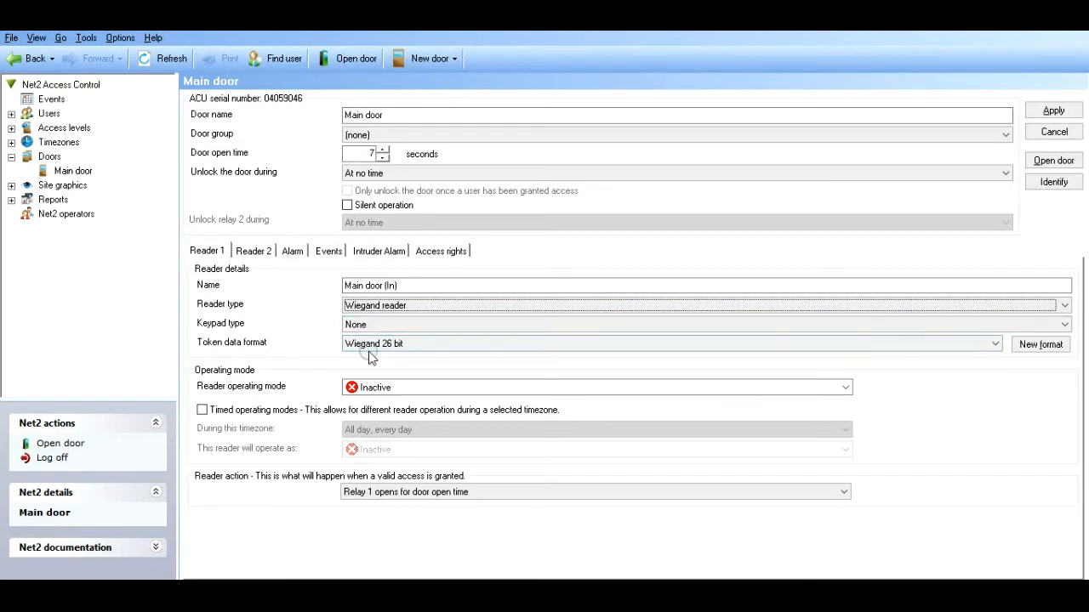
left_click(994, 344)
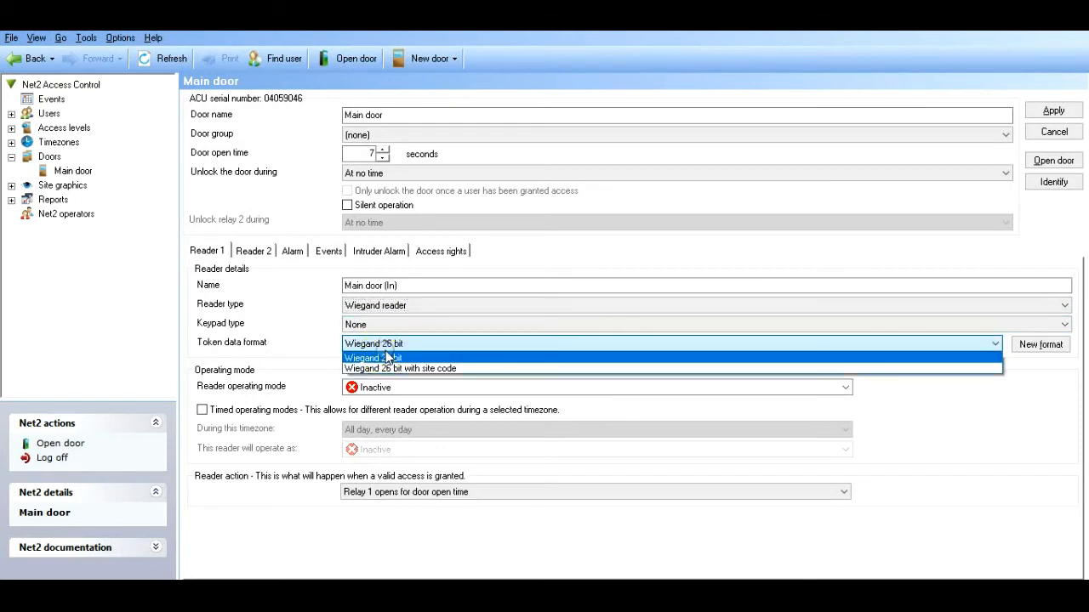
left_click(373, 357)
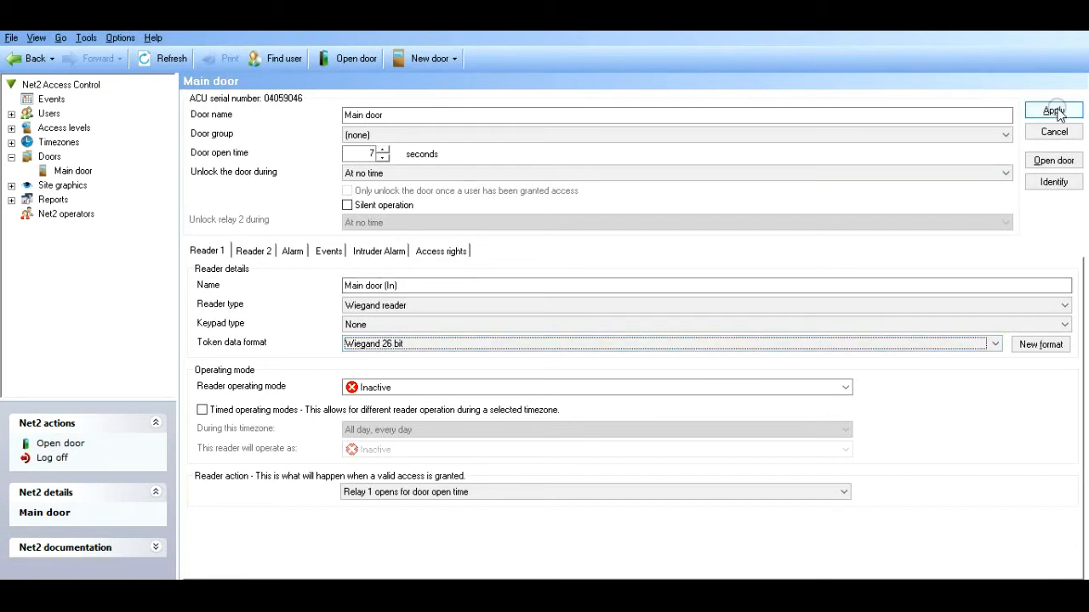
left_click(1053, 110)
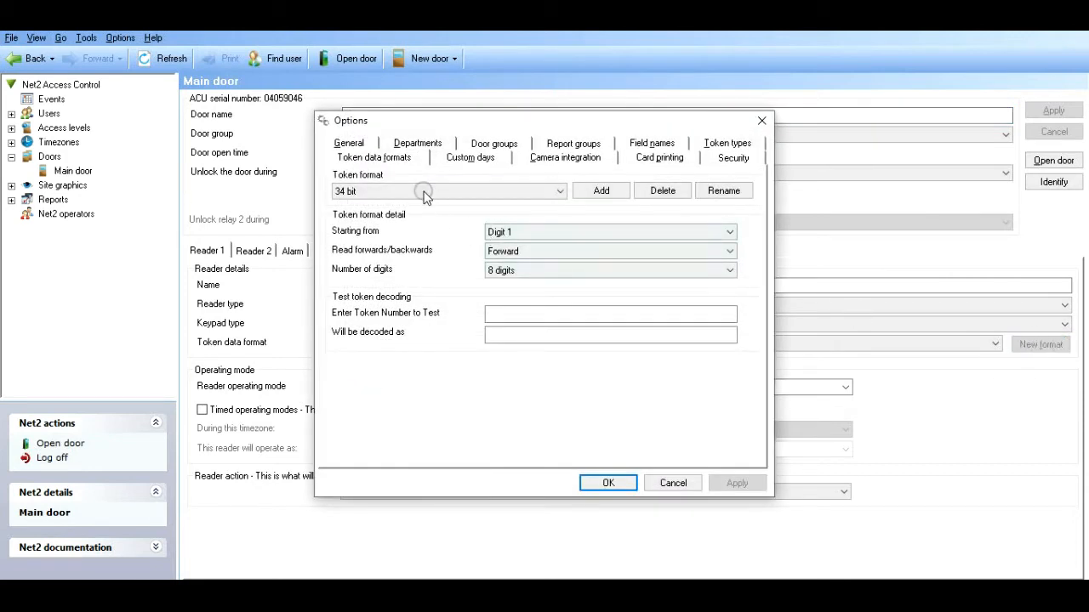
mouse_move(638, 434)
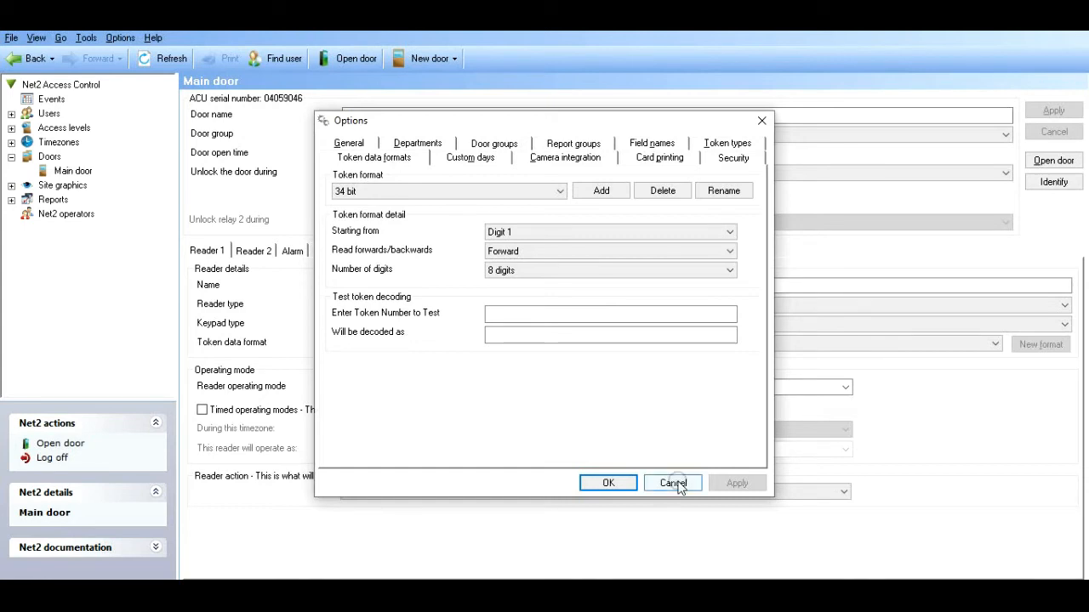
left_click(672, 483)
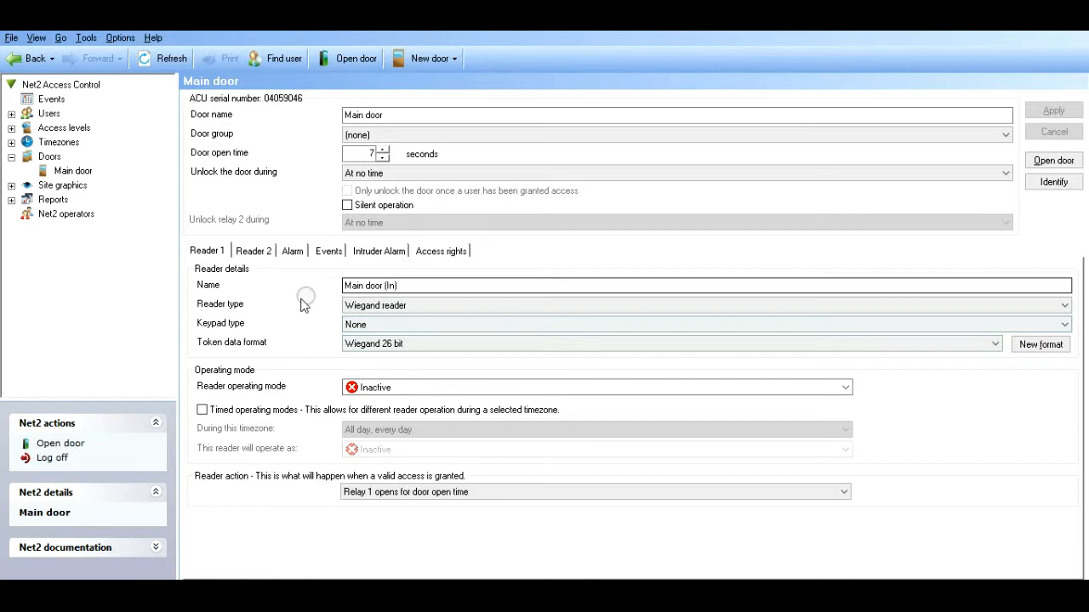
- Set Reader 1 operating mode to Desktop reader
left_click(844, 388)
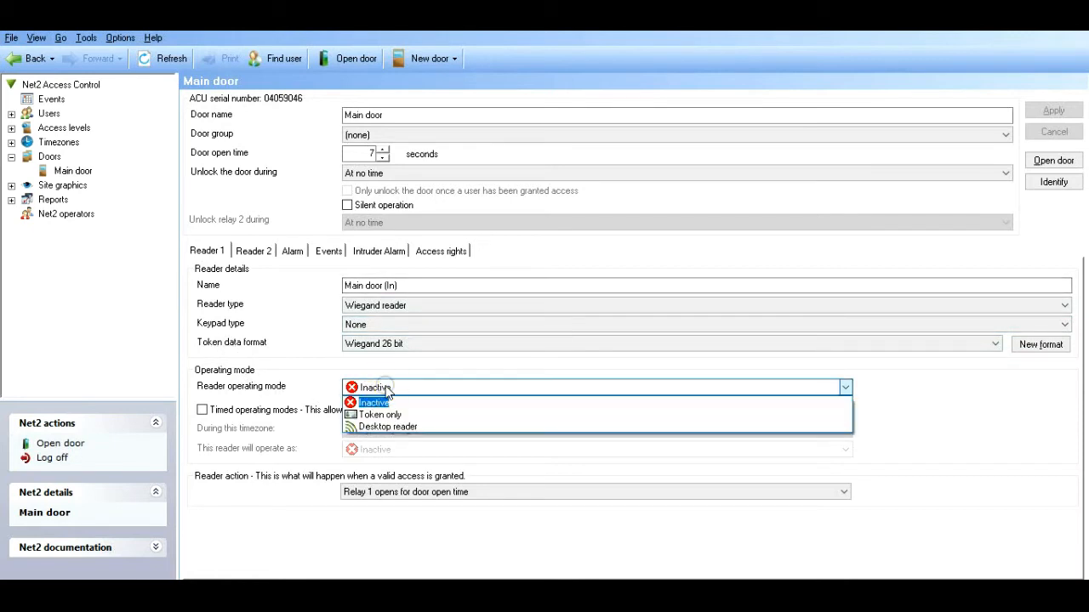
mouse_move(388, 425)
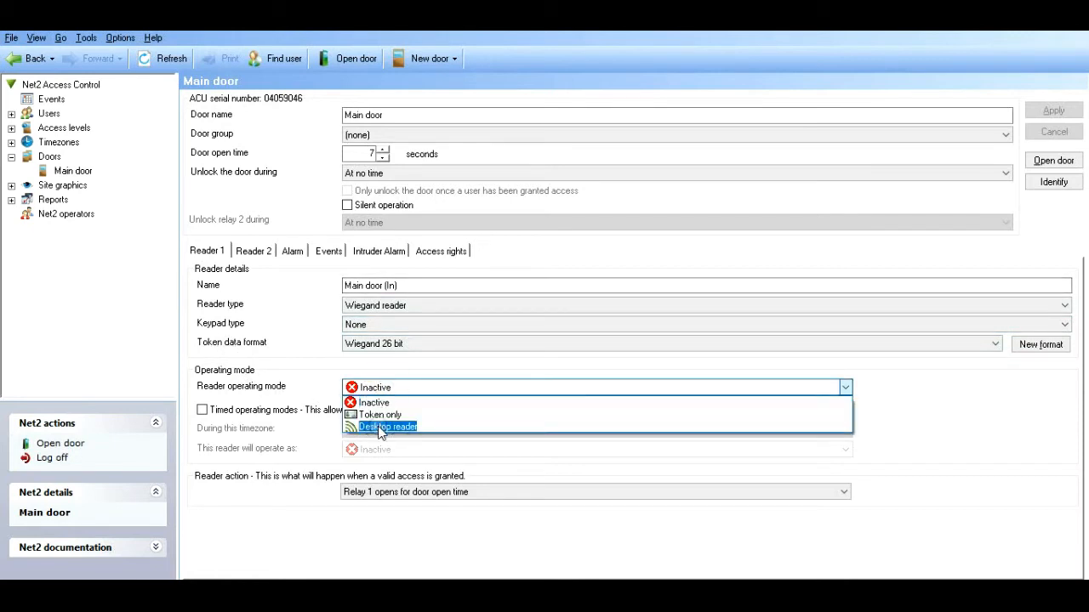
left_click(388, 426)
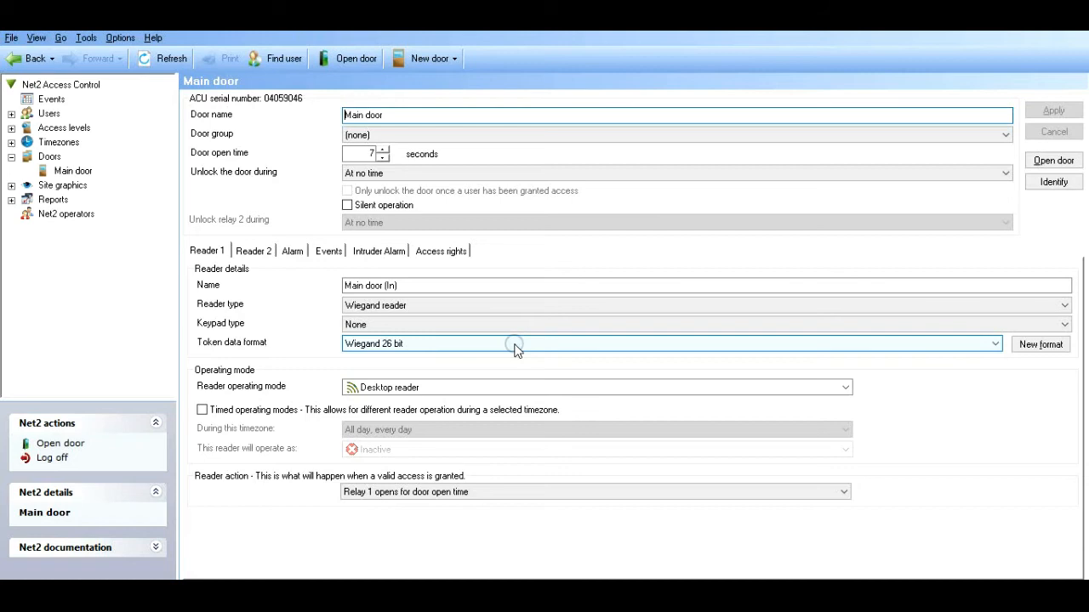
mouse_move(130, 276)
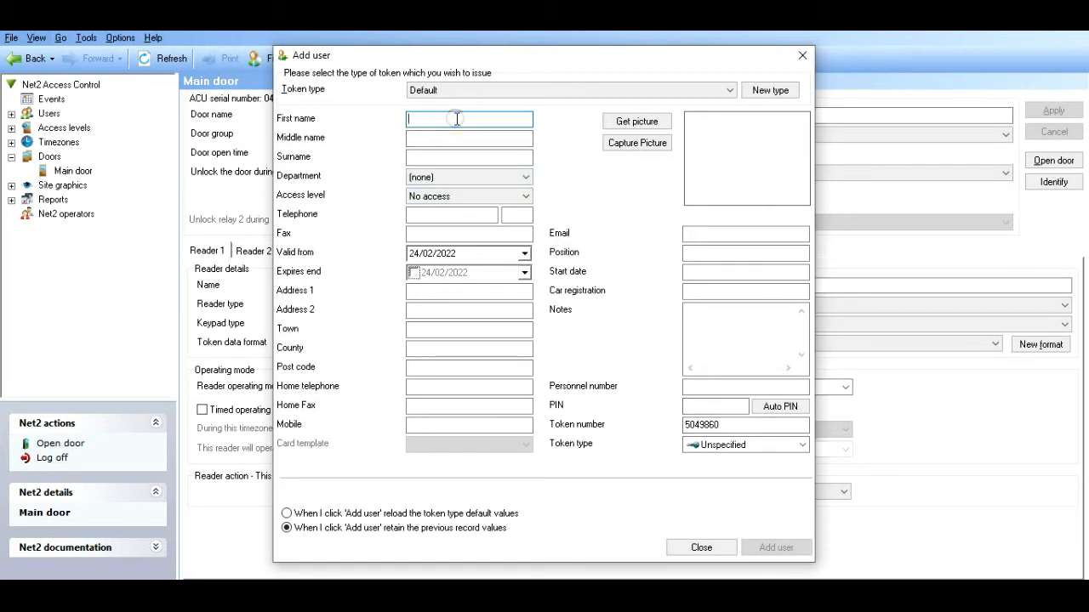
- Add user hikvision ev1 with All hours, all doors access, close, and begin another user
type("k")
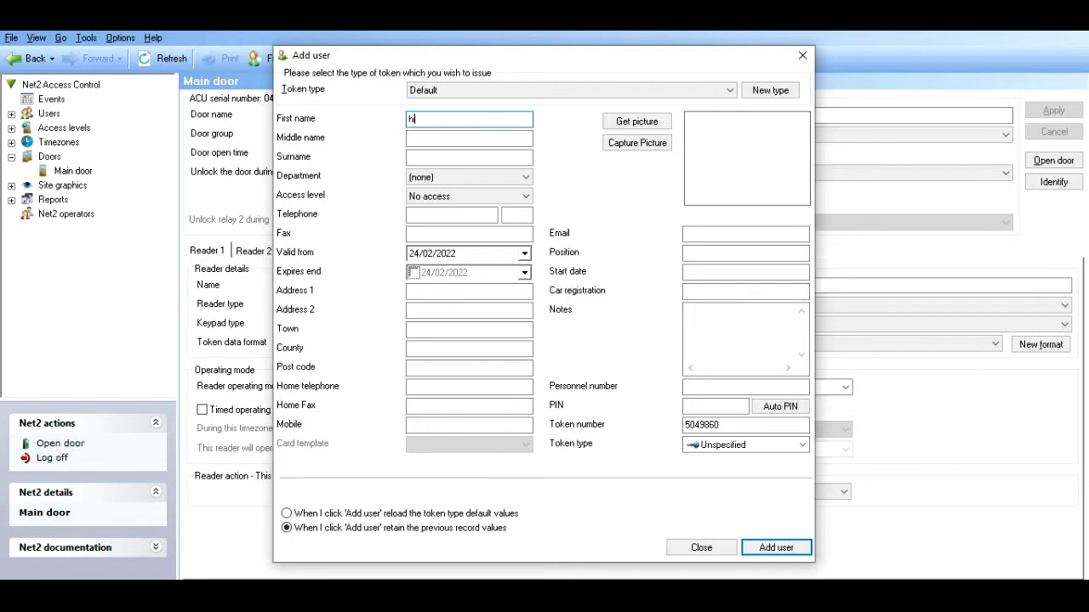
type("kvis")
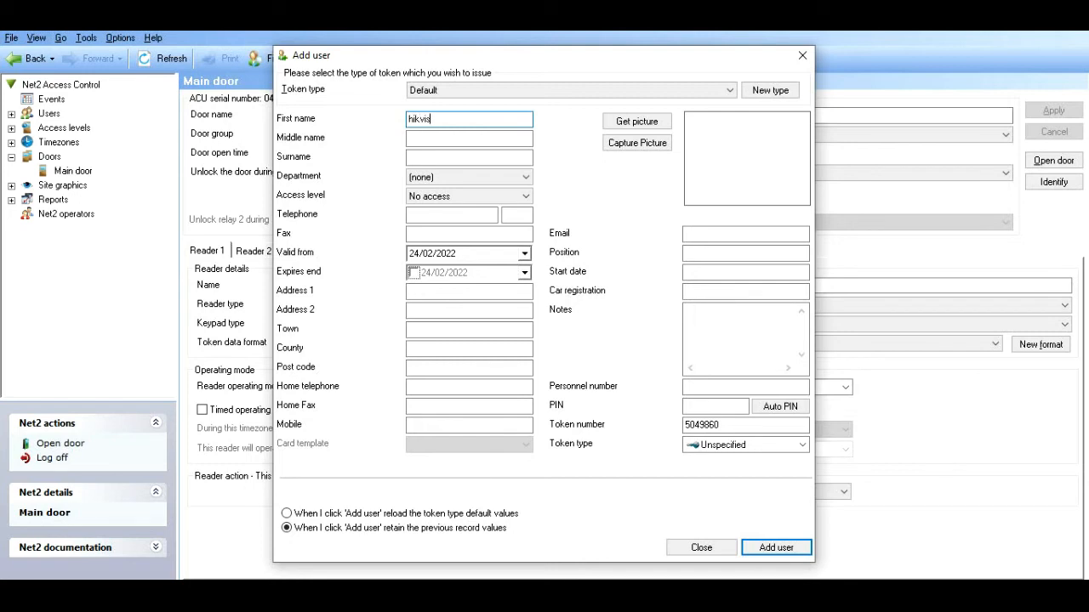
type("ion")
left_click(469, 156)
type("e")
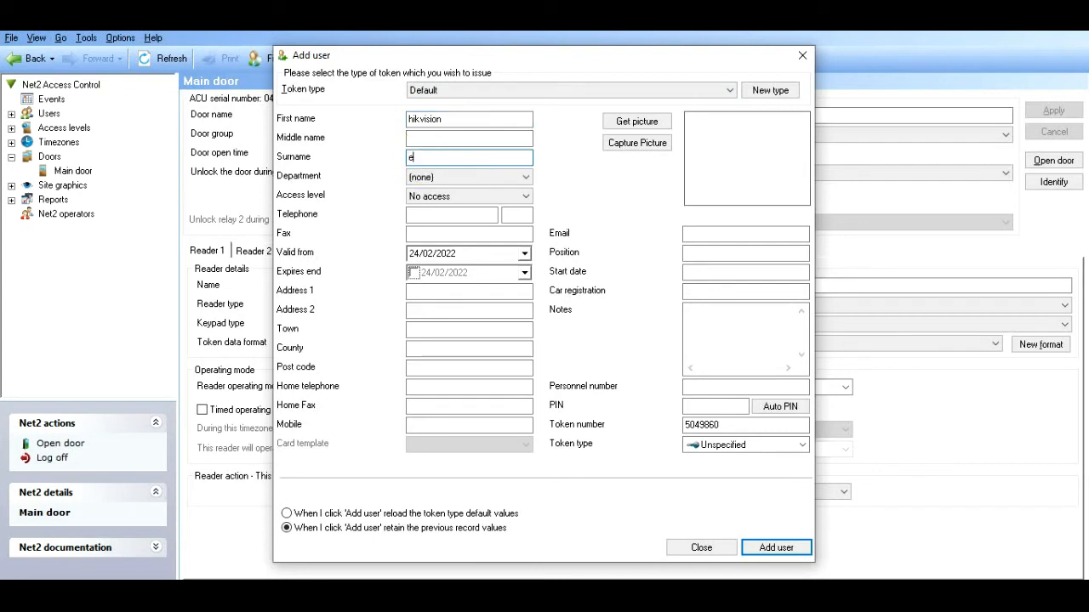
type("v1")
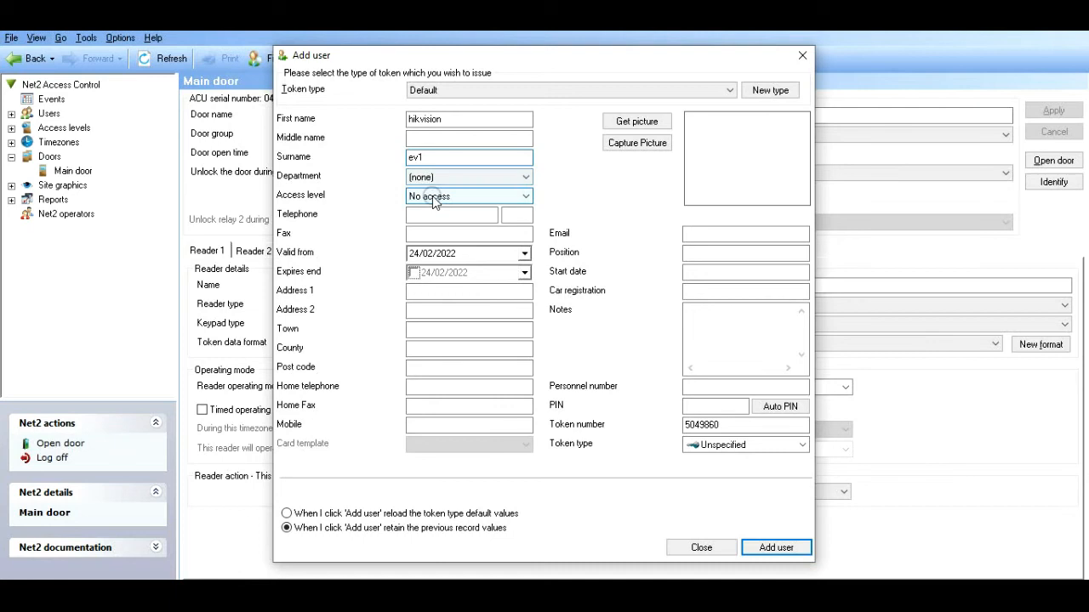
left_click(524, 195)
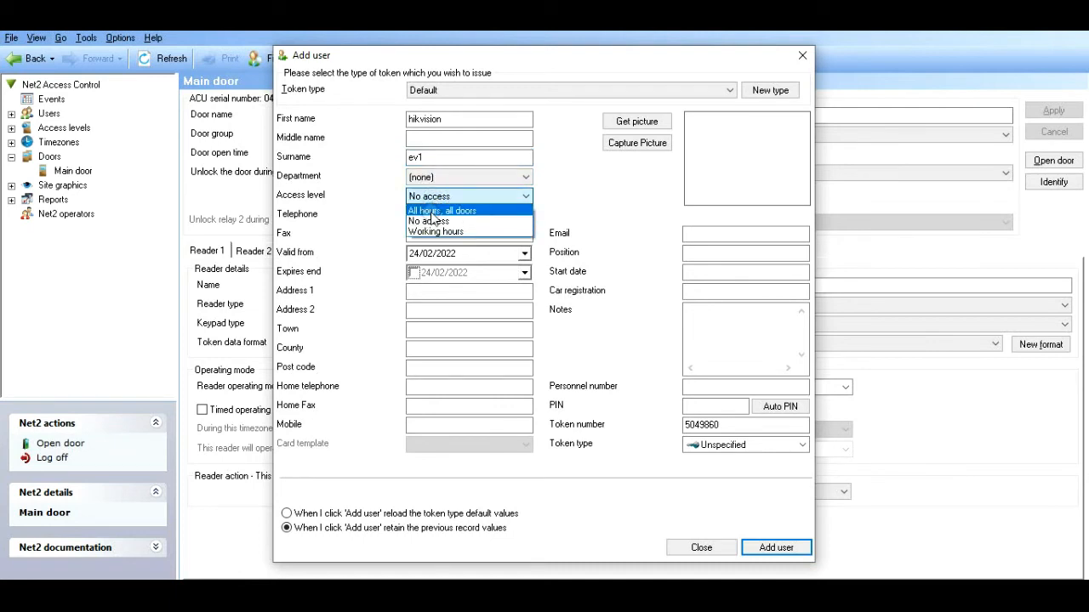
left_click(442, 211)
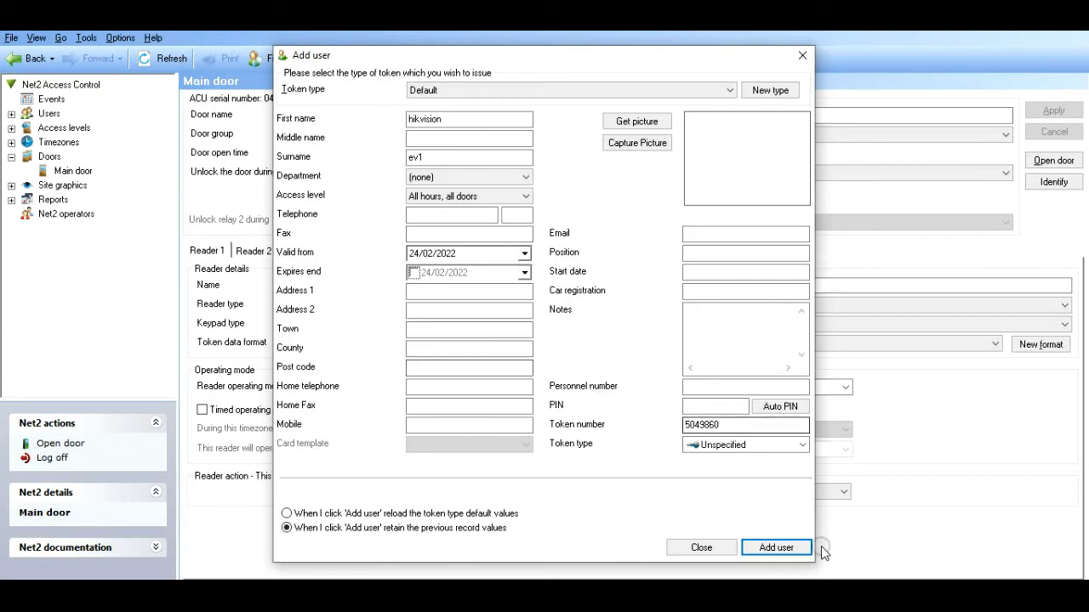
left_click(776, 547)
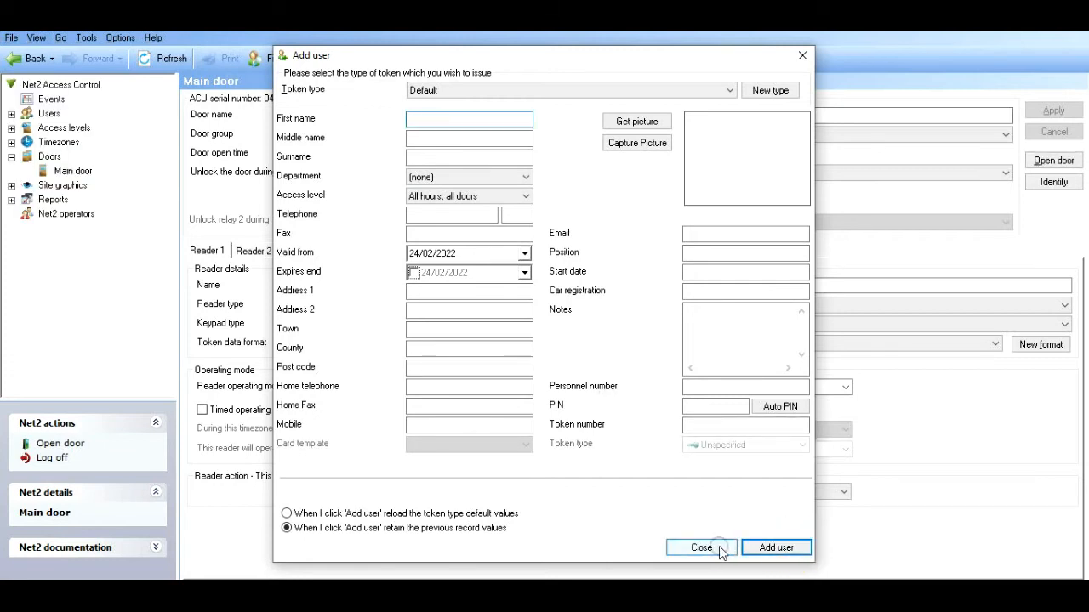
left_click(701, 548)
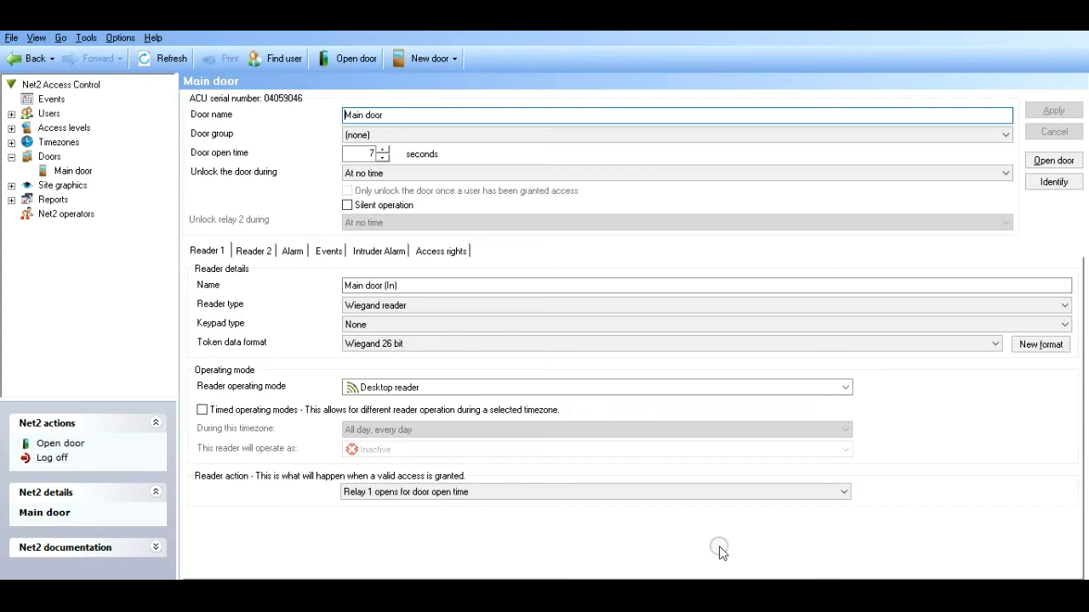
left_click(285, 58)
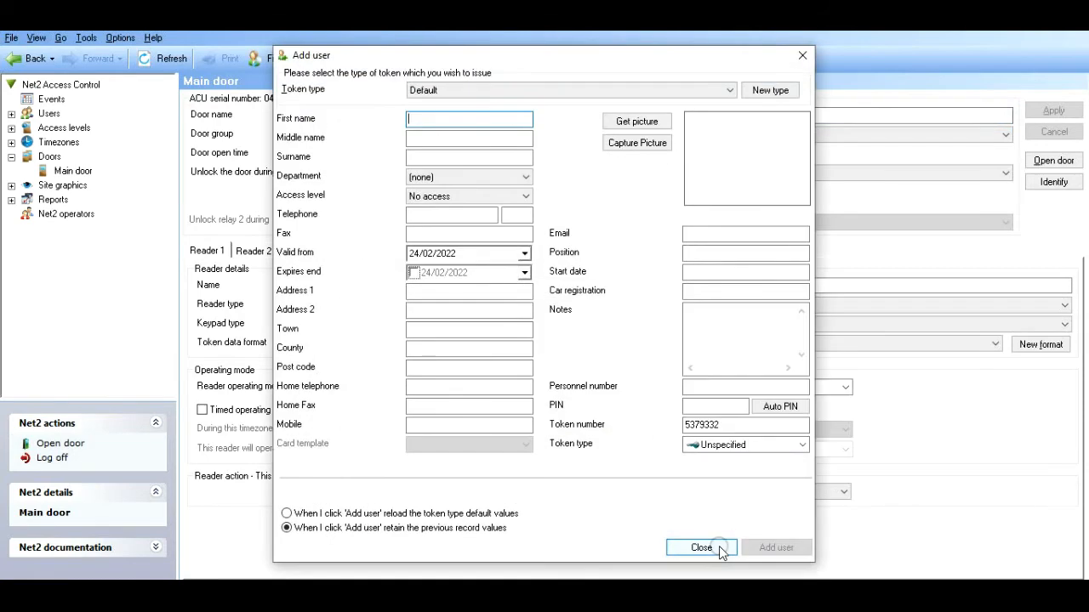
mouse_move(616, 268)
type("hon")
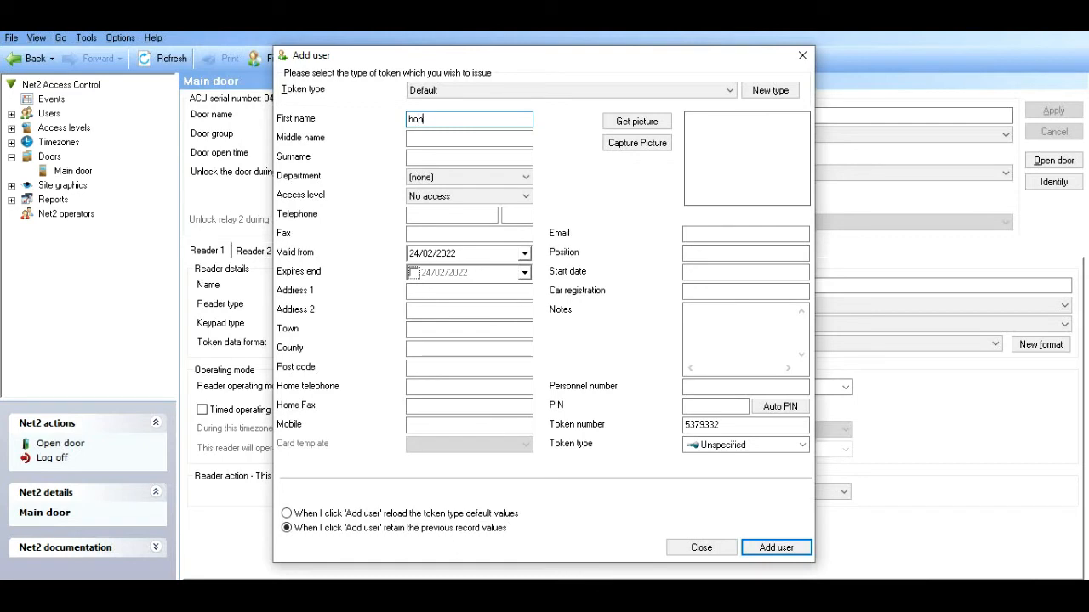
- Add user honeywell ev2 for the read token and close the form
type("eywell")
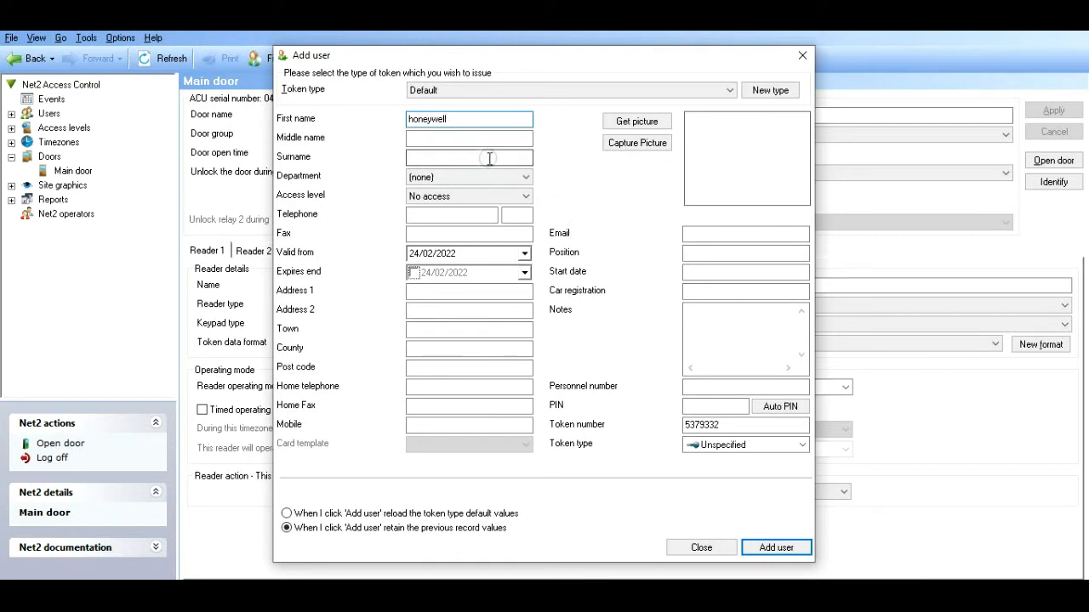
type("ev")
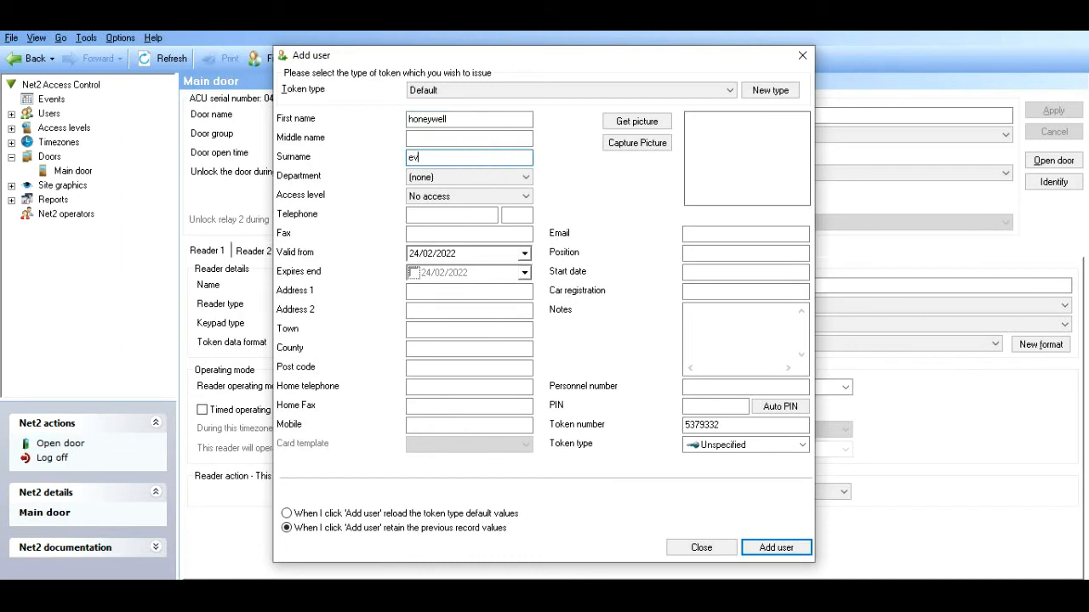
type("2")
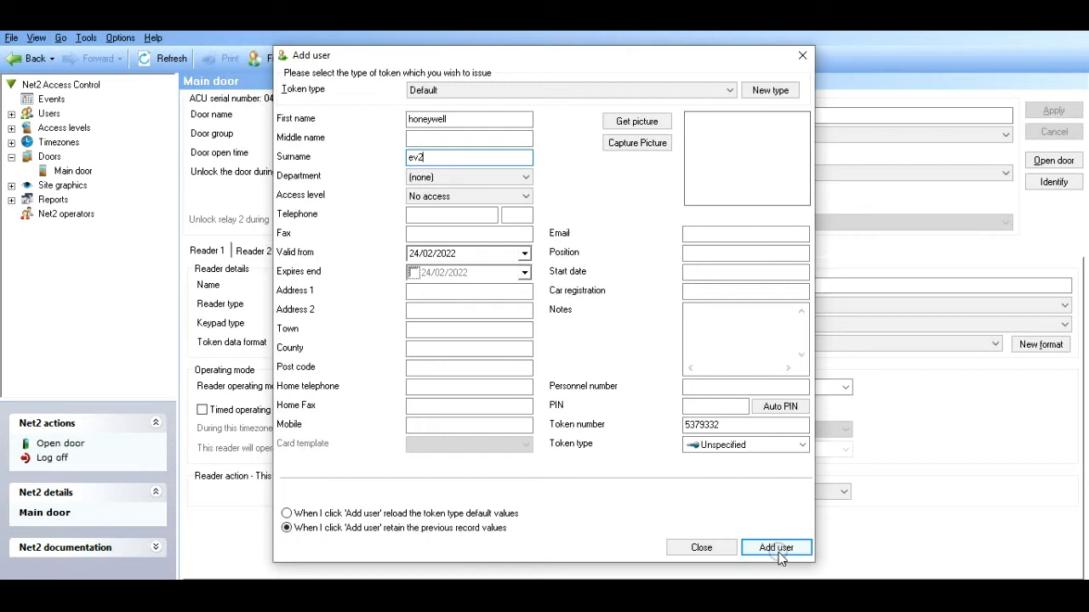
left_click(776, 548)
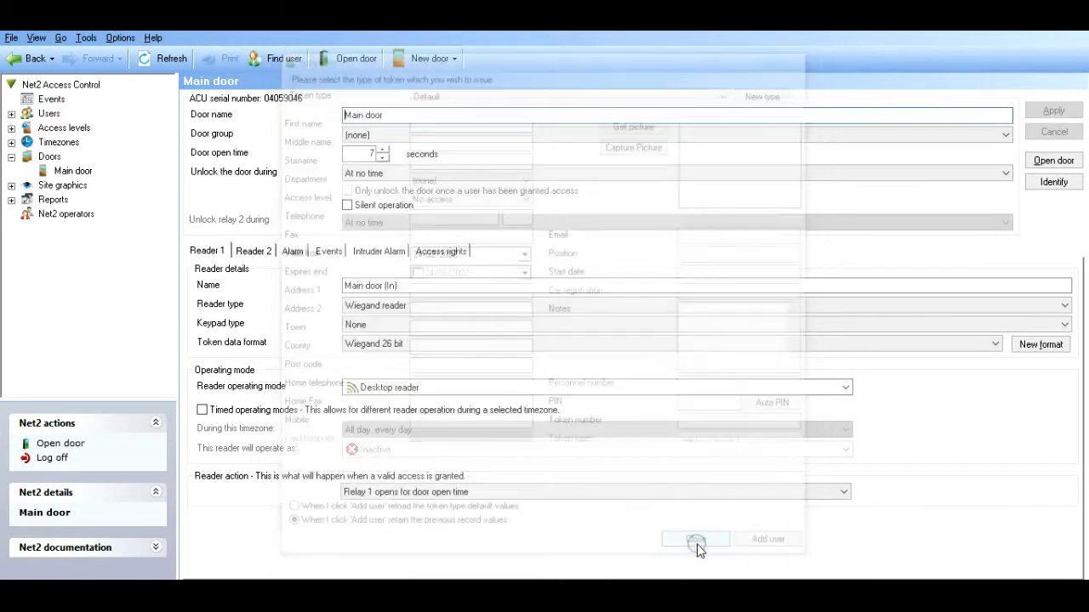
left_click(694, 538)
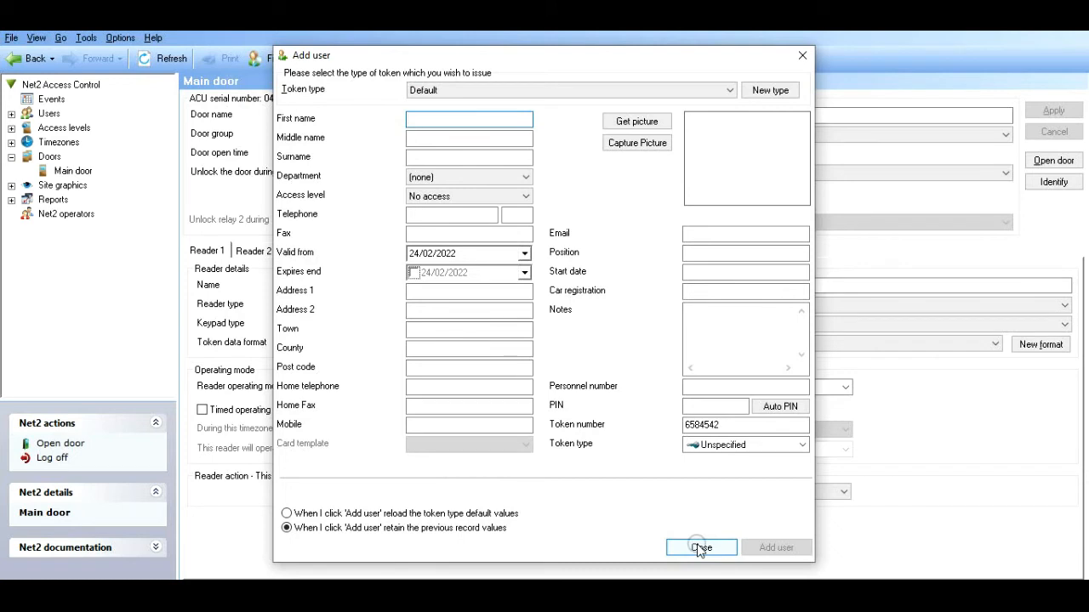
- Enrol the read token as user omnitech classic
type("omn")
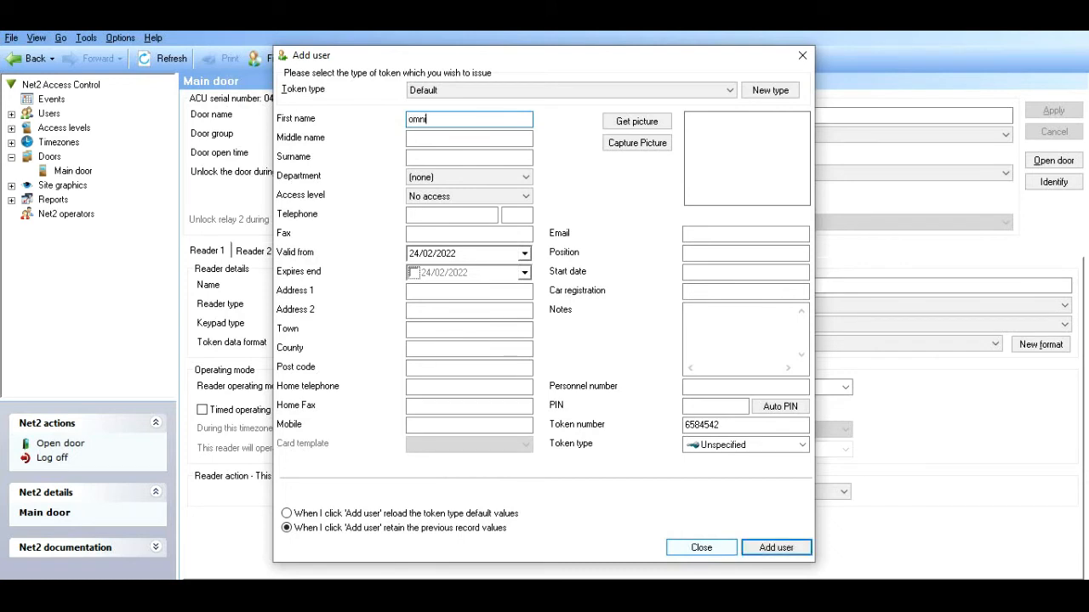
type("tech")
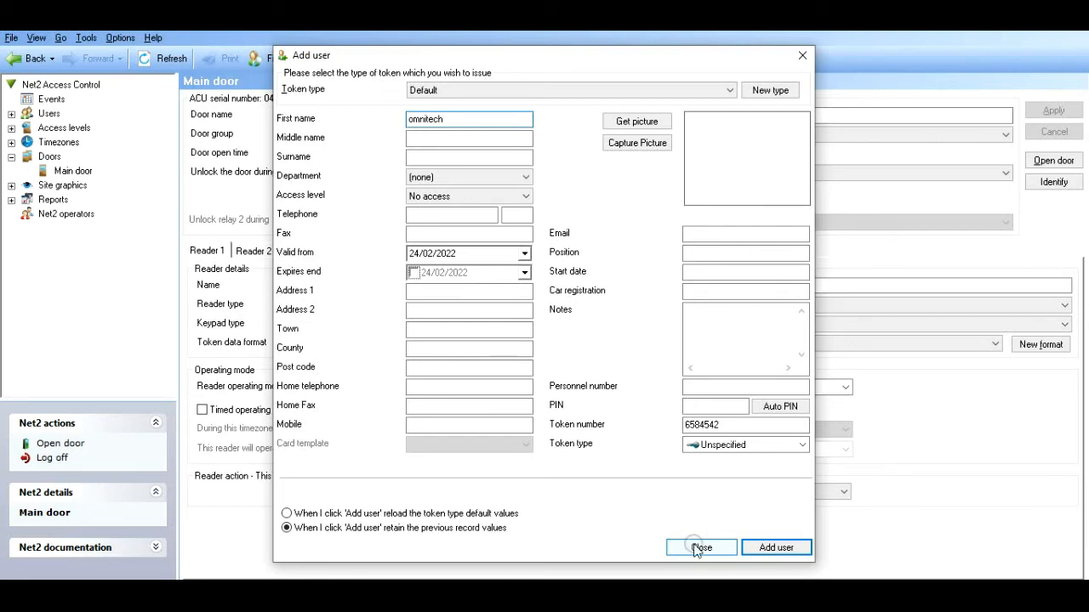
left_click(470, 156)
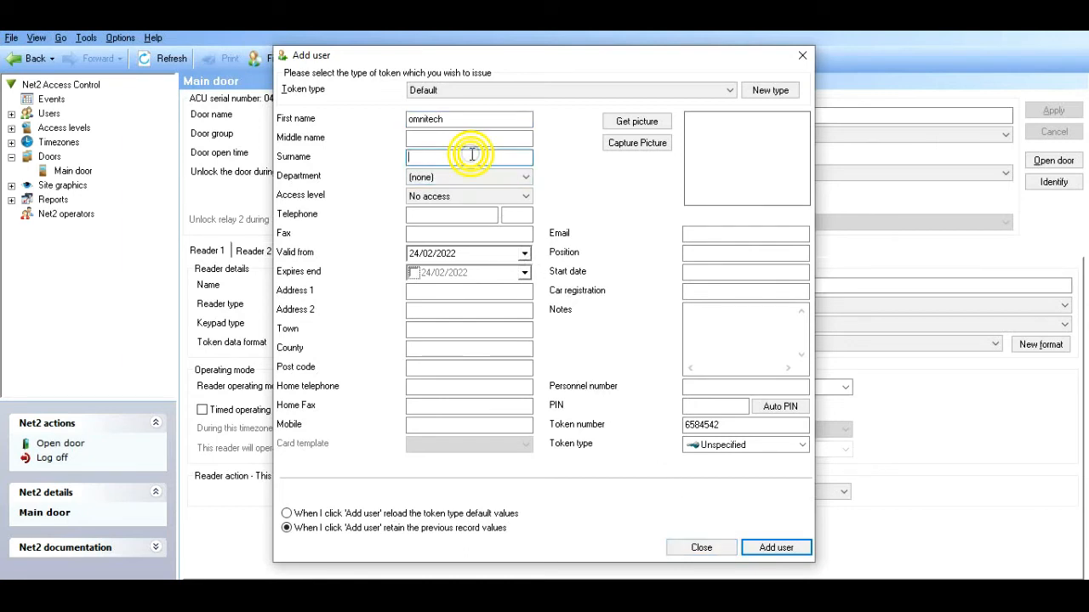
type("cla")
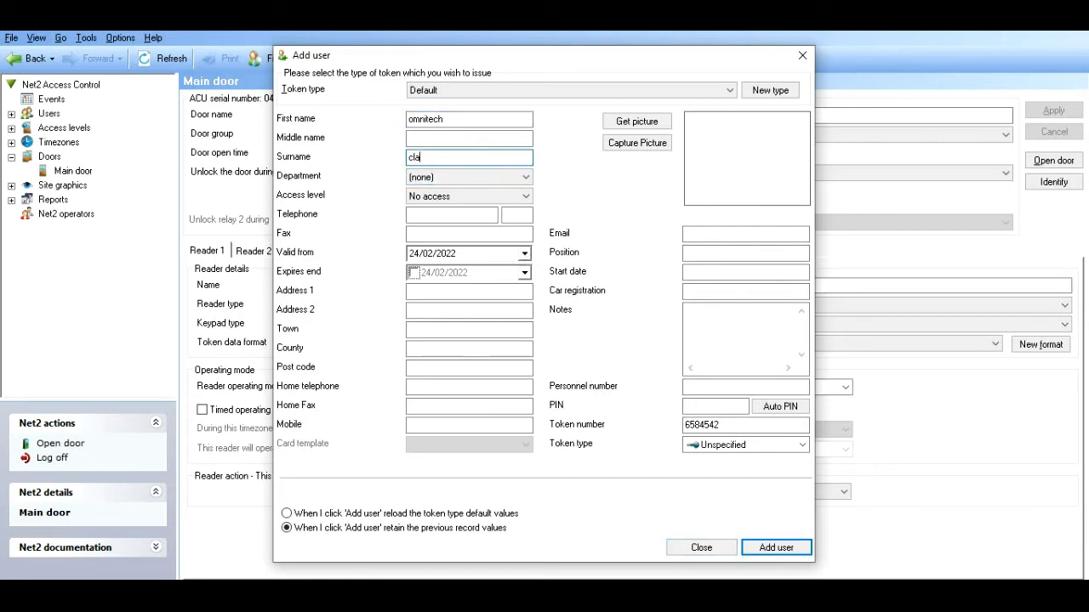
type("ssic")
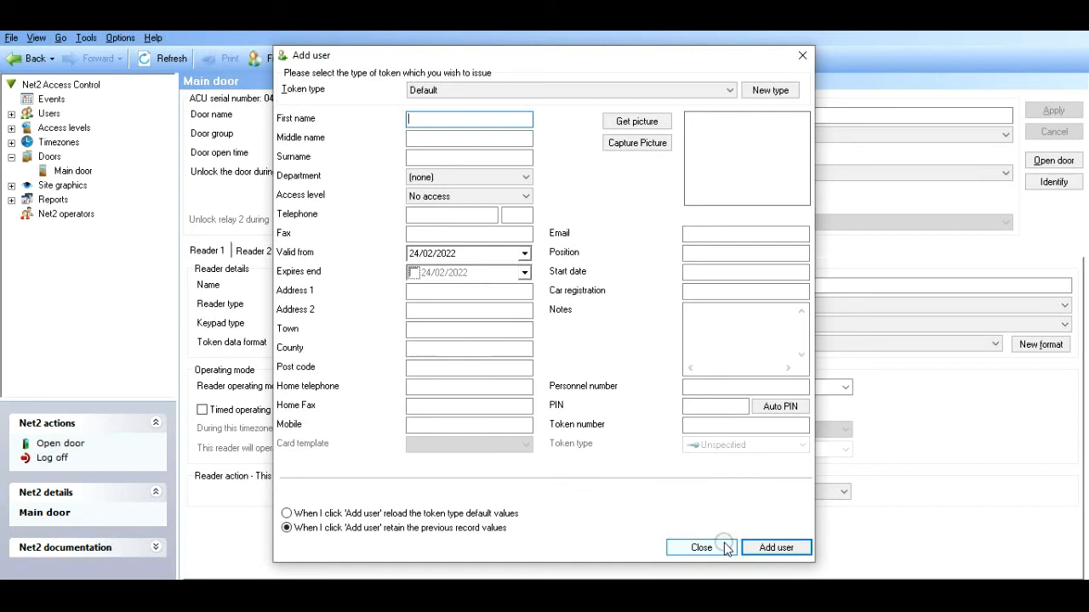
left_click(701, 548)
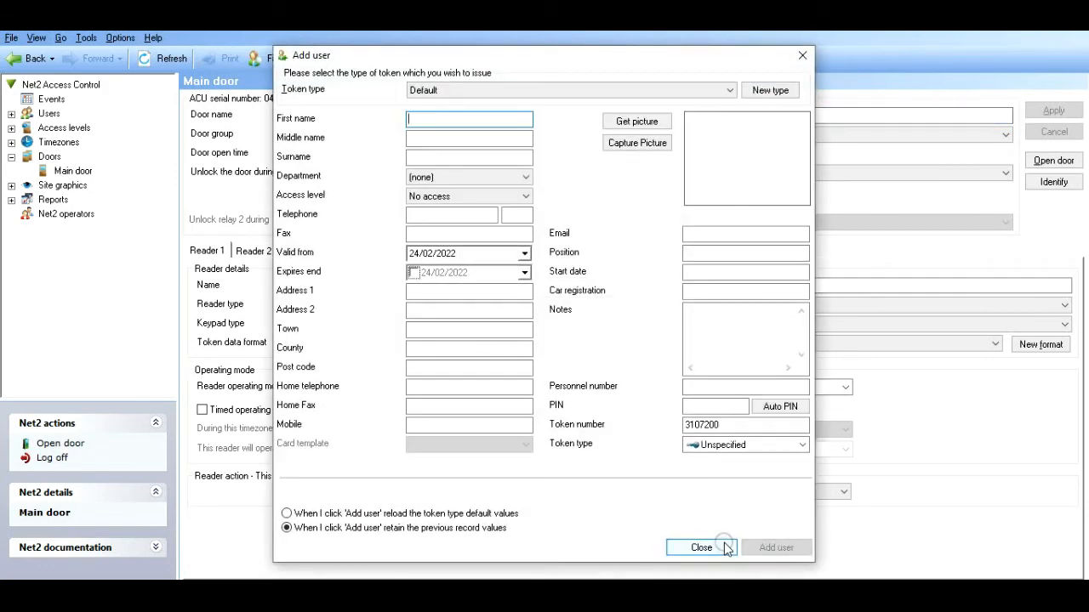
- Enrol the card as user hikvision token with All hours, all doors access
type("hikvi")
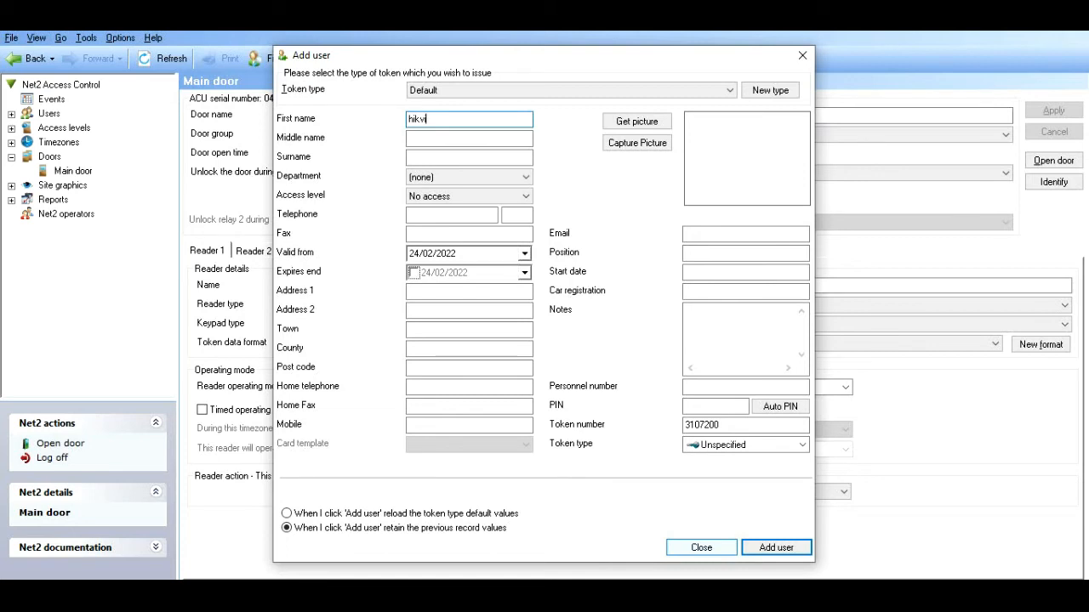
type("ision")
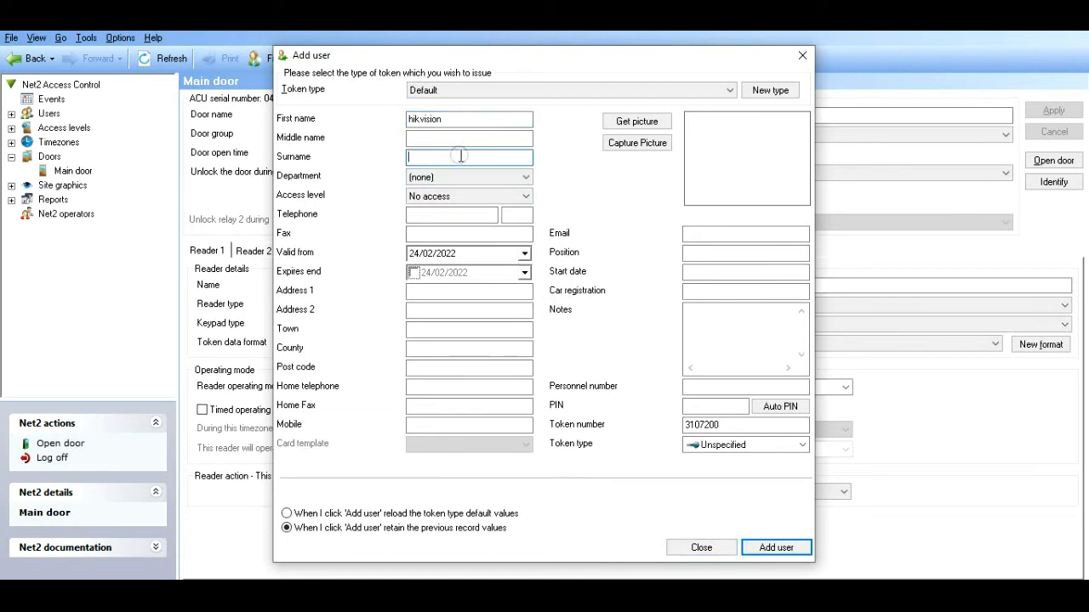
type("toke")
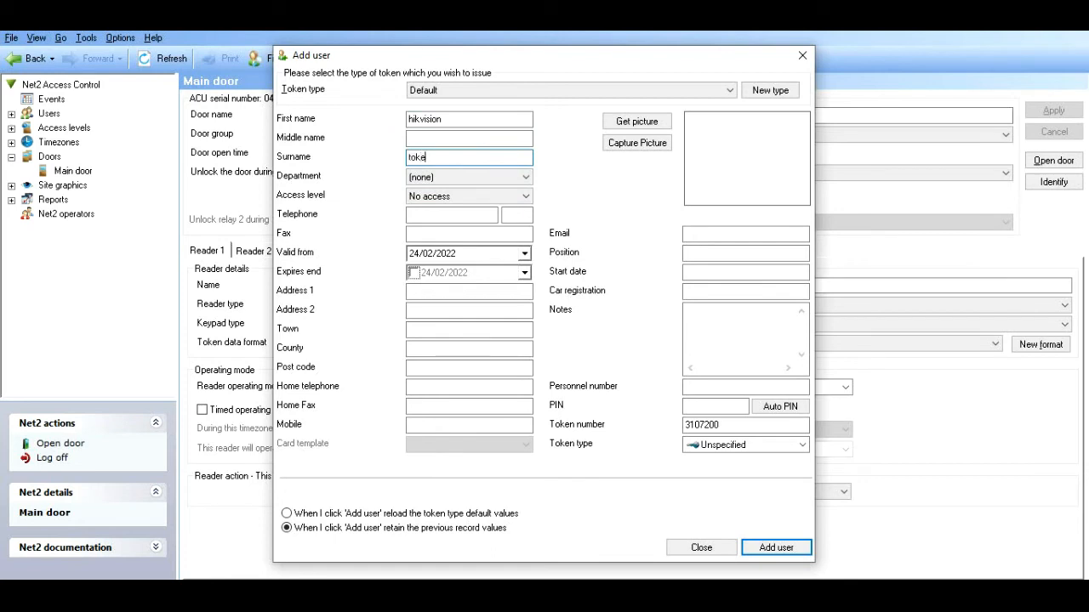
left_click(524, 196)
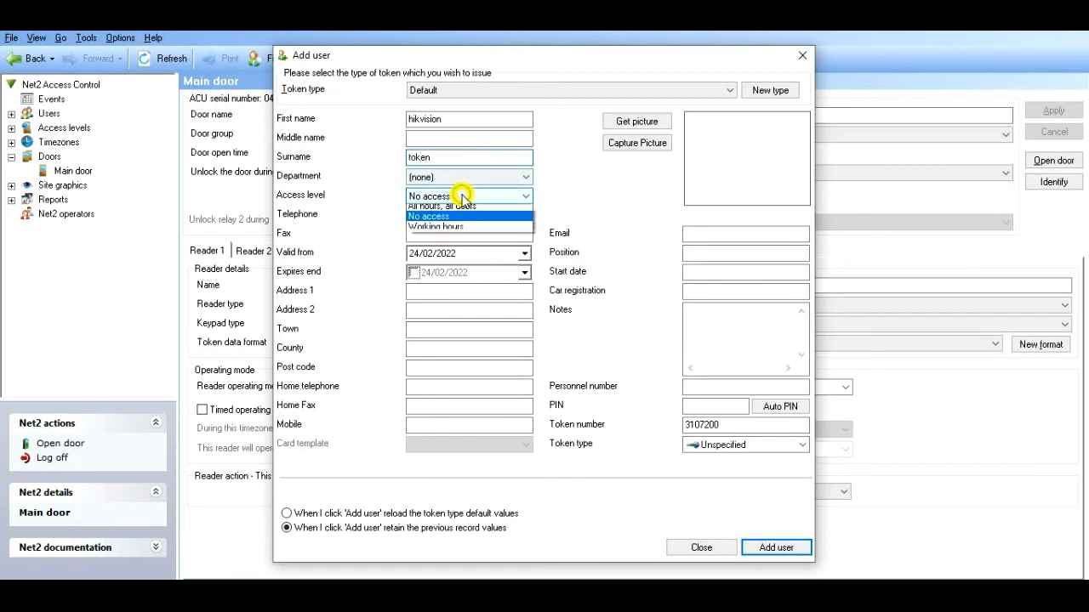
left_click(443, 206)
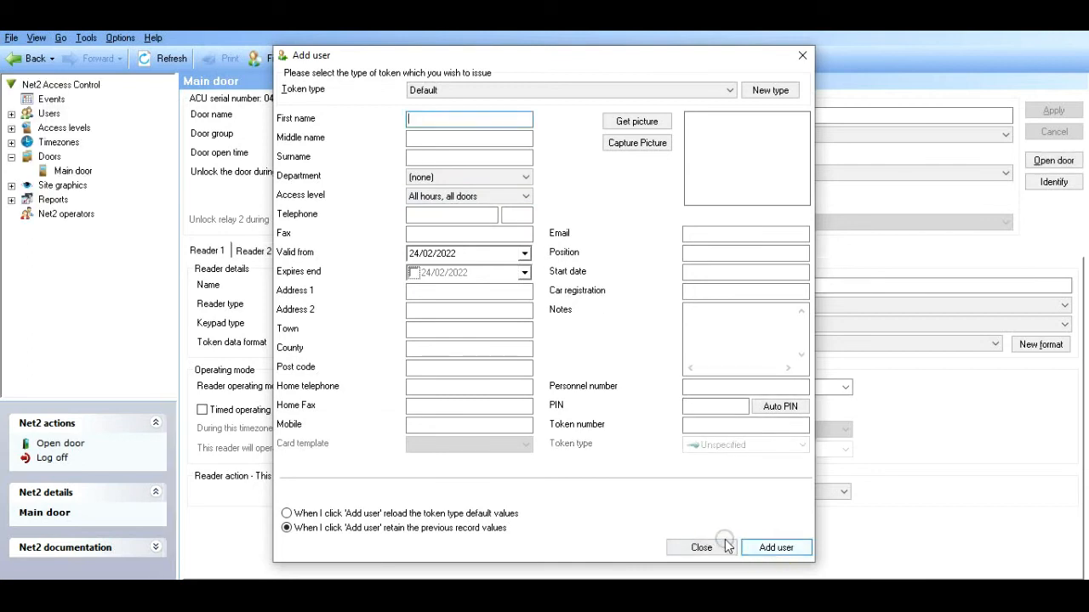
left_click(701, 547)
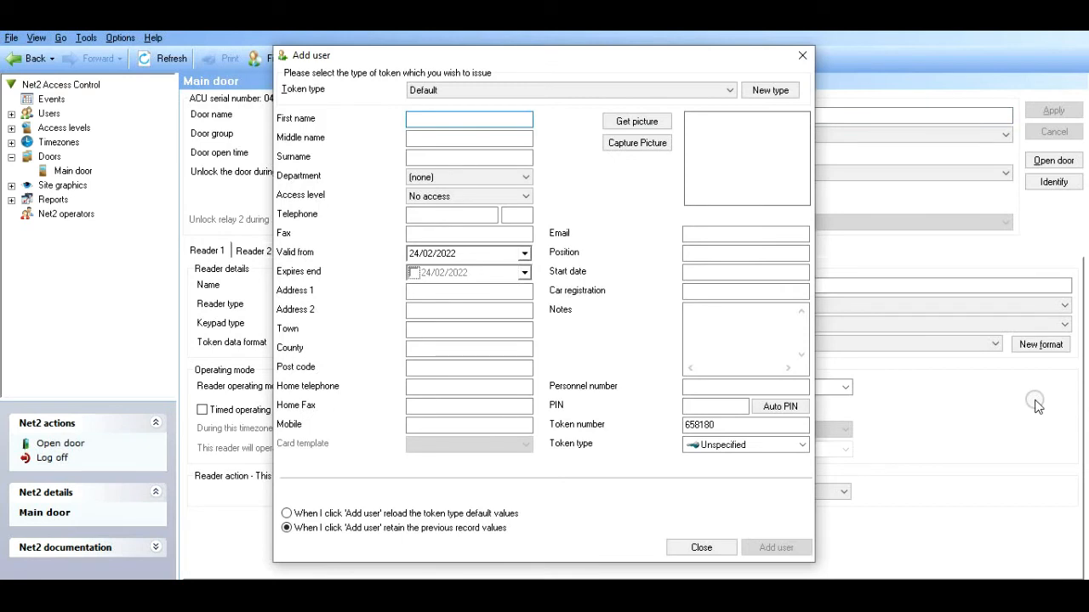
type("ad")
left_click(469, 157)
type("e")
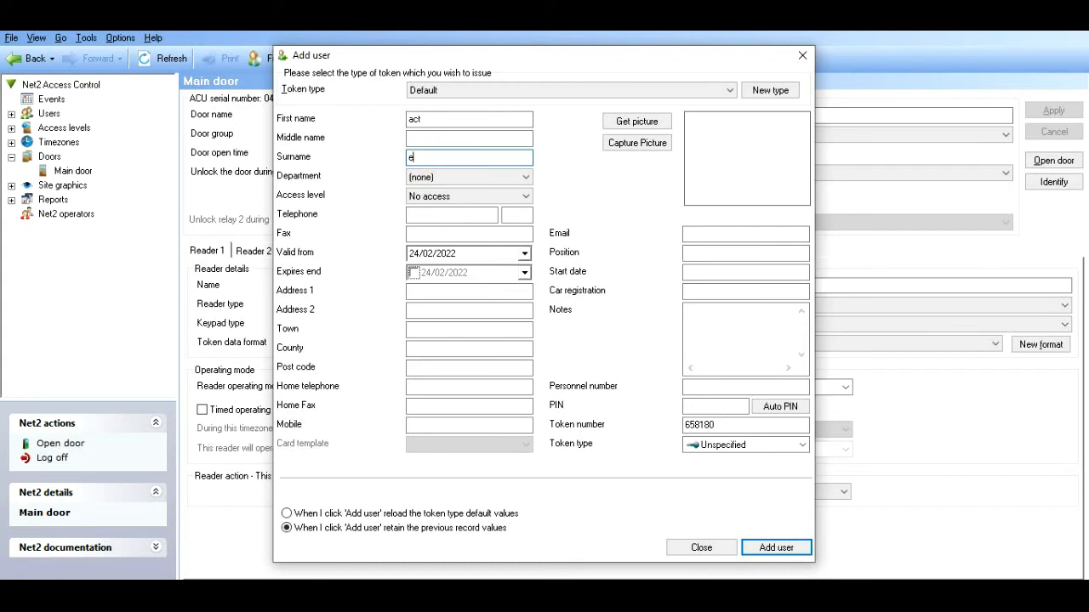
type("m1")
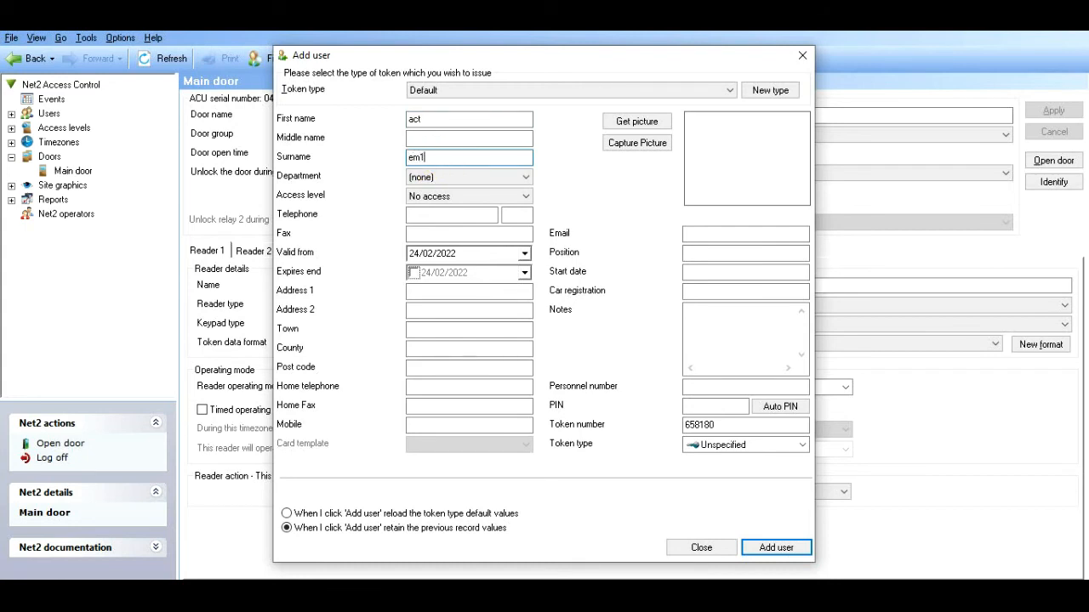
type("0c3")
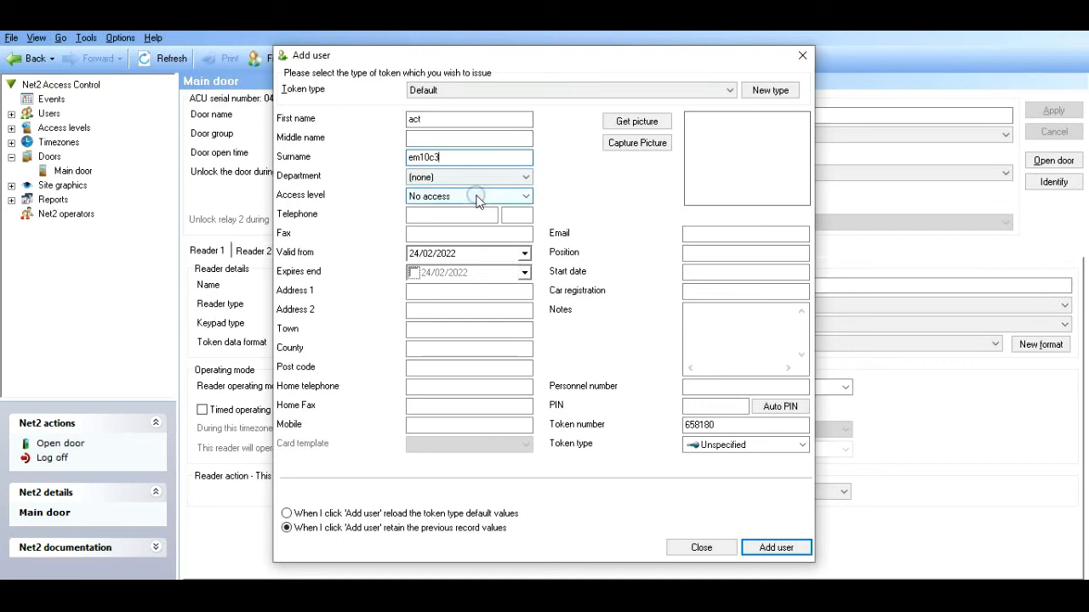
left_click(468, 196)
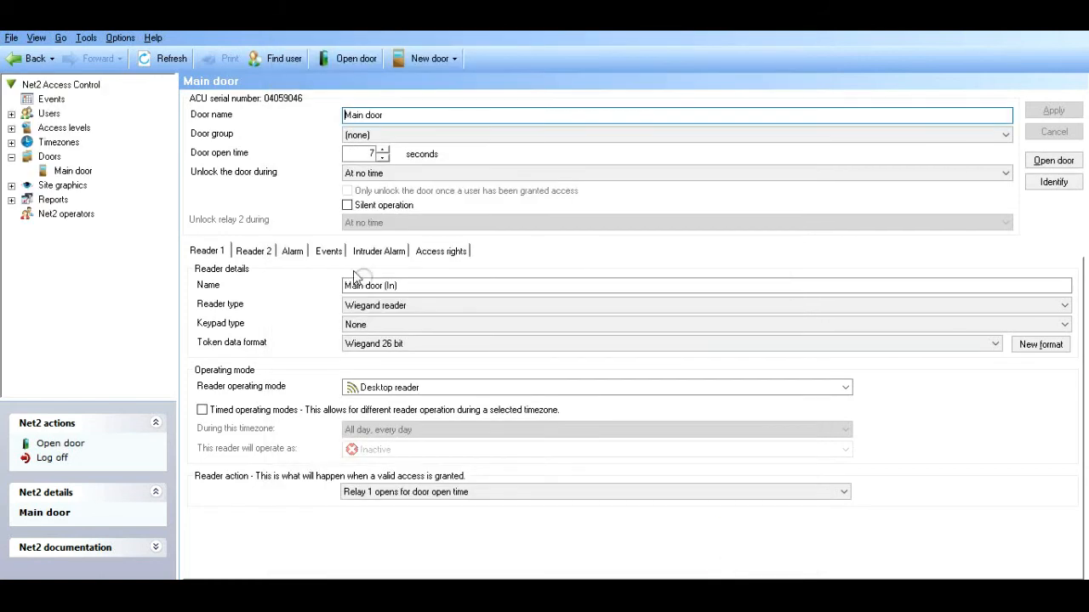
- Give omnitech classic All hours, all doors access in the Users list and save
left_click(11, 112)
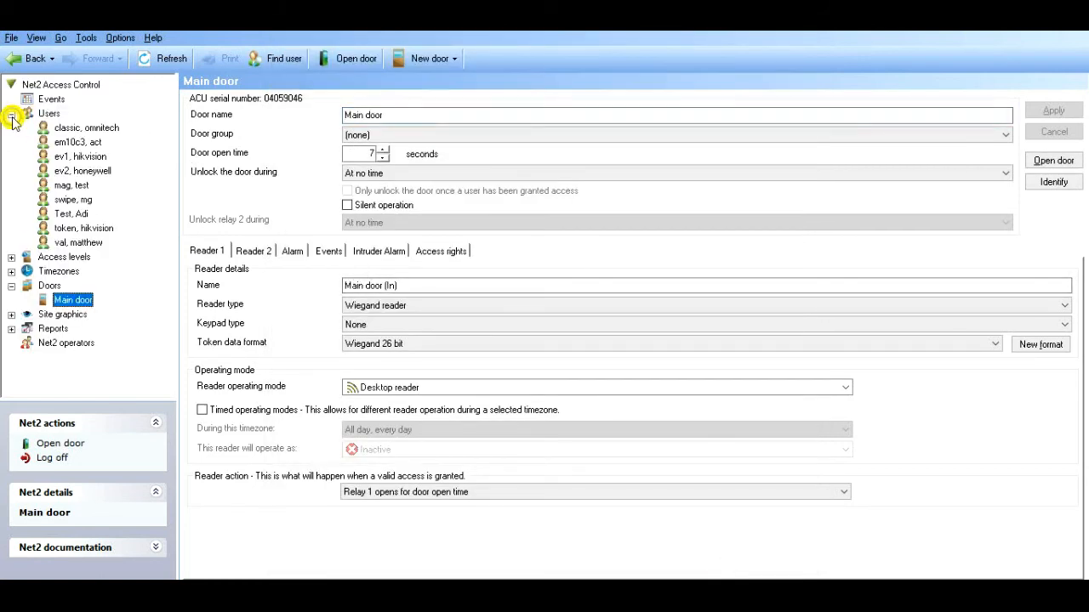
left_click(85, 128)
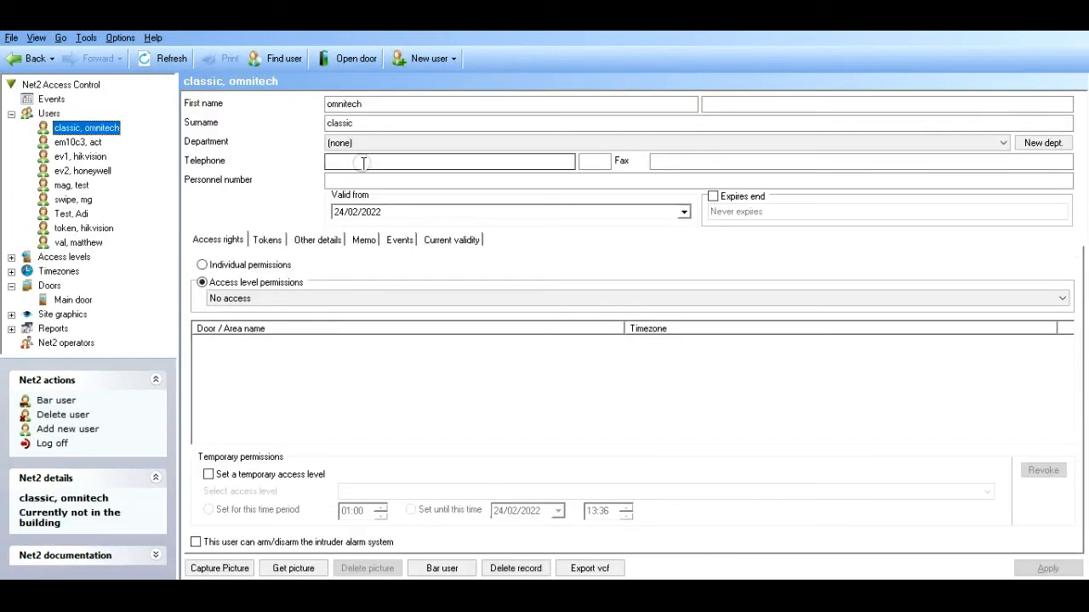
mouse_move(383, 143)
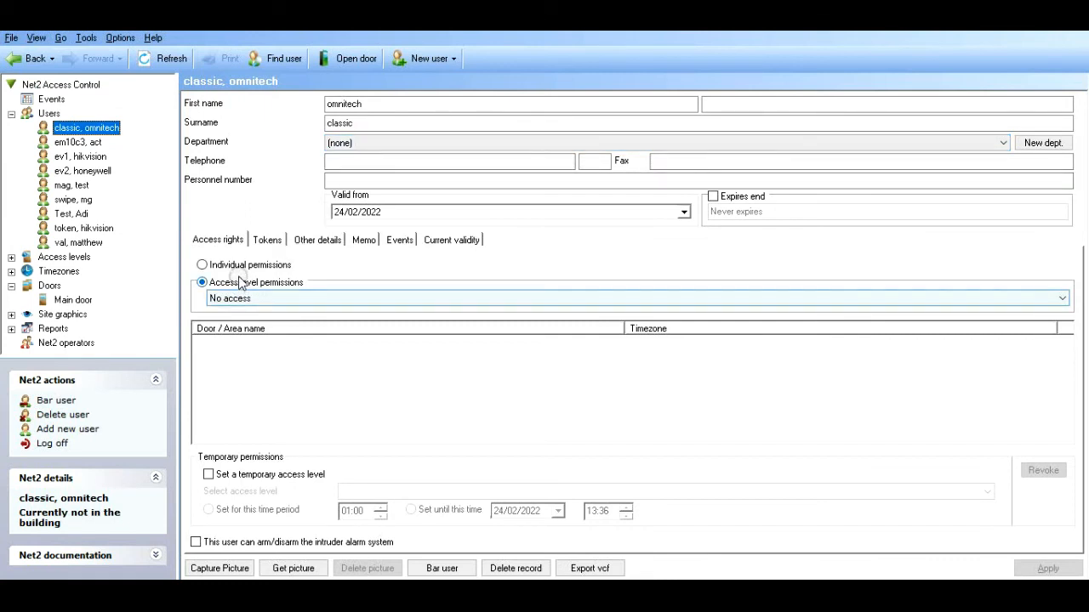
left_click(1061, 298)
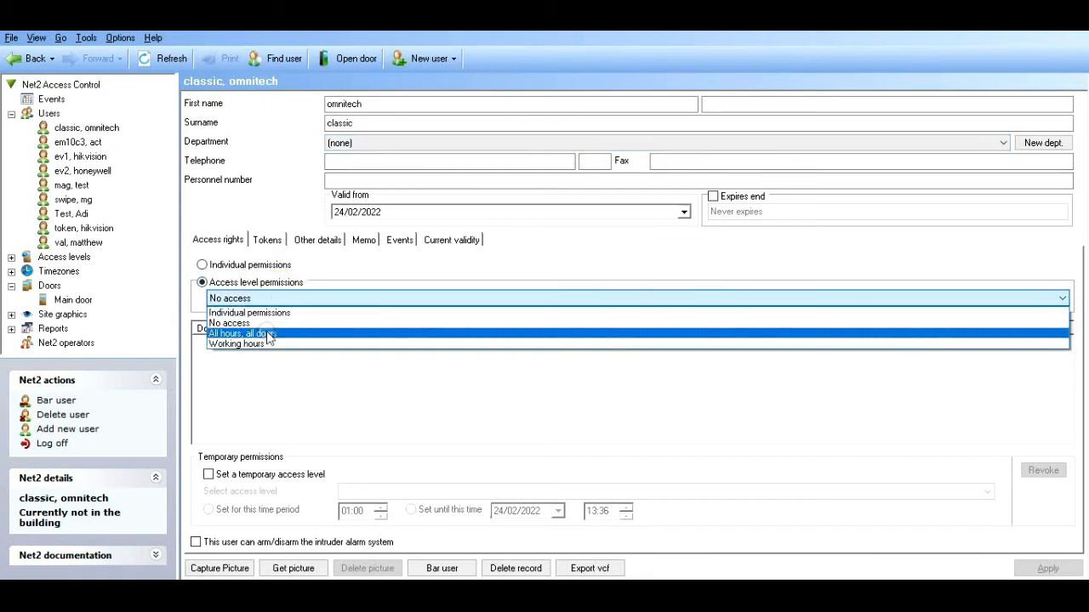
left_click(245, 331)
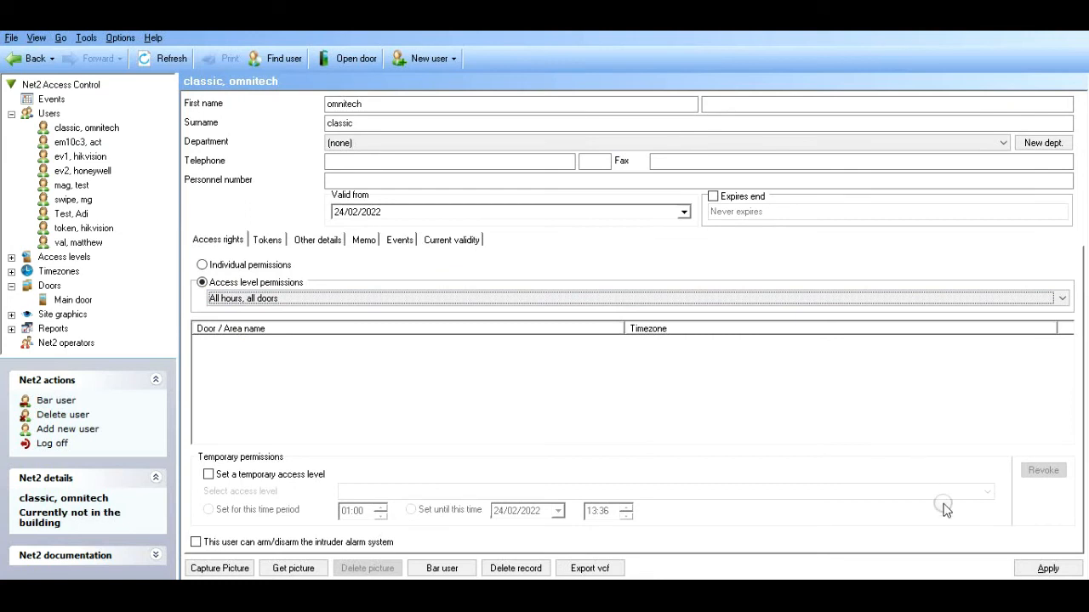
left_click(85, 126)
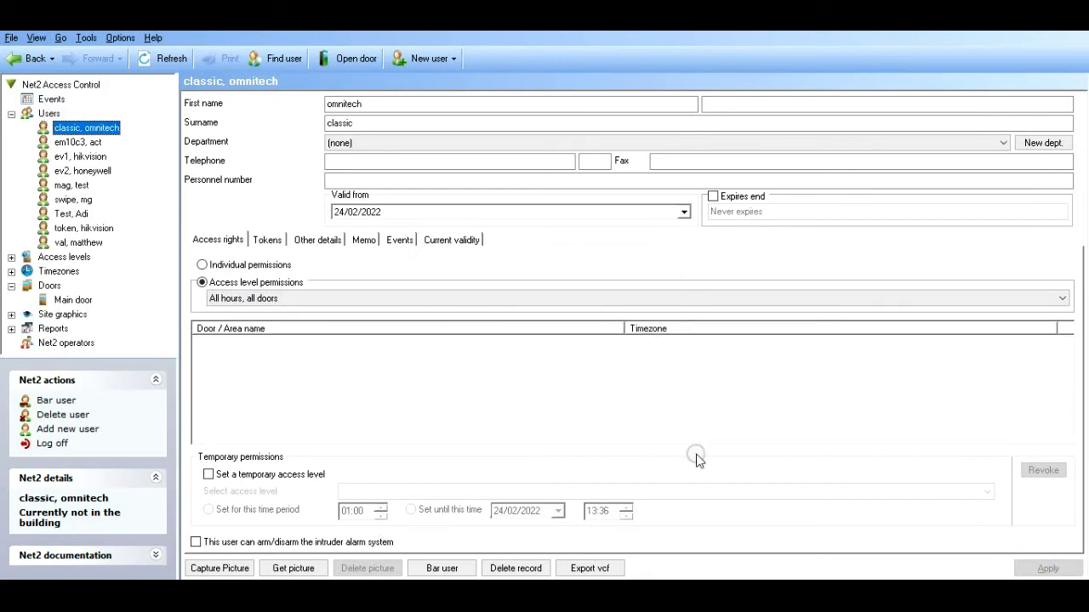
mouse_move(100, 160)
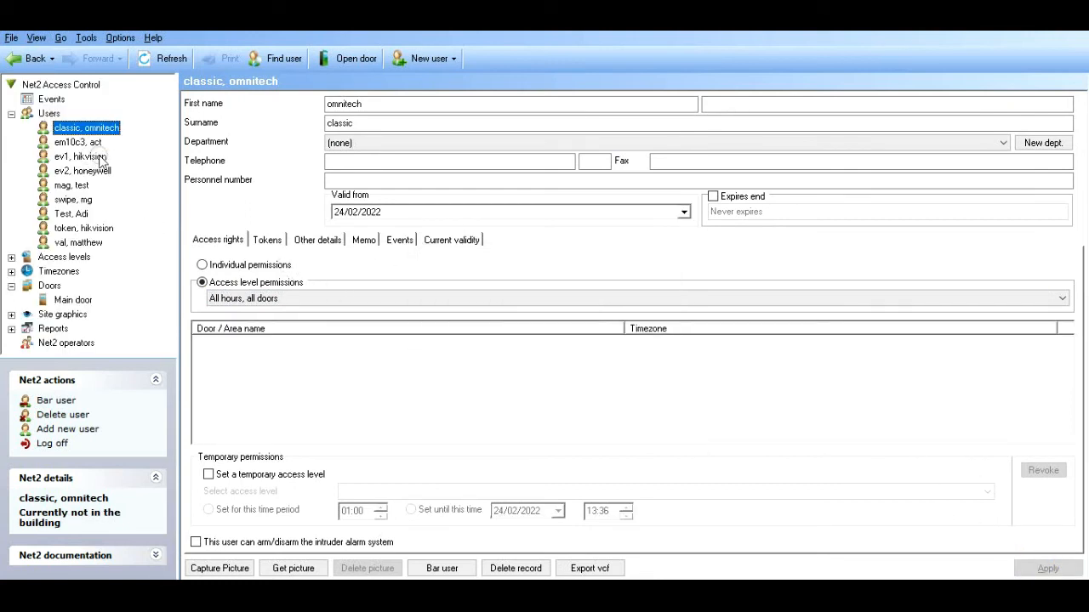
- Check hikvision ev1, give honeywell ev2 All hours, all doors access, and check hikvision token
left_click(78, 156)
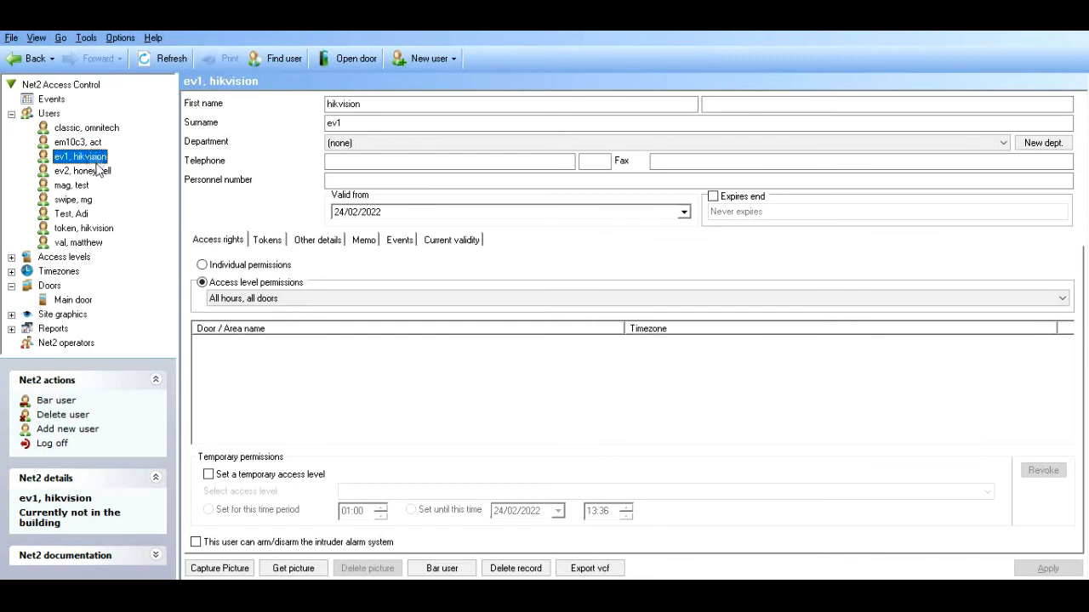
left_click(81, 170)
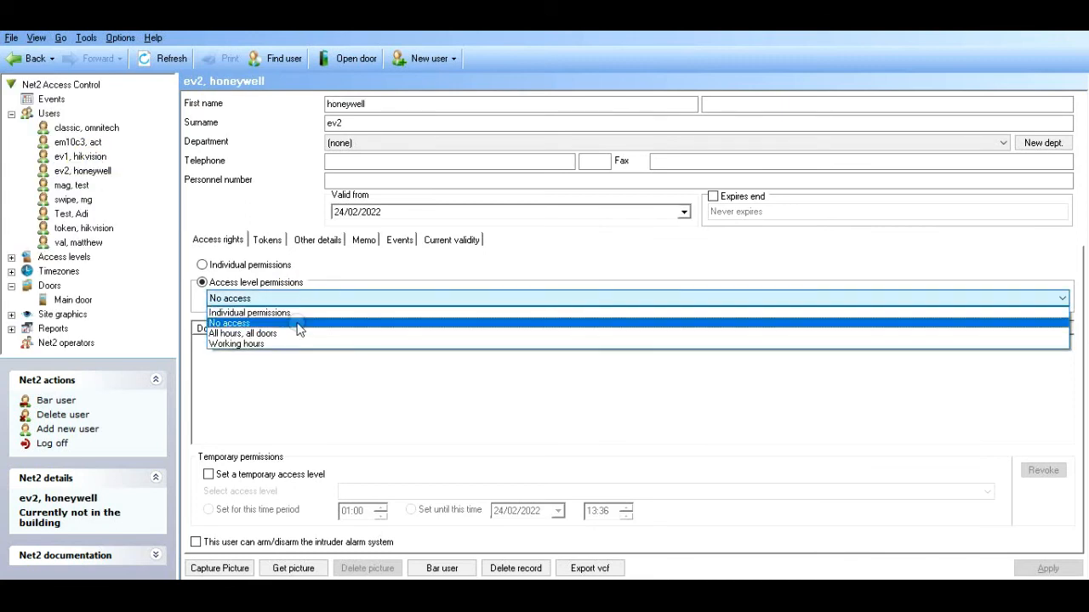
left_click(242, 332)
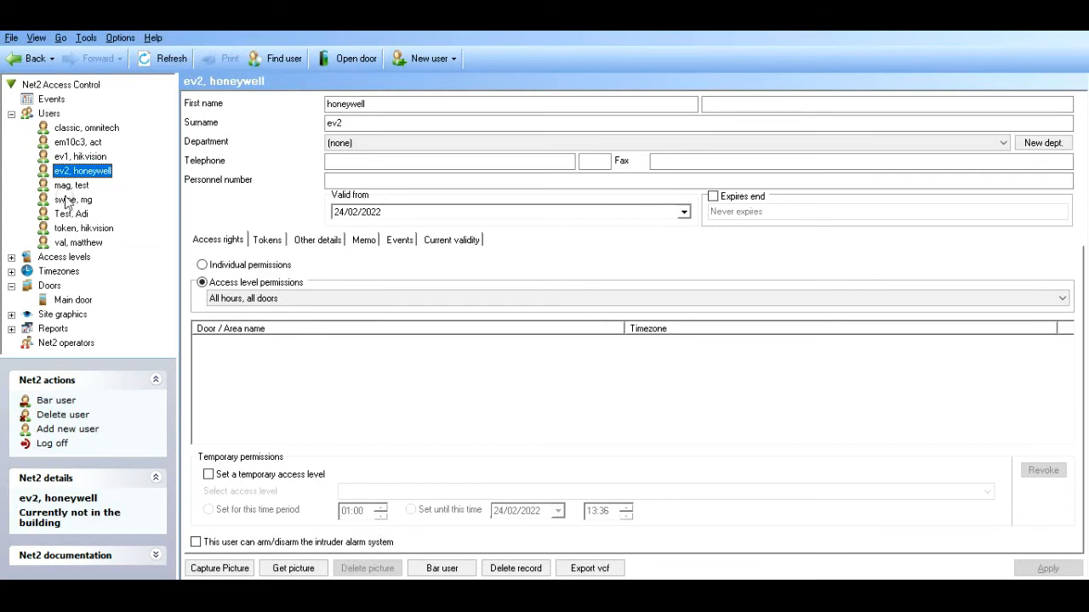
left_click(84, 228)
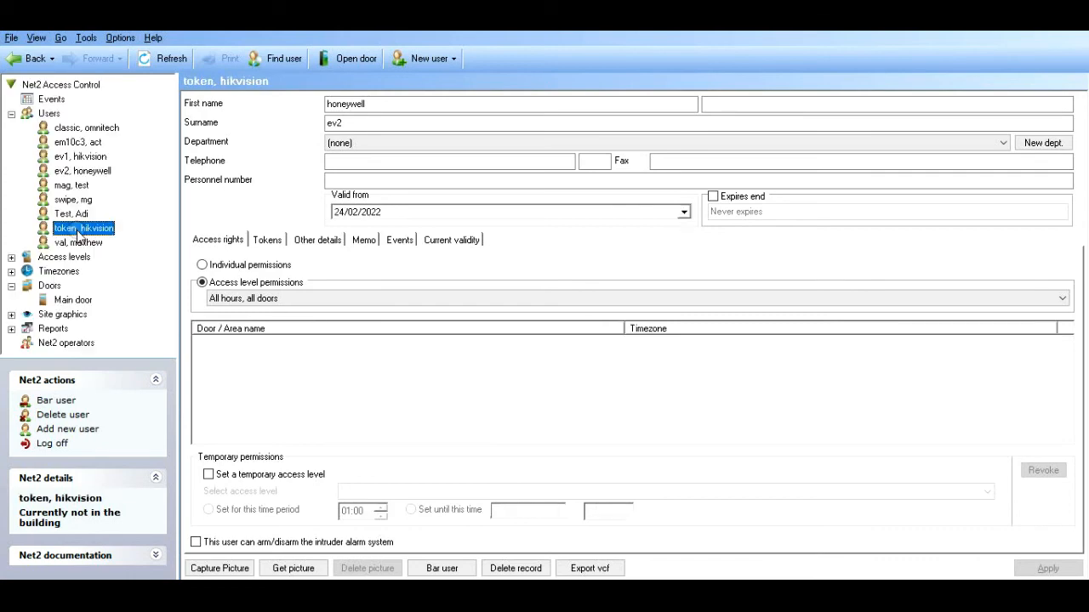
left_click(47, 98)
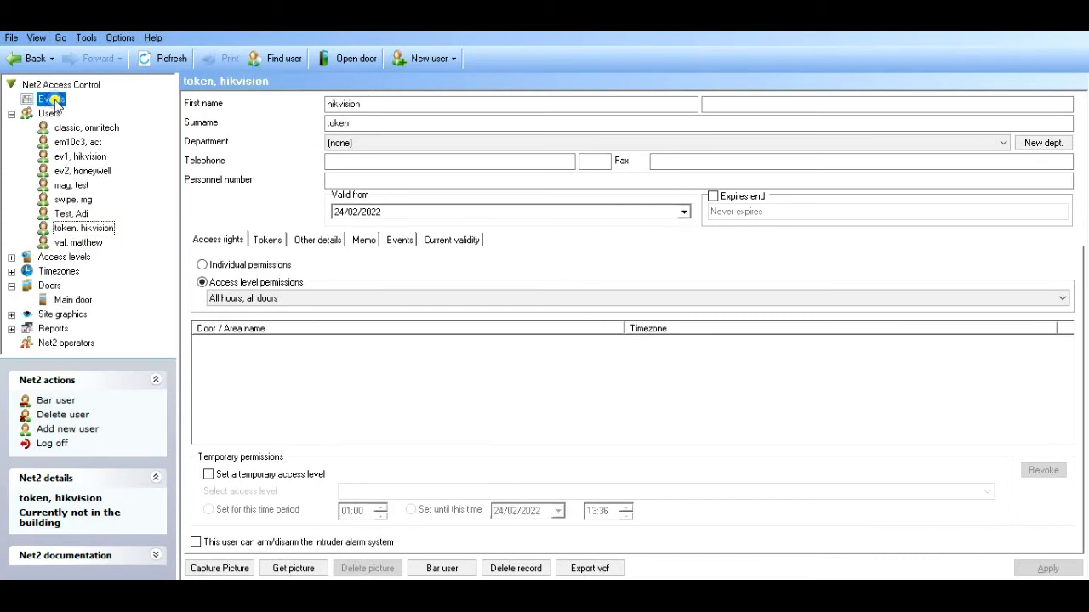
left_click(51, 99)
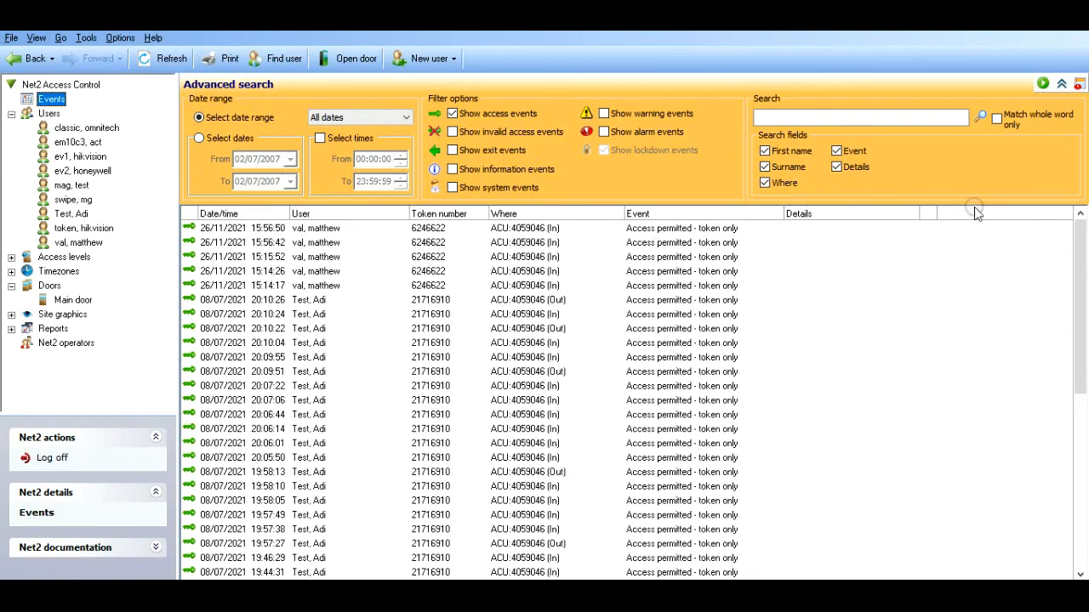
mouse_move(842, 252)
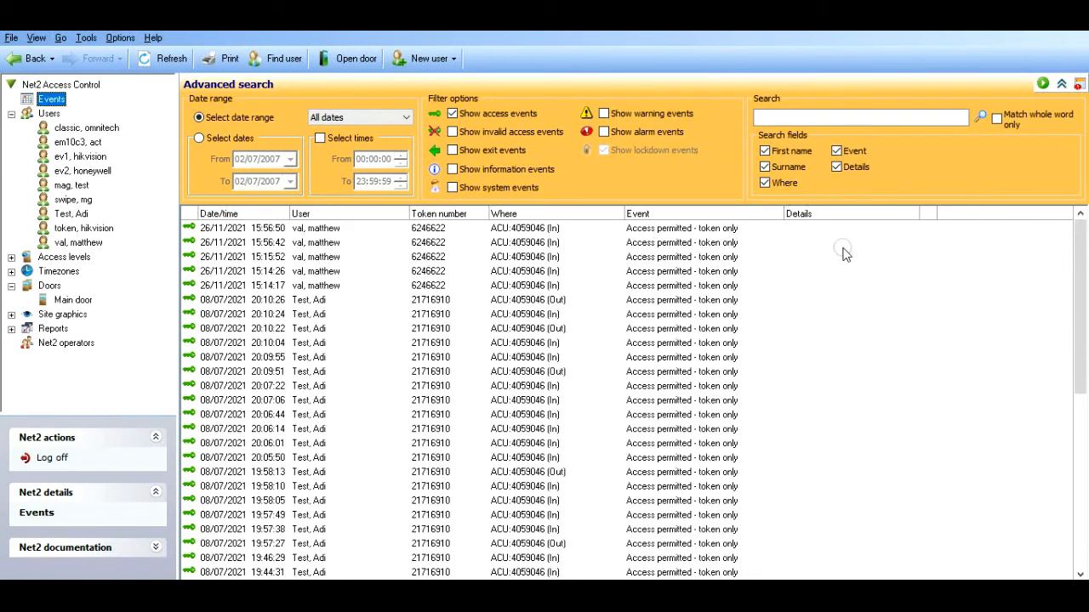
mouse_move(843, 252)
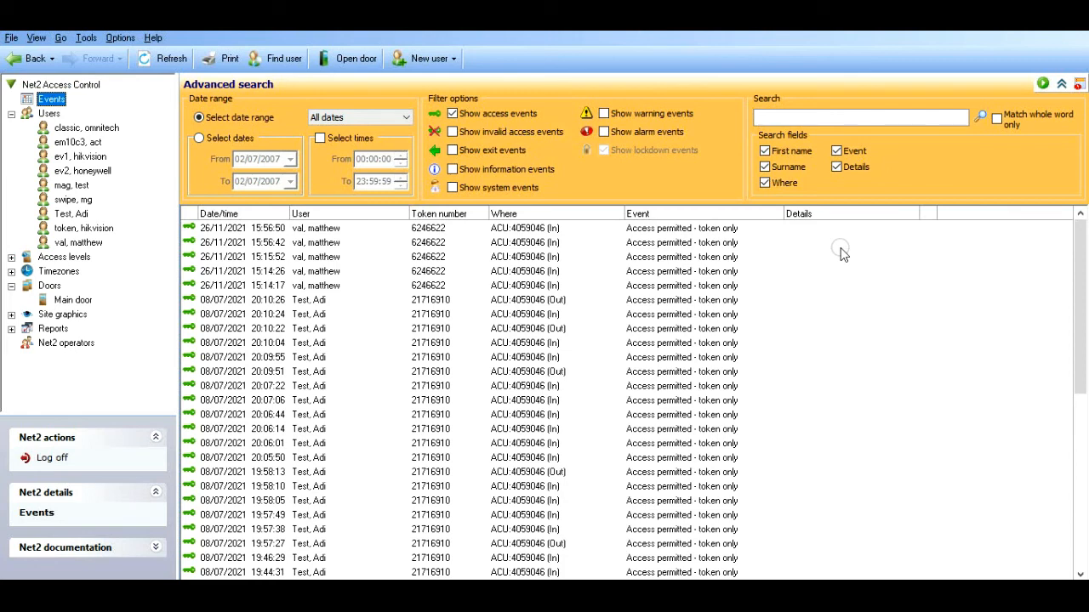
left_click(71, 300)
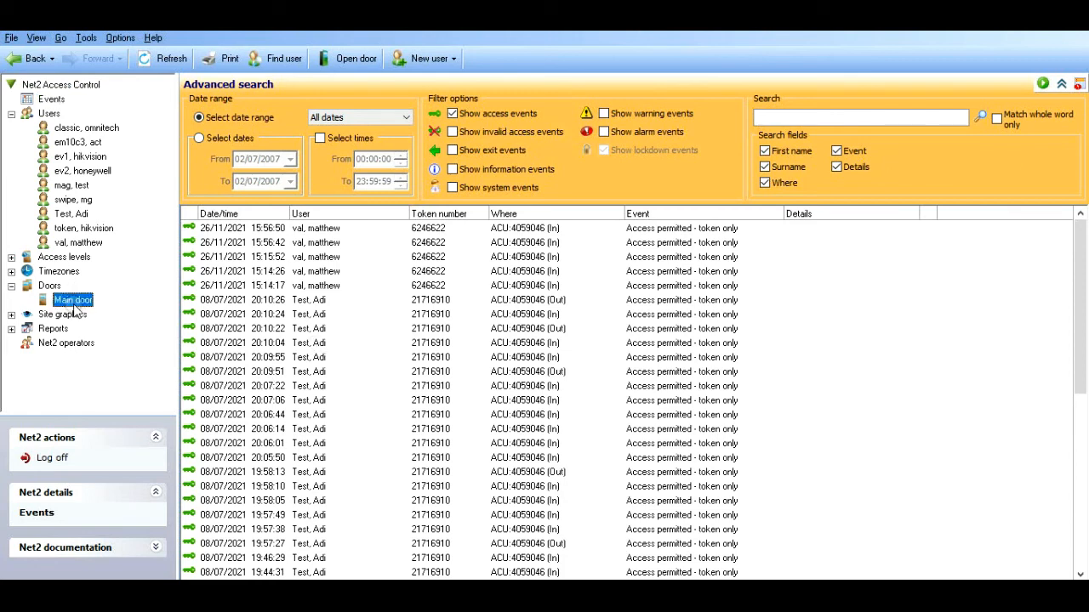
left_click(71, 299)
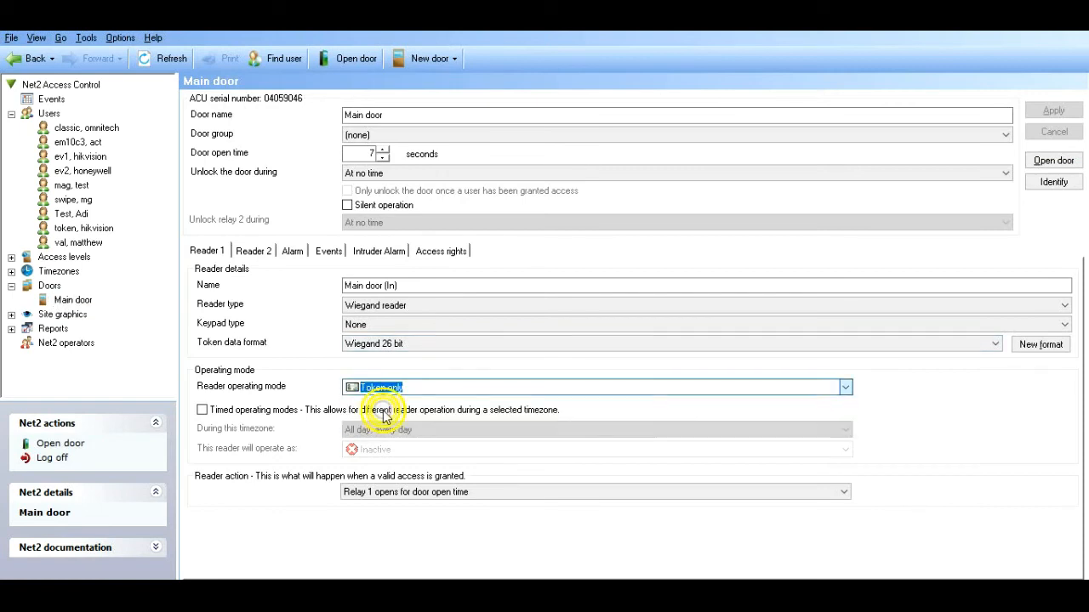
left_click(1051, 109)
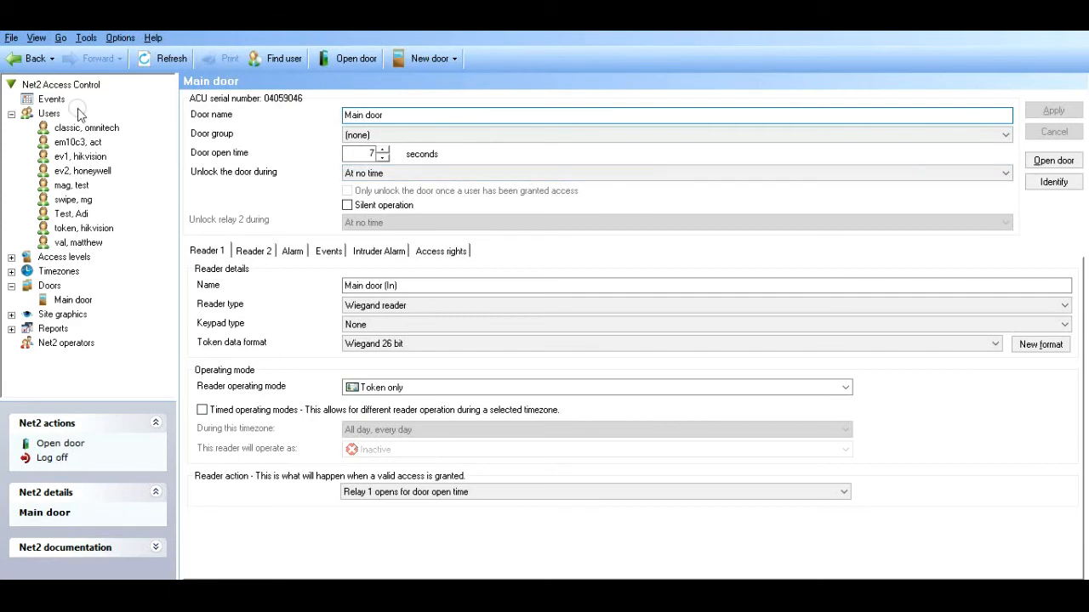
left_click(51, 99)
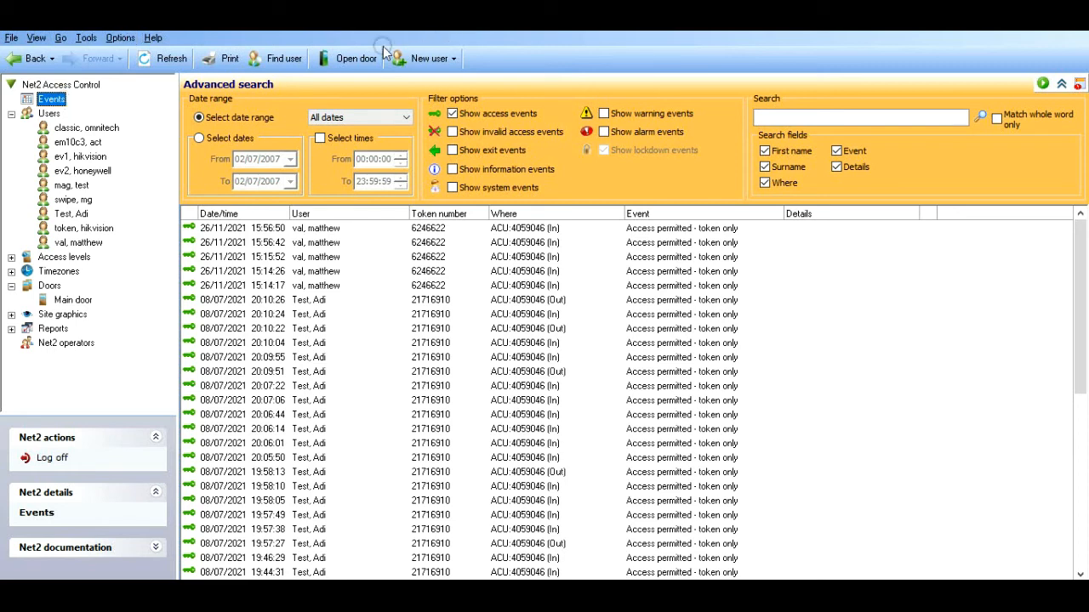
mouse_move(1068, 93)
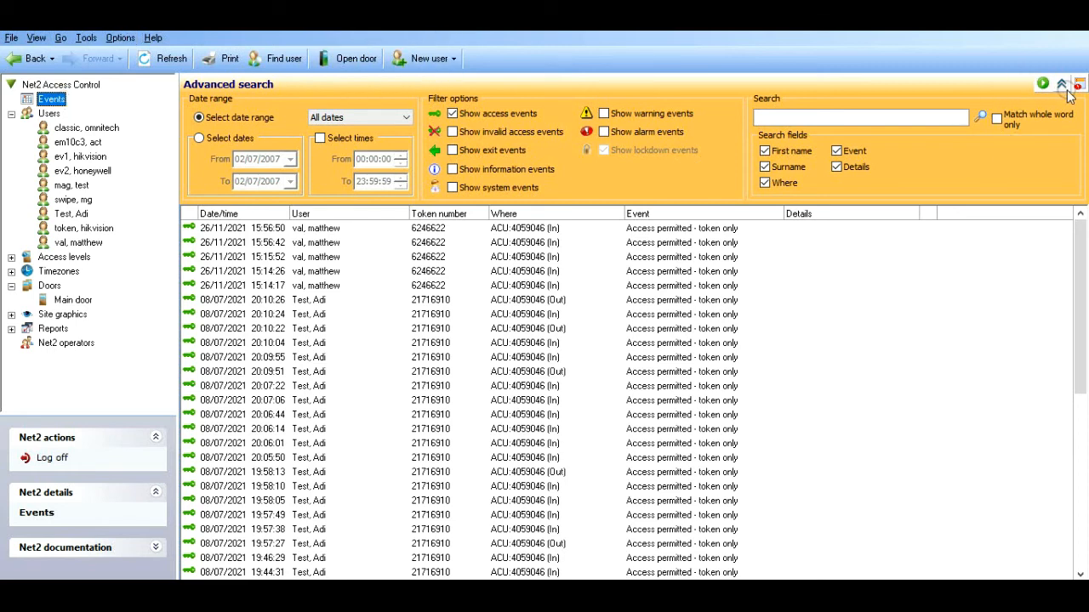
- Close the advanced search and refresh Events to see Access permitted - token only entries
left_click(1062, 84)
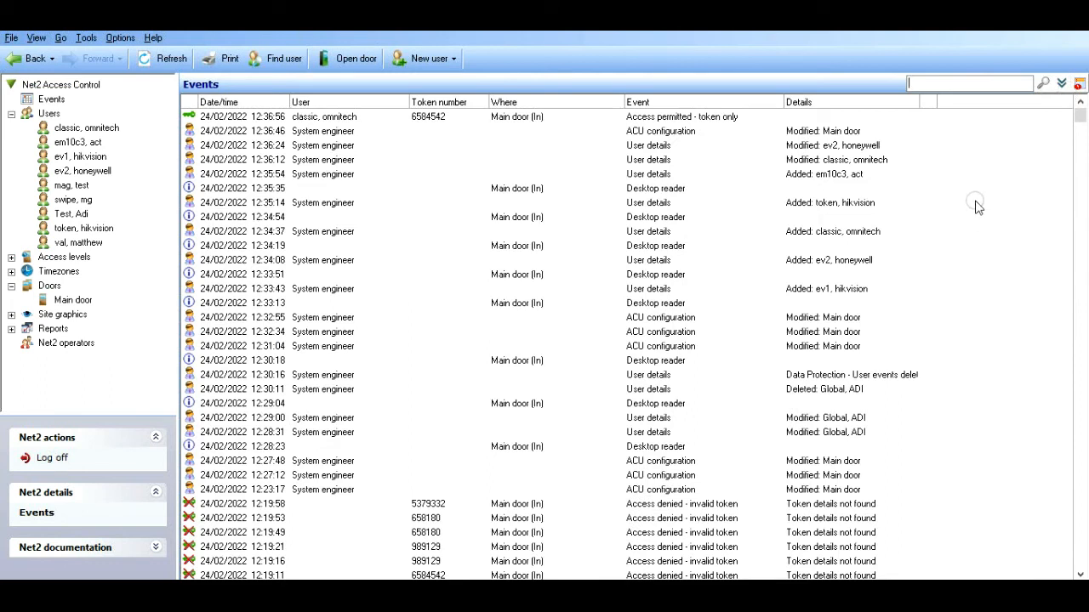
mouse_move(298, 146)
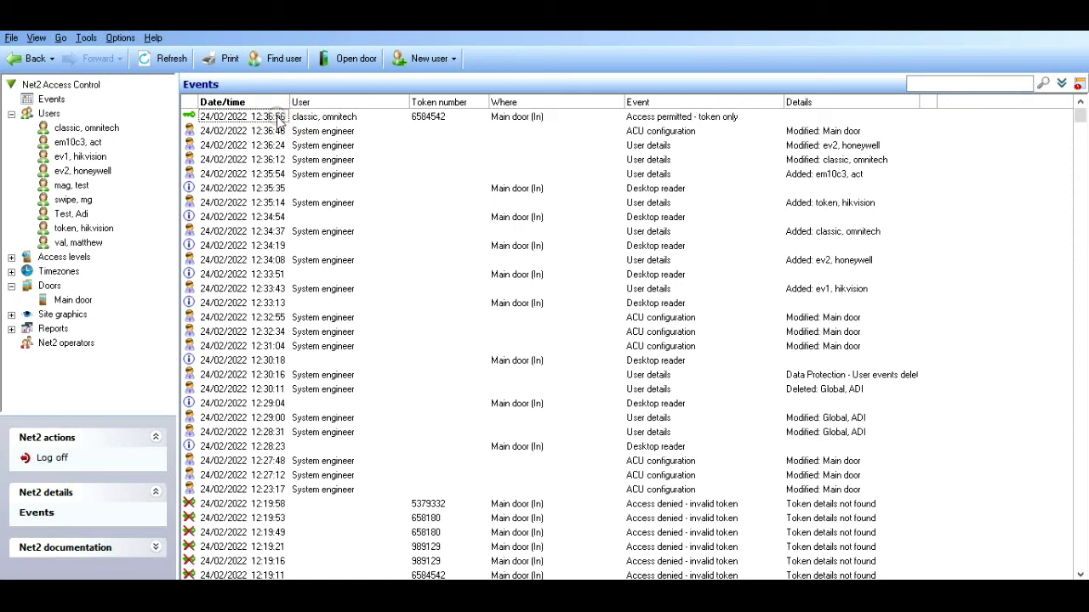
left_click(170, 58)
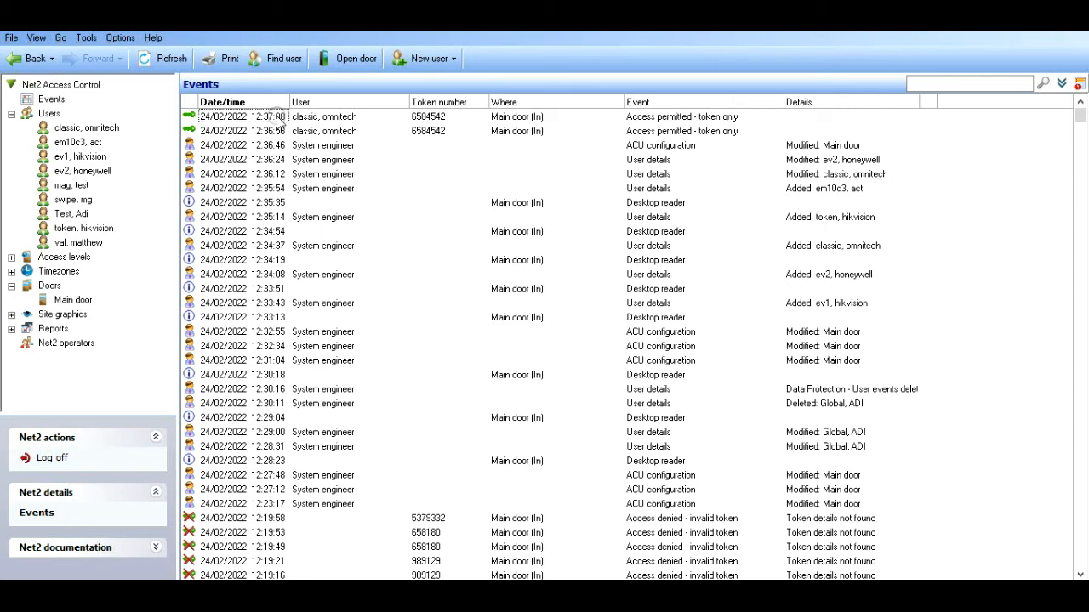
left_click(170, 57)
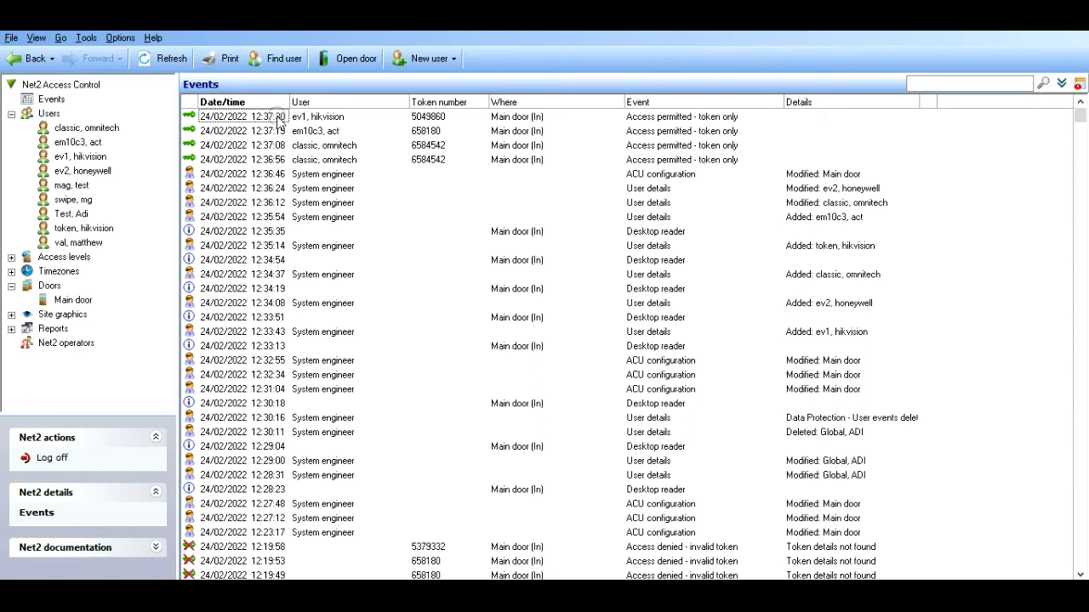
left_click(170, 58)
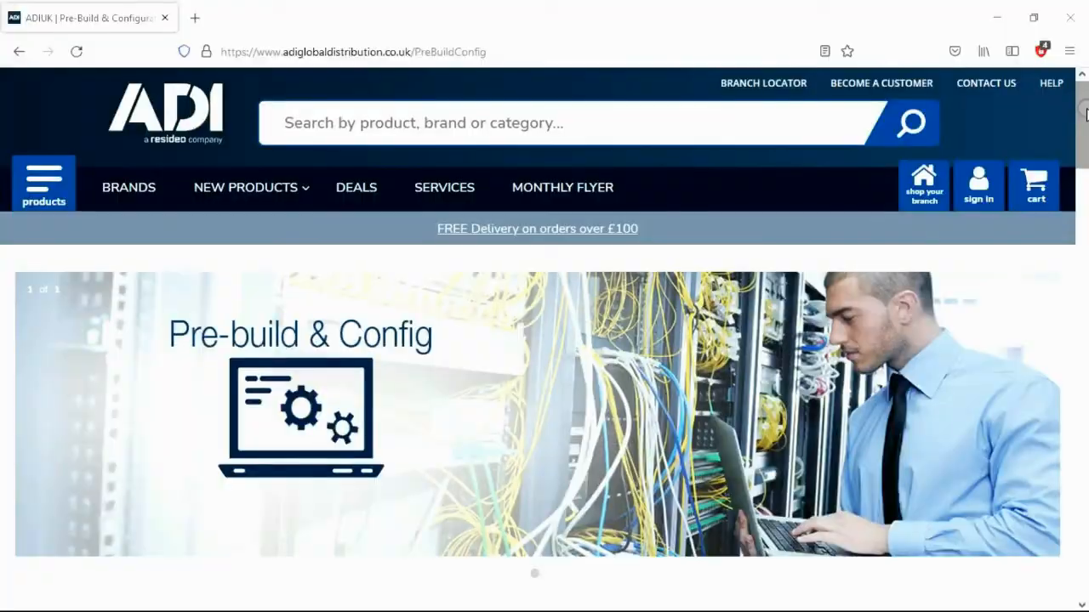
- Scroll through the Bronze, Silver and Gold services table to the contact banner
scroll("down", 3)
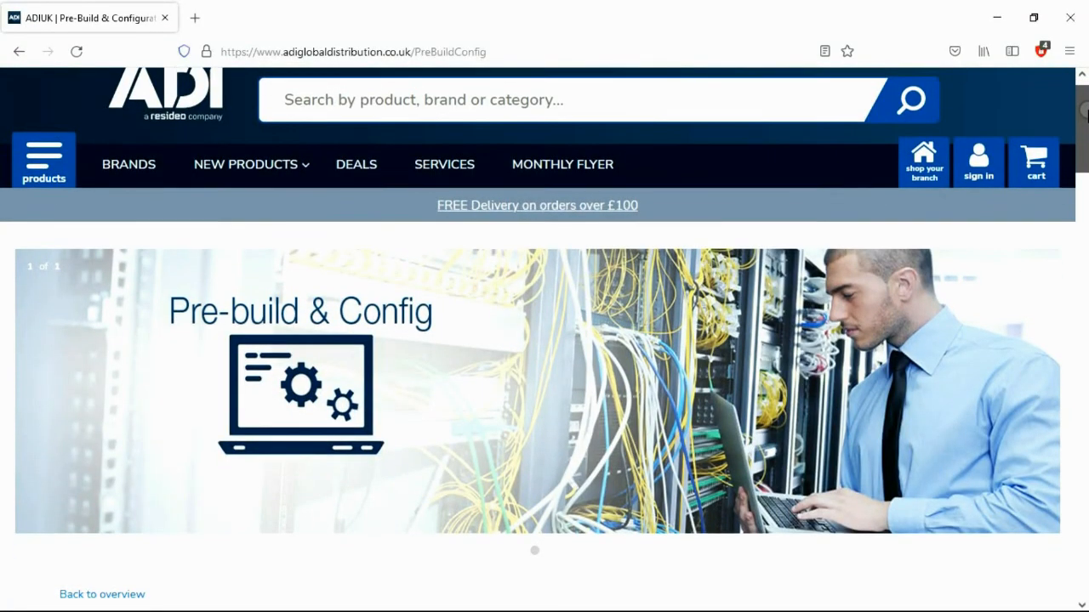
scroll("down", 3)
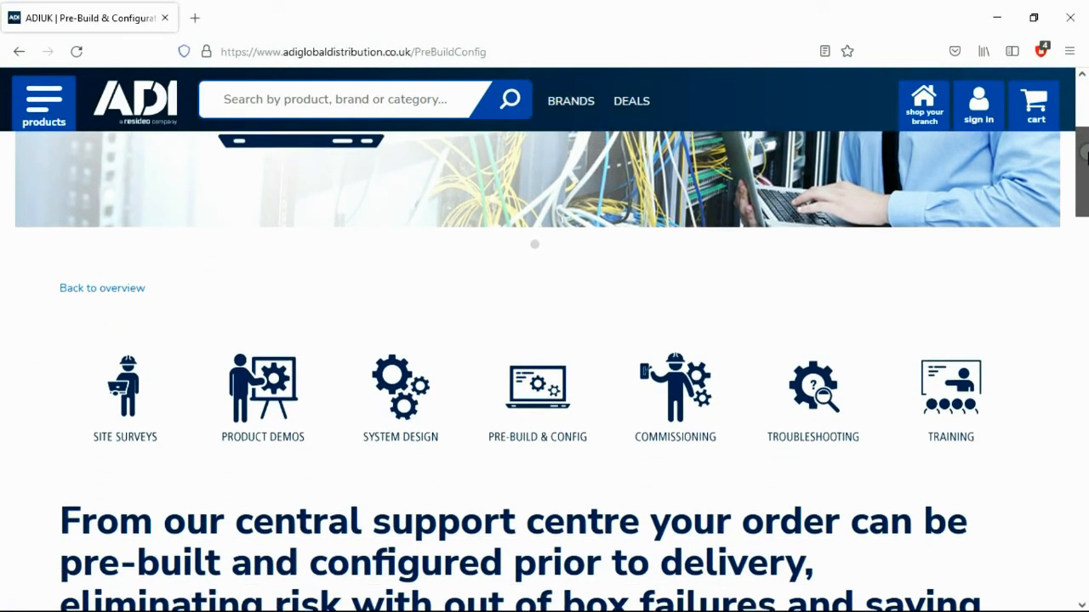
scroll("down", 3)
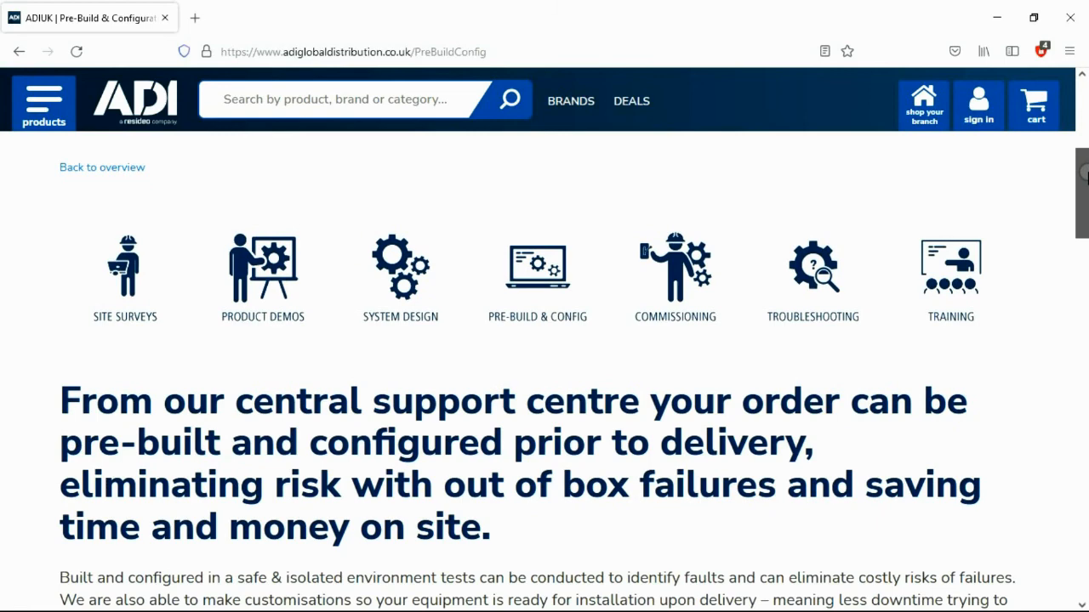
scroll("down", 3)
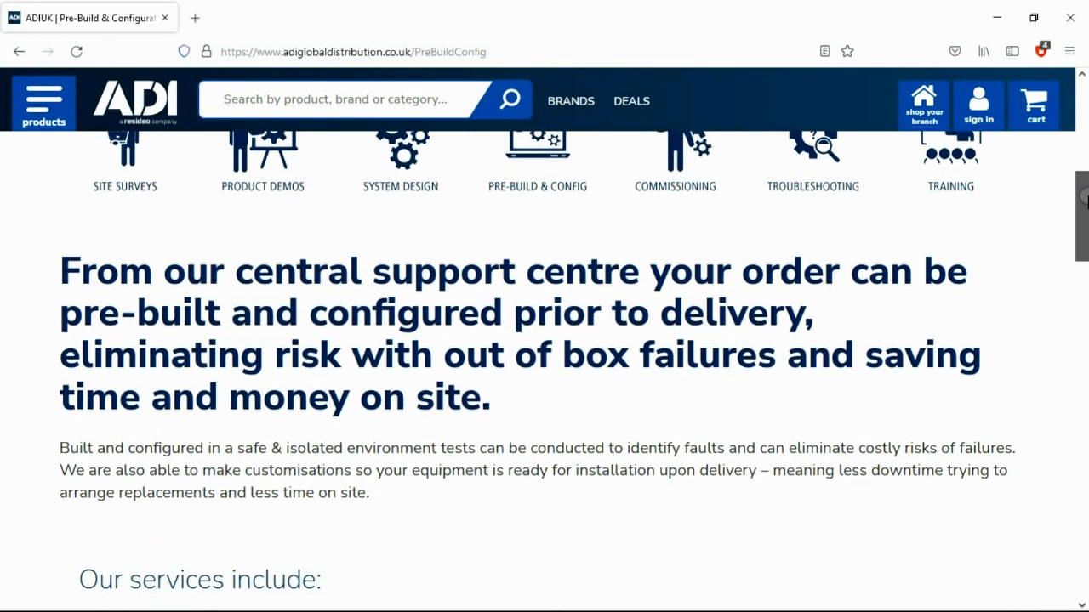
scroll("down", 3)
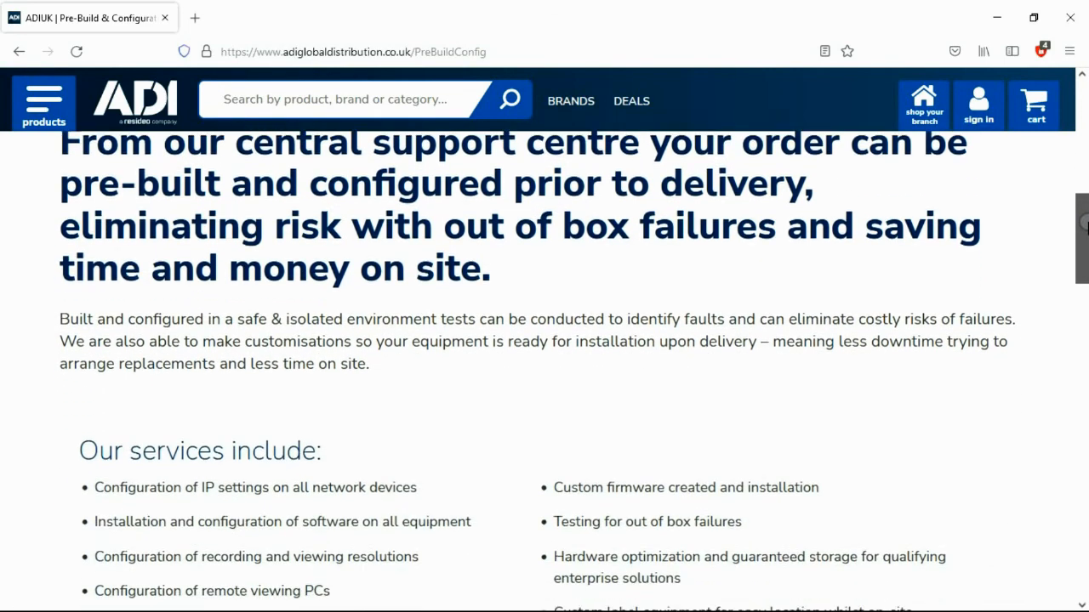
scroll("down", 3)
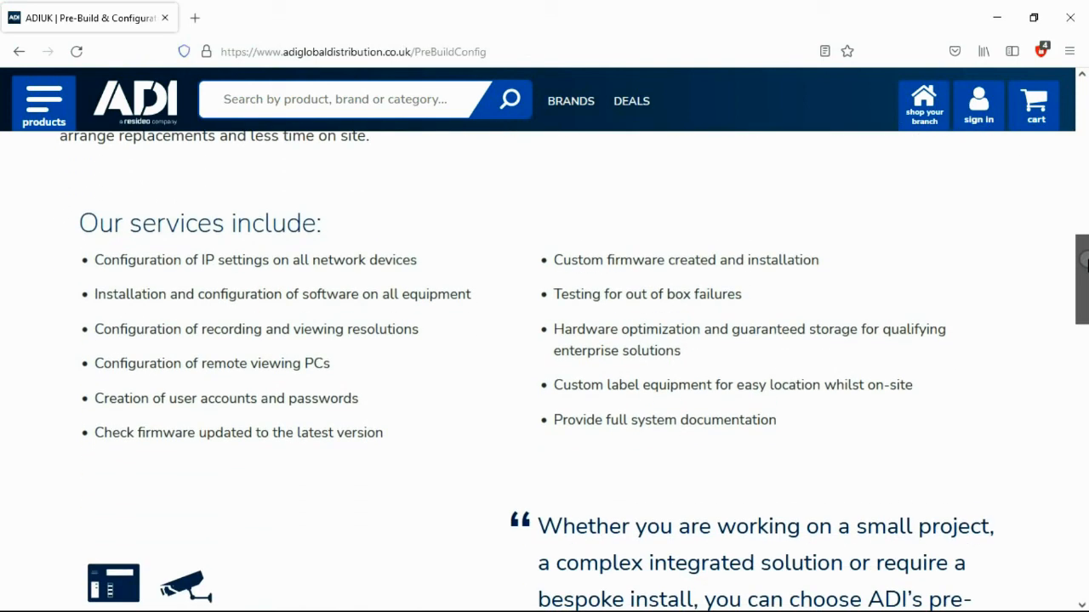
scroll("down", 3)
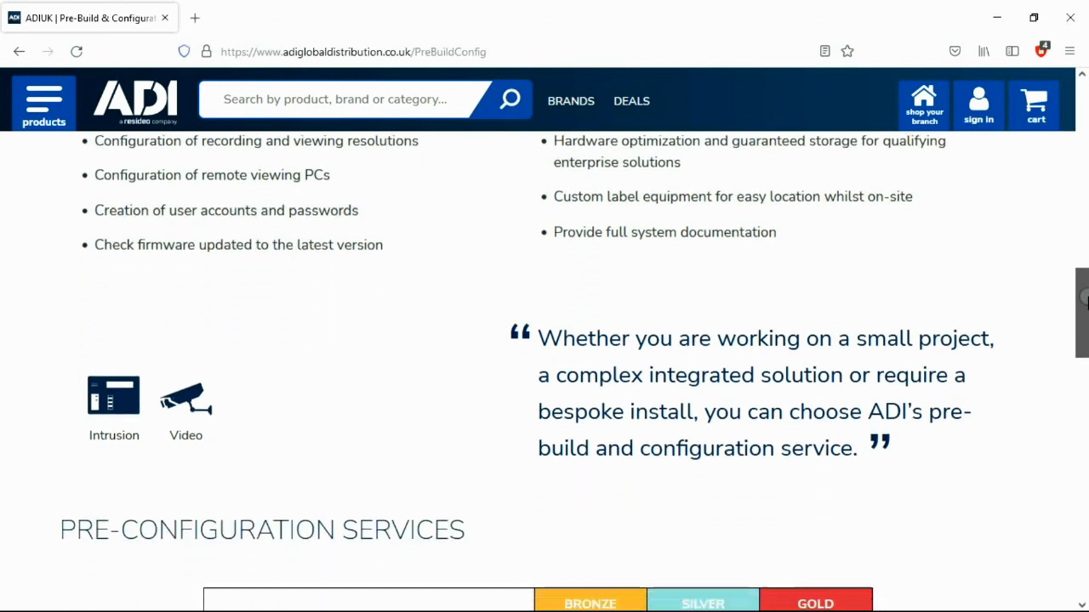
scroll("down", 3)
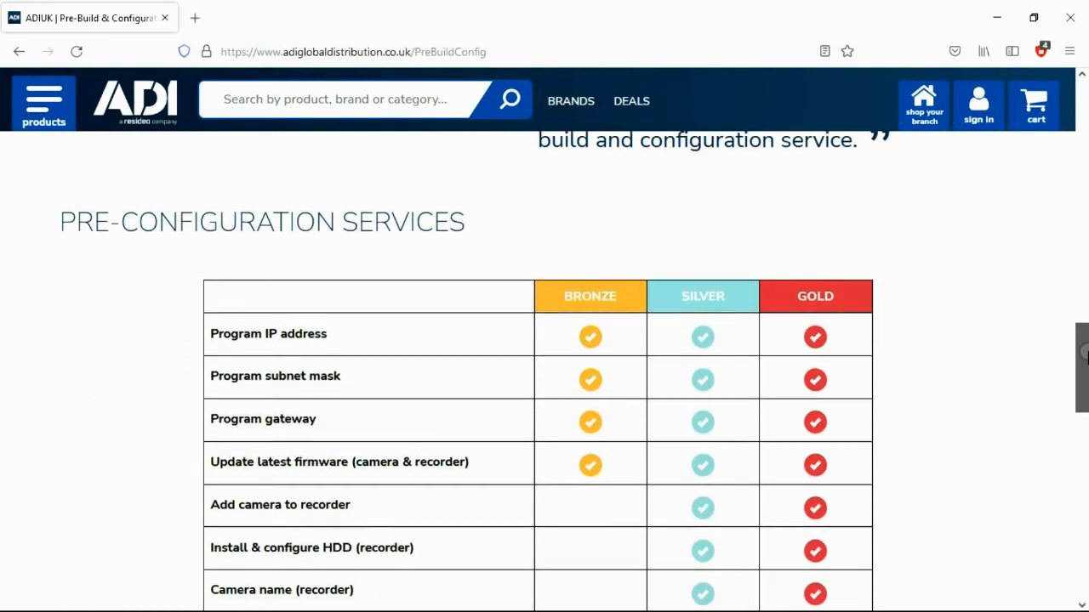
scroll("down", 3)
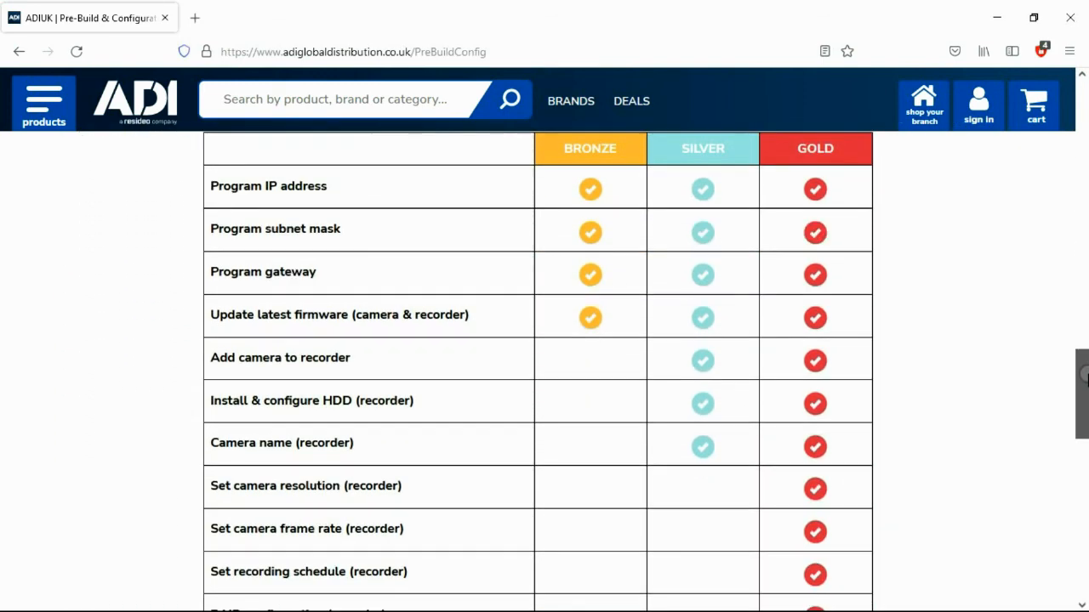
scroll("down", 3)
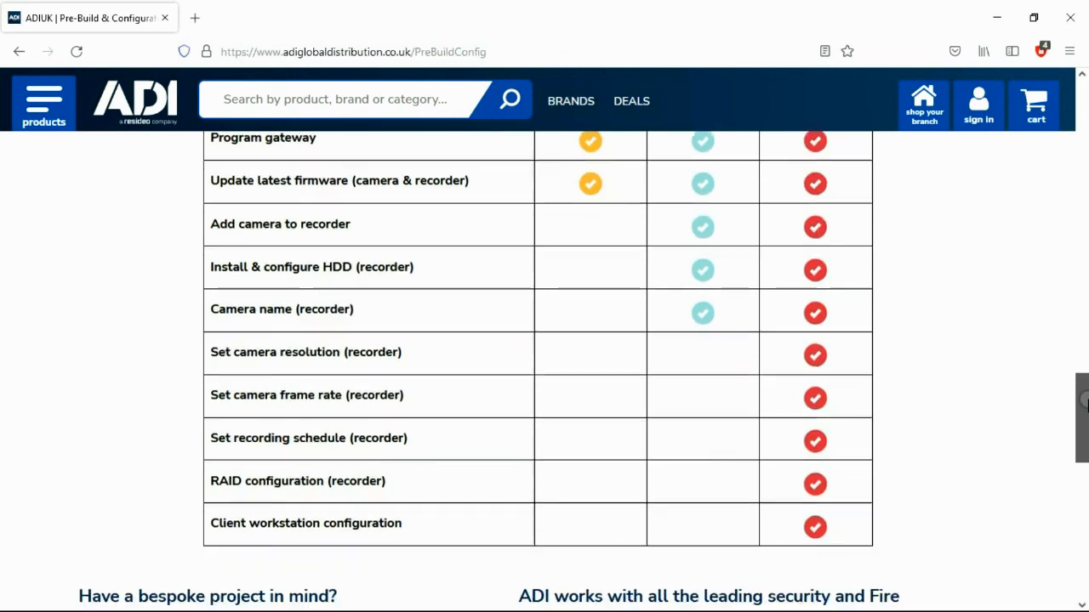
scroll("down", 3)
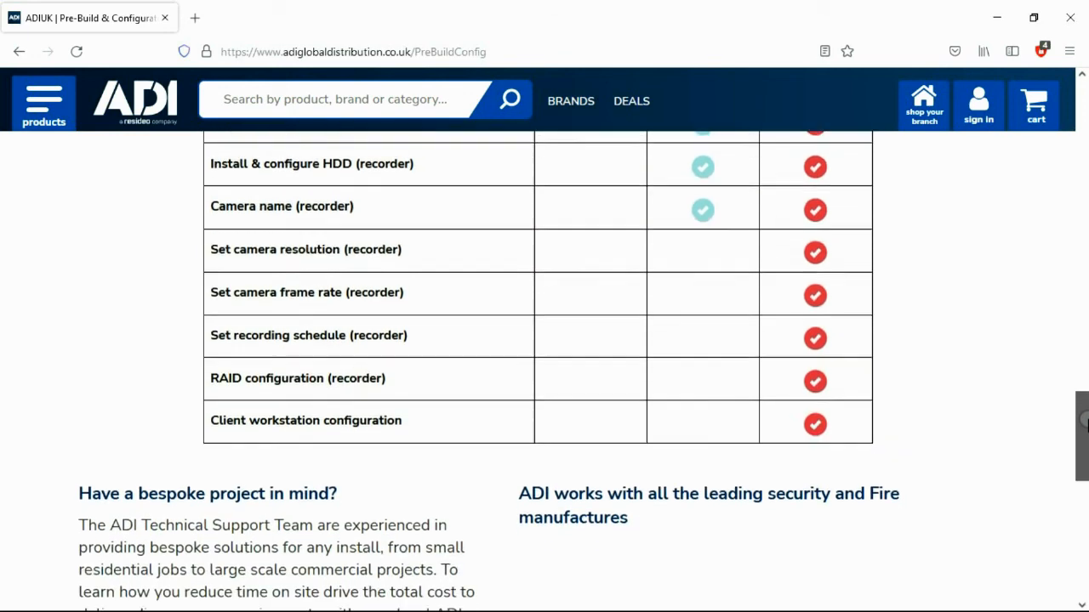
scroll("down", 3)
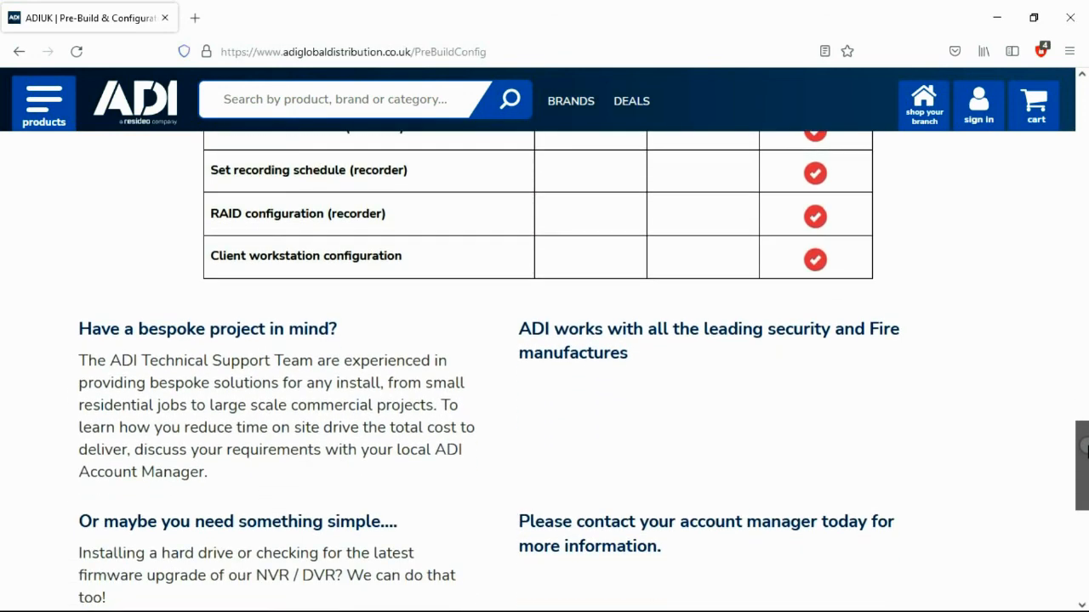
scroll("down", 3)
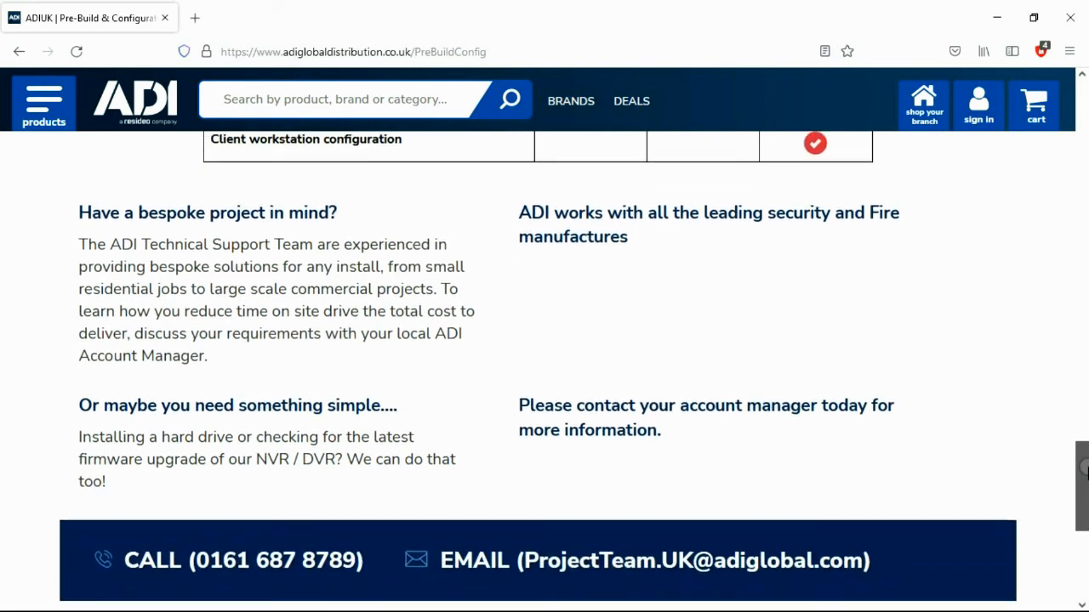
scroll("down", 3)
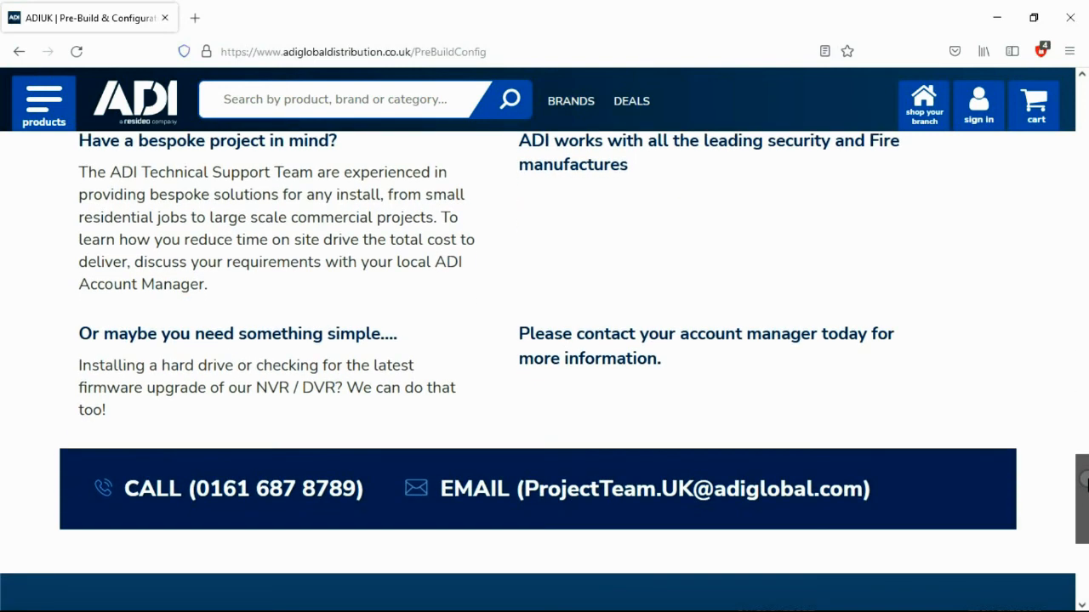